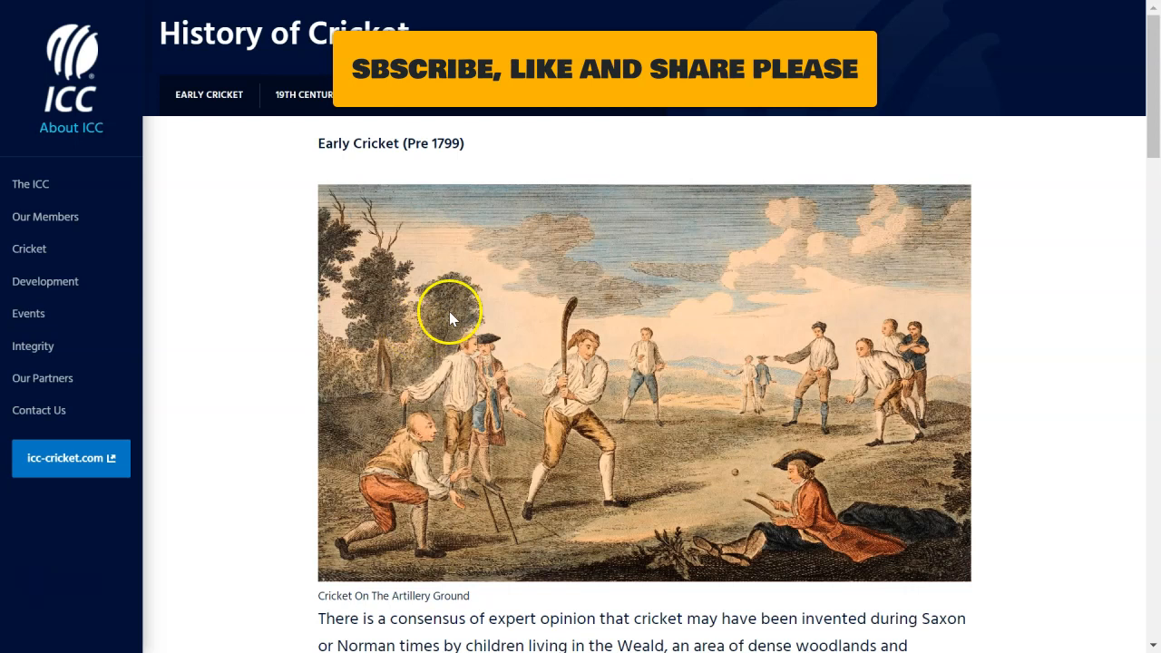
mouse_move(71, 127)
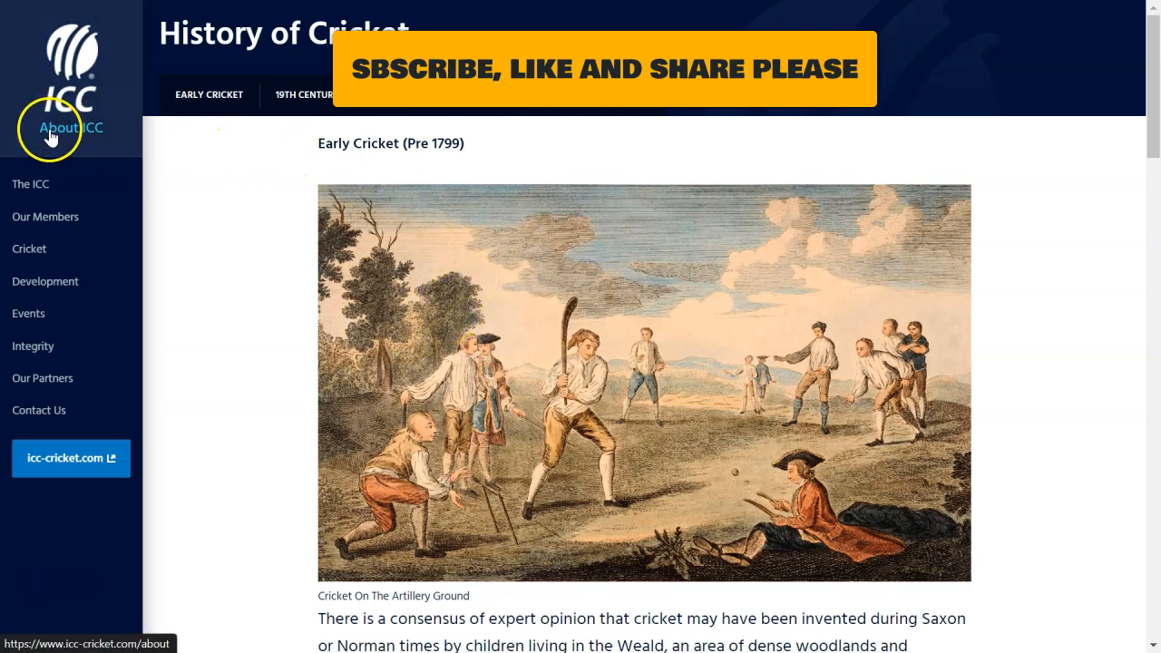
Step: Show the cricket documentary's transcript from the video's extra-actions menu and copy its URL
scroll(down, 3)
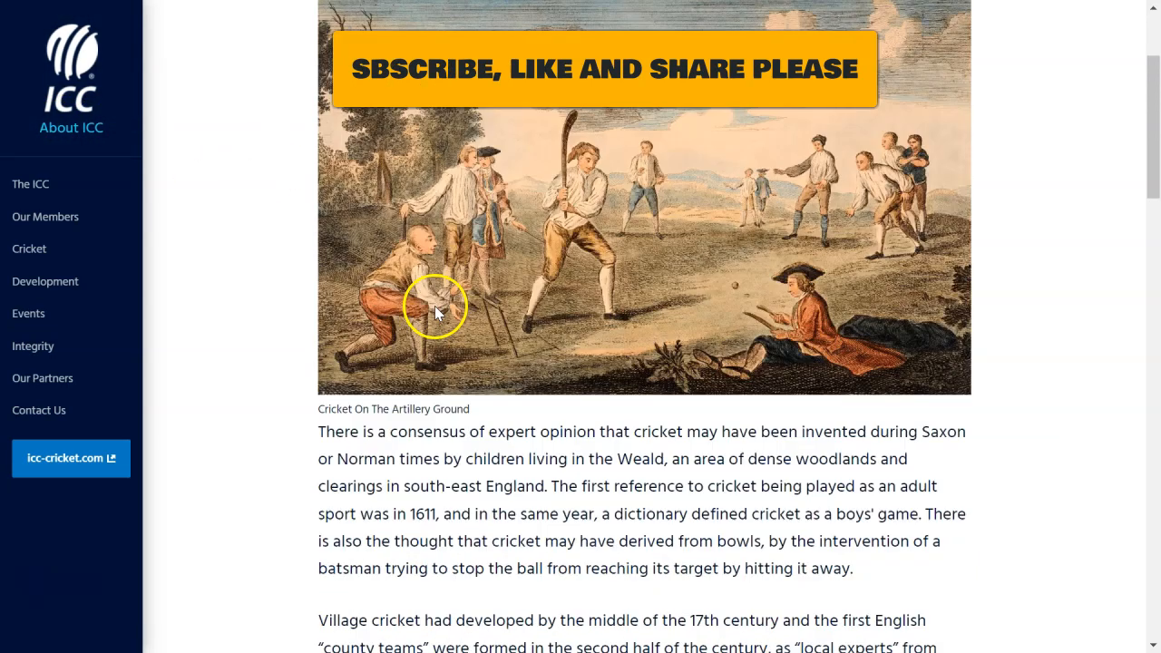
scroll(down, 3)
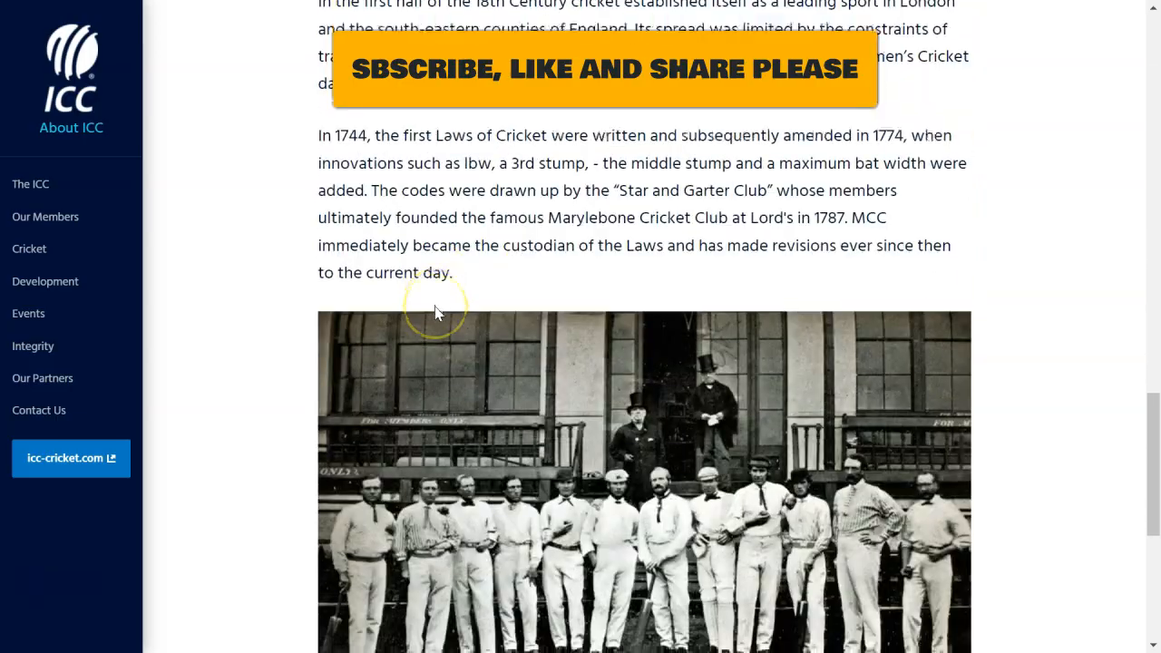
scroll(up, 3)
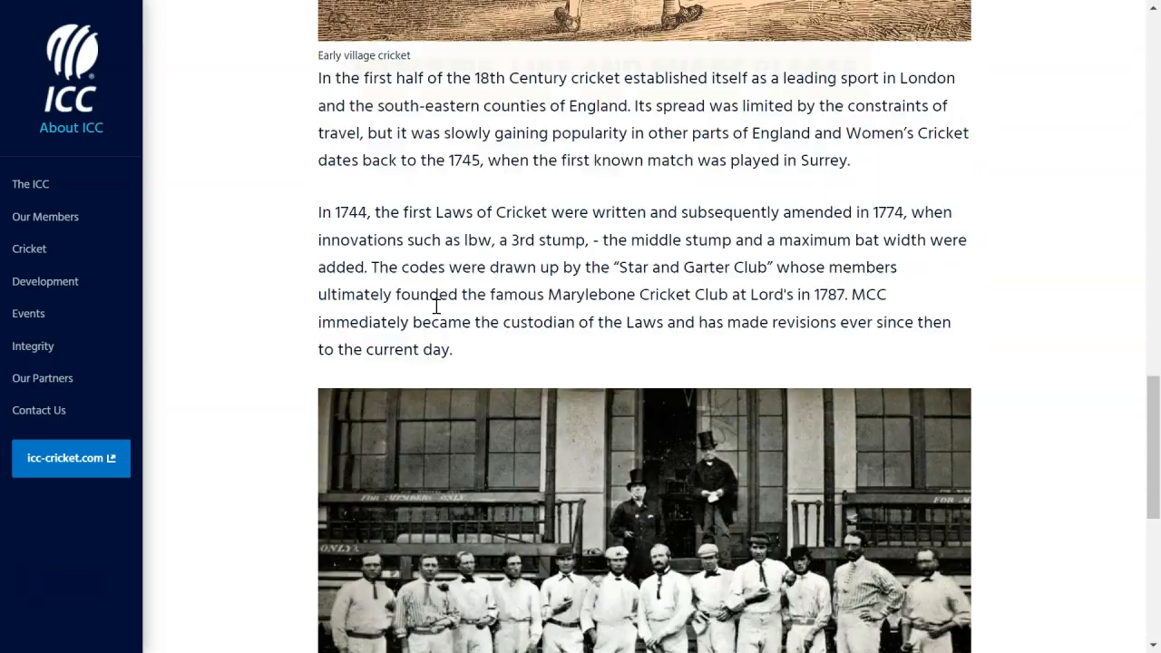
scroll(up, 3)
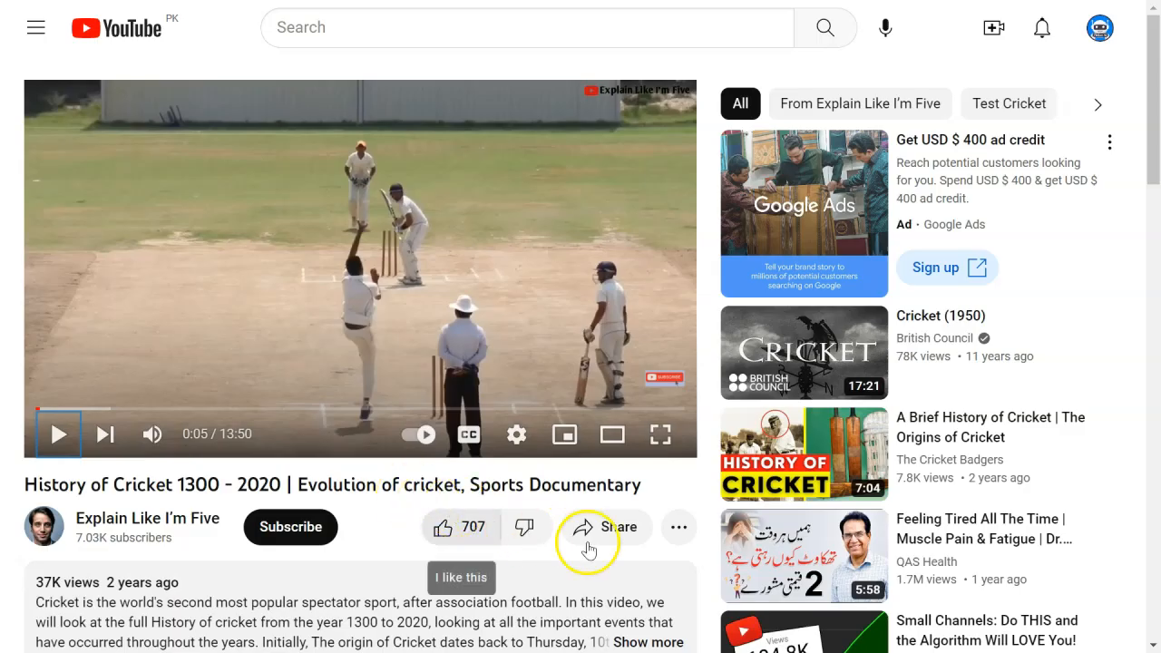
mouse_move(678, 526)
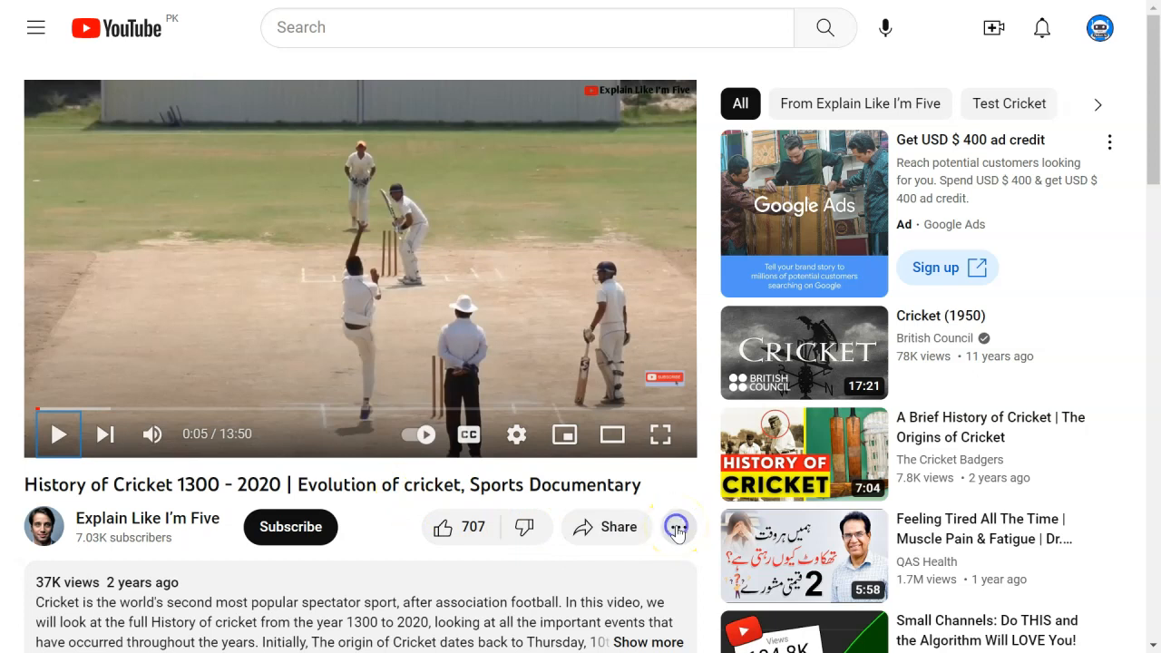
click(678, 526)
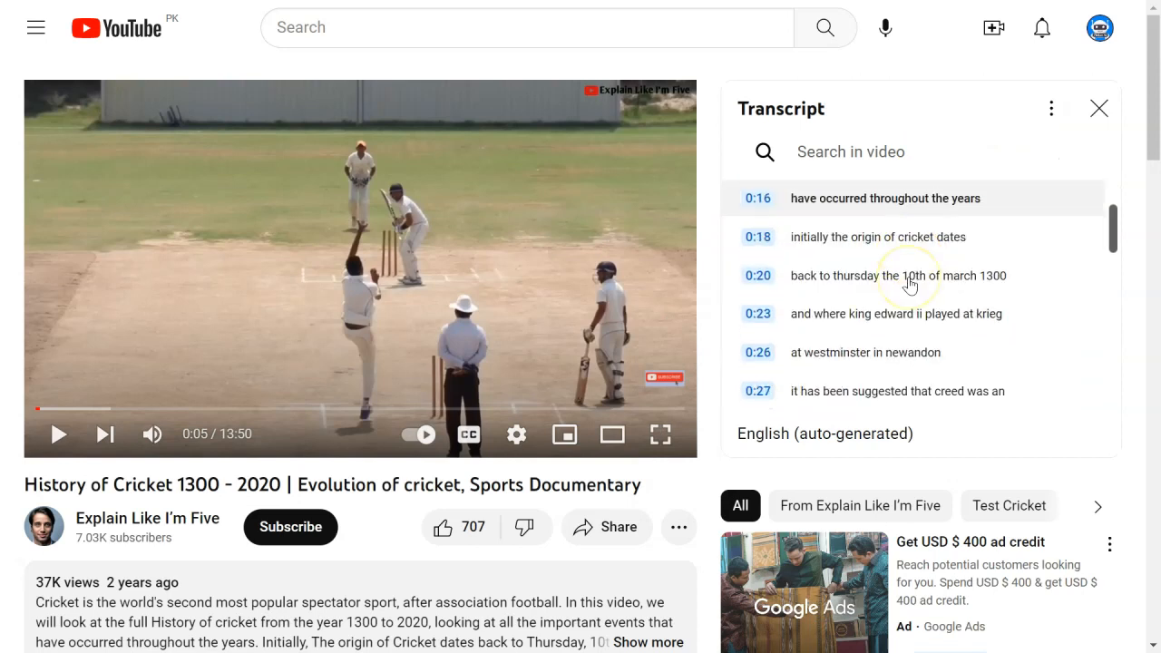
click(544, 14)
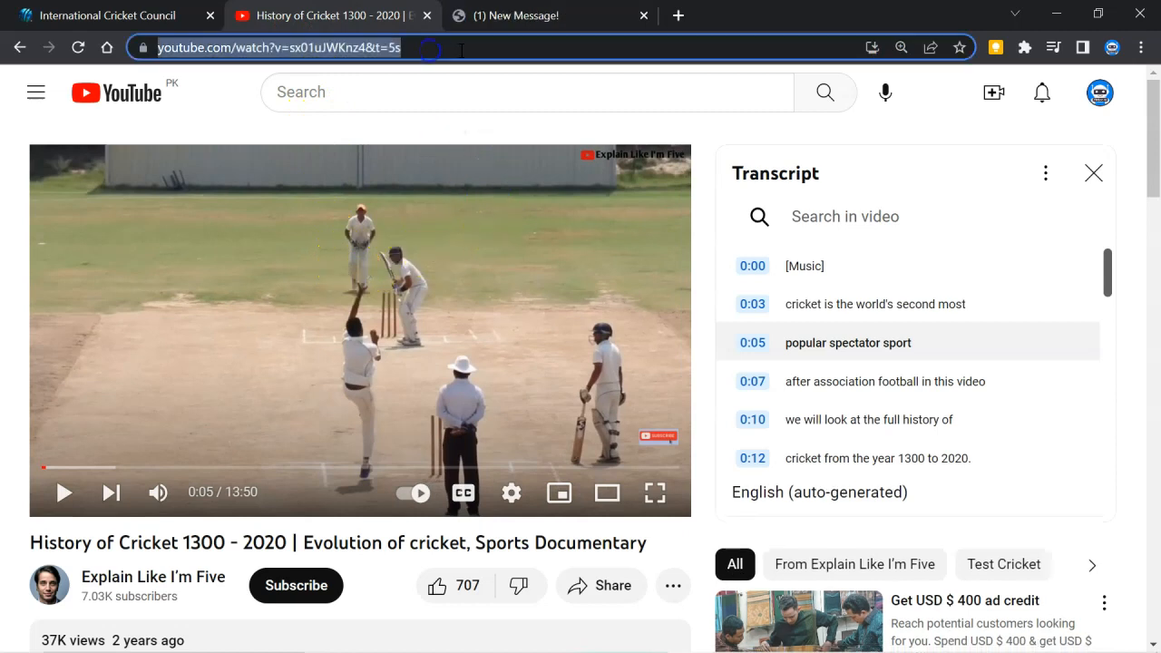
Step: Fetch subtitles in DownSub for the pasted YouTube cricket video link
click(552, 15)
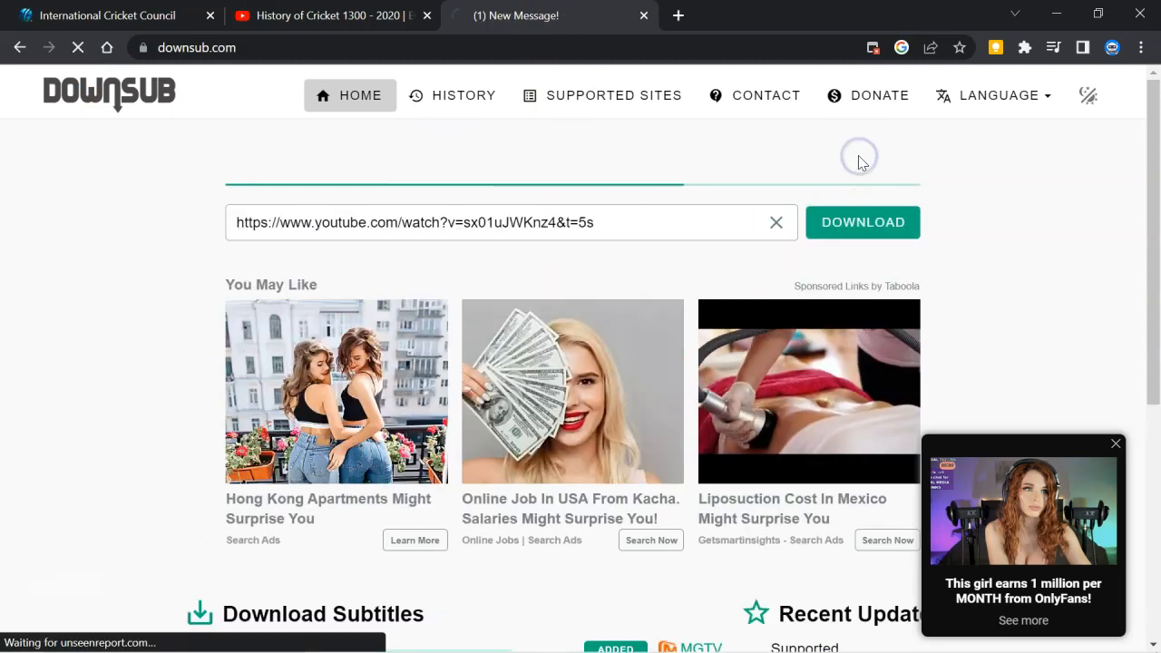
click(863, 221)
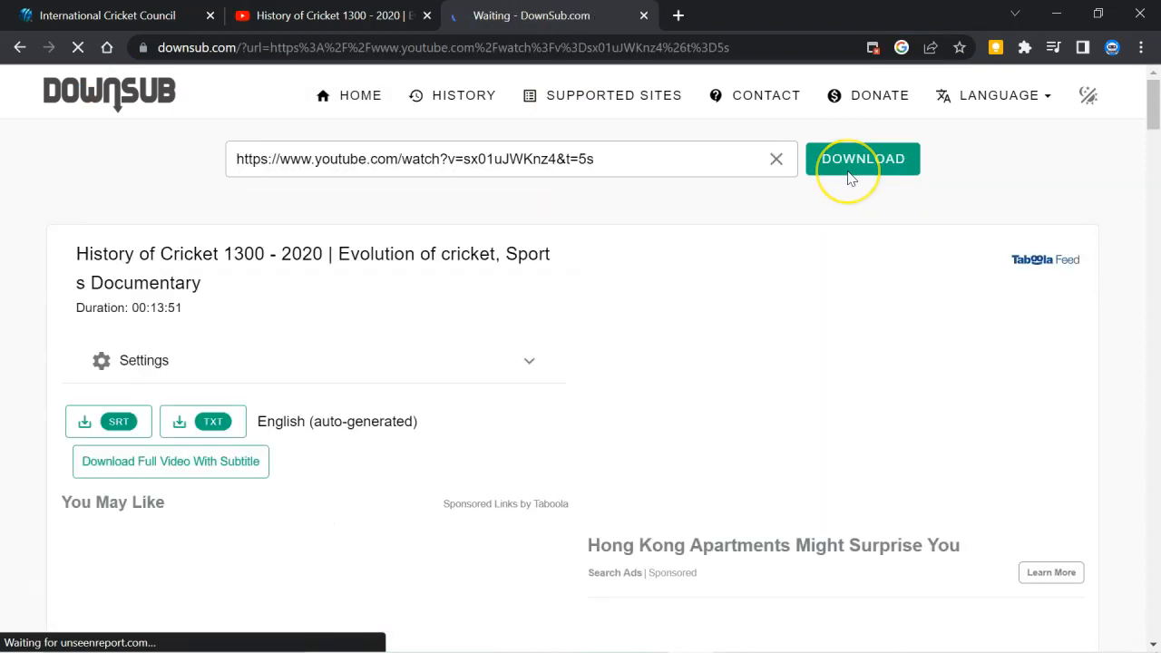
click(862, 159)
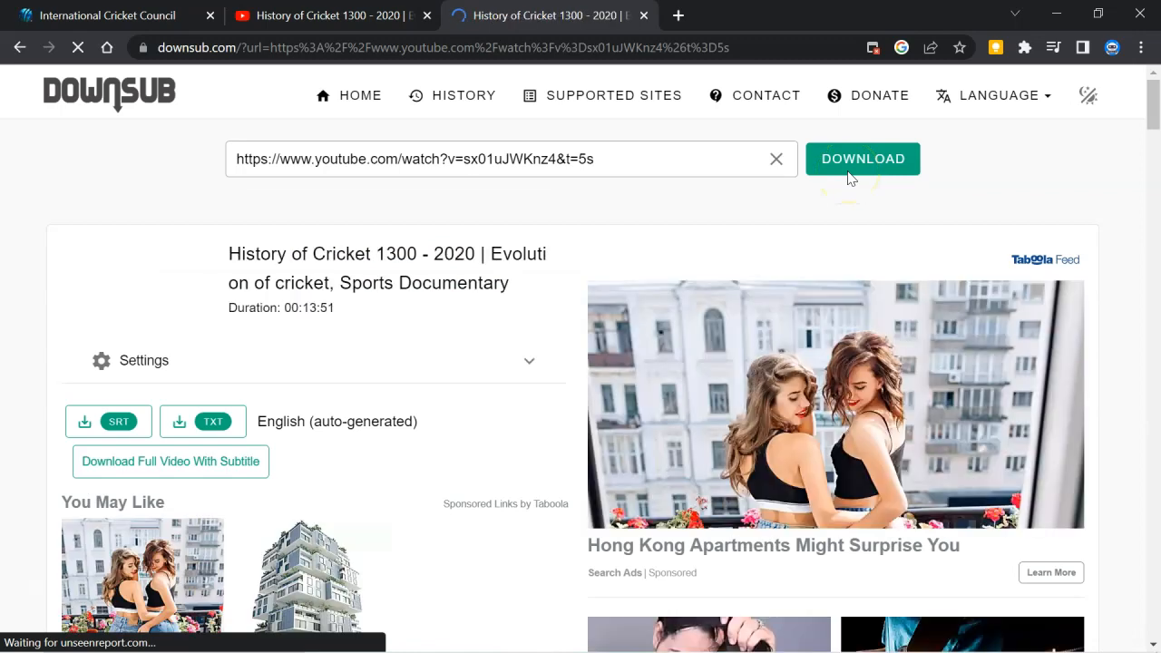
Step: Download the English auto-generated subtitles as SRT and TXT and view the text transcript
click(108, 421)
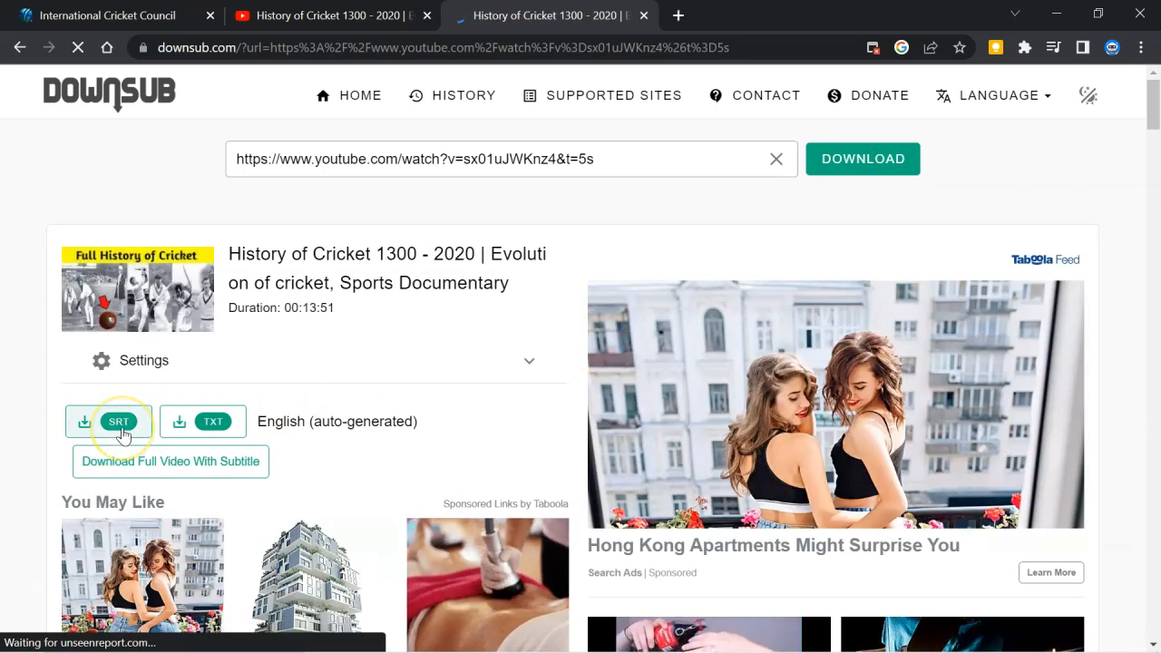
click(106, 420)
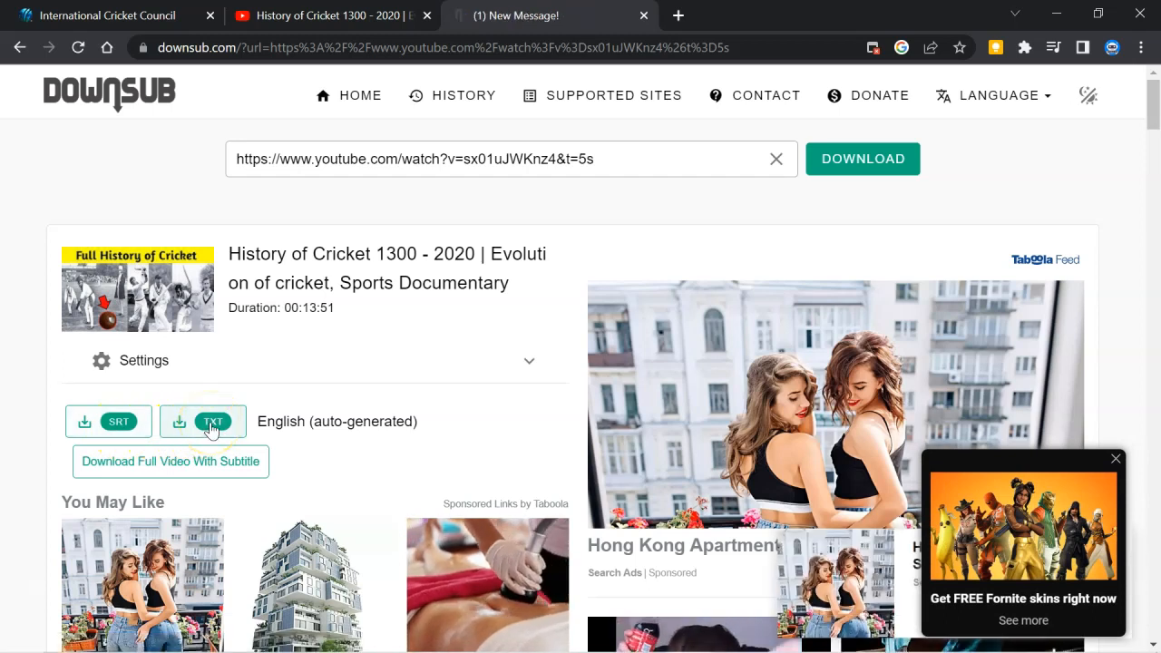
click(214, 420)
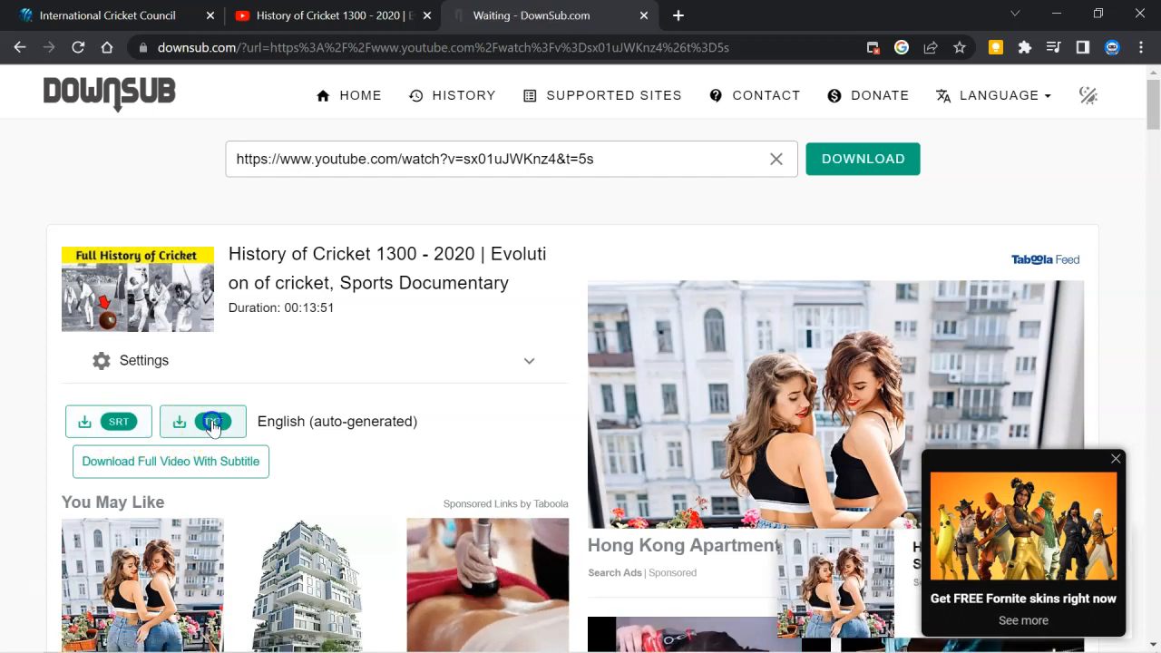
click(203, 421)
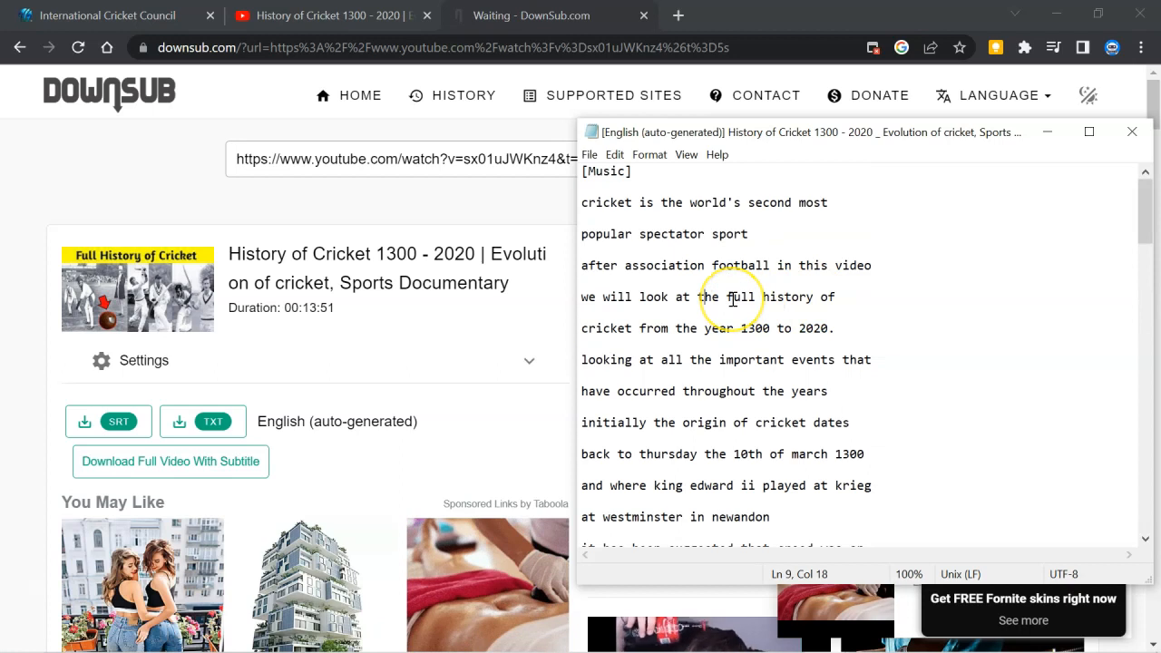
Step: Select the whole downloaded transcript text in Notepad for copying
key(ctrl+a)
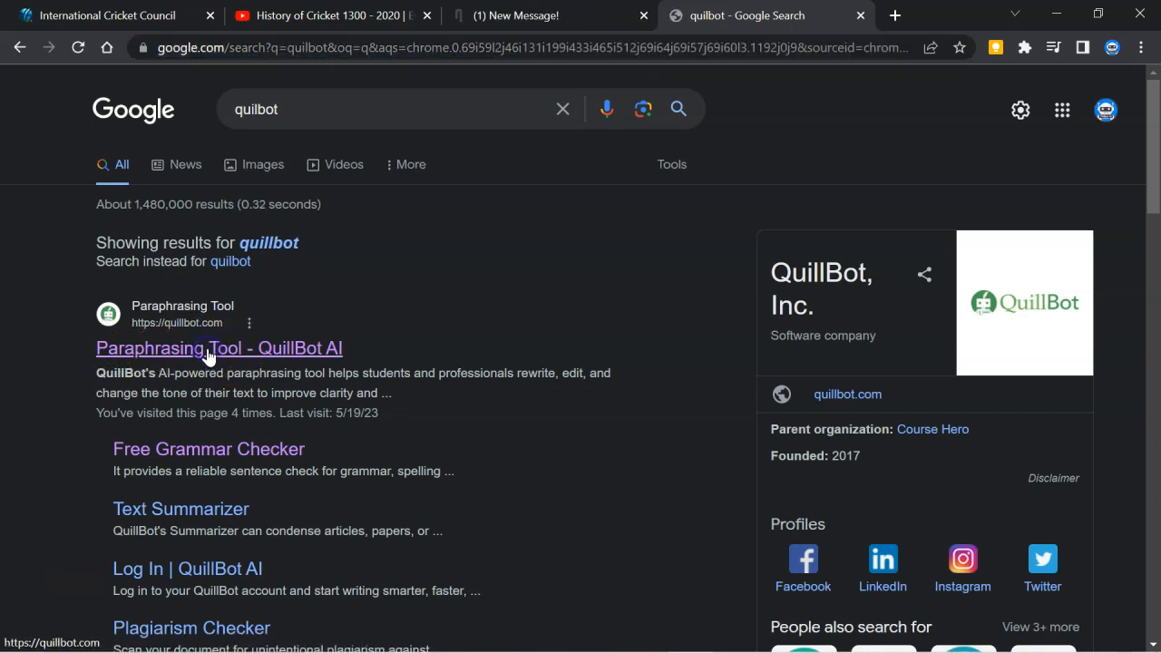
Step: Summarize the pasted cricket transcript in QuillBot's Summarizer
click(218, 348)
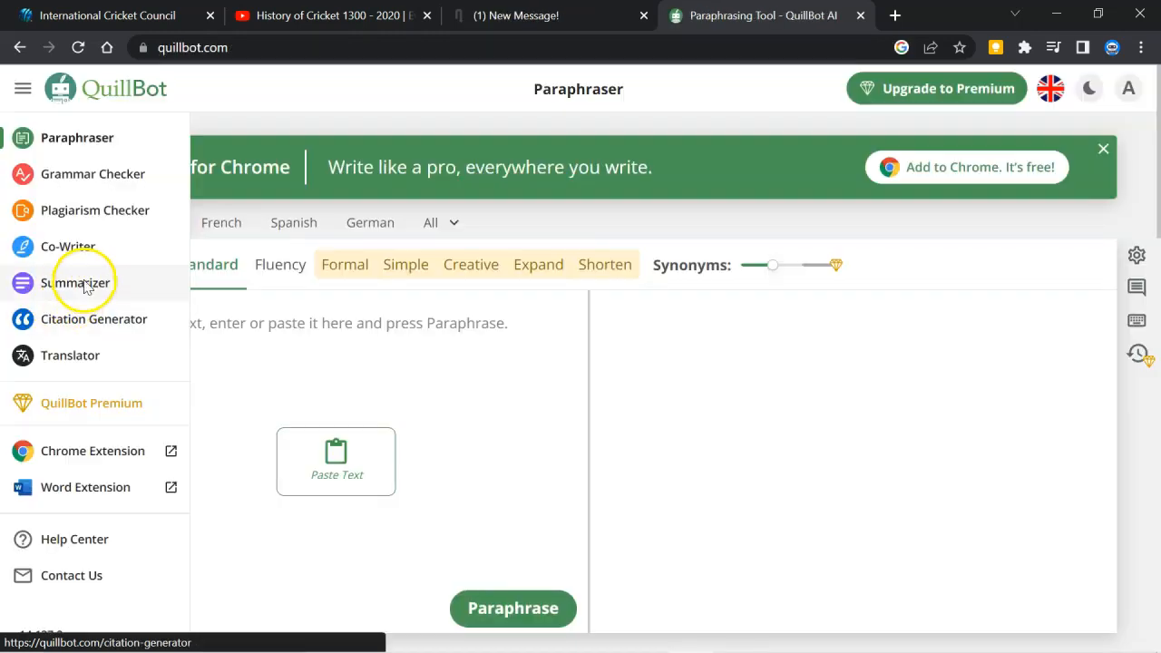
click(76, 282)
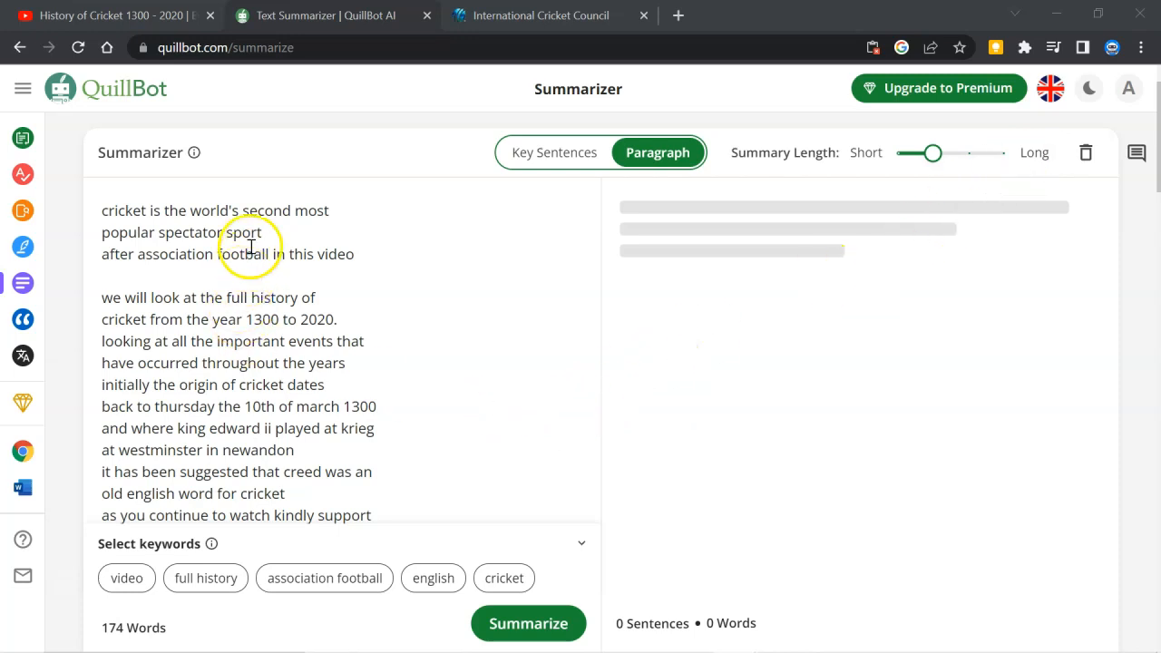
mouse_move(528, 624)
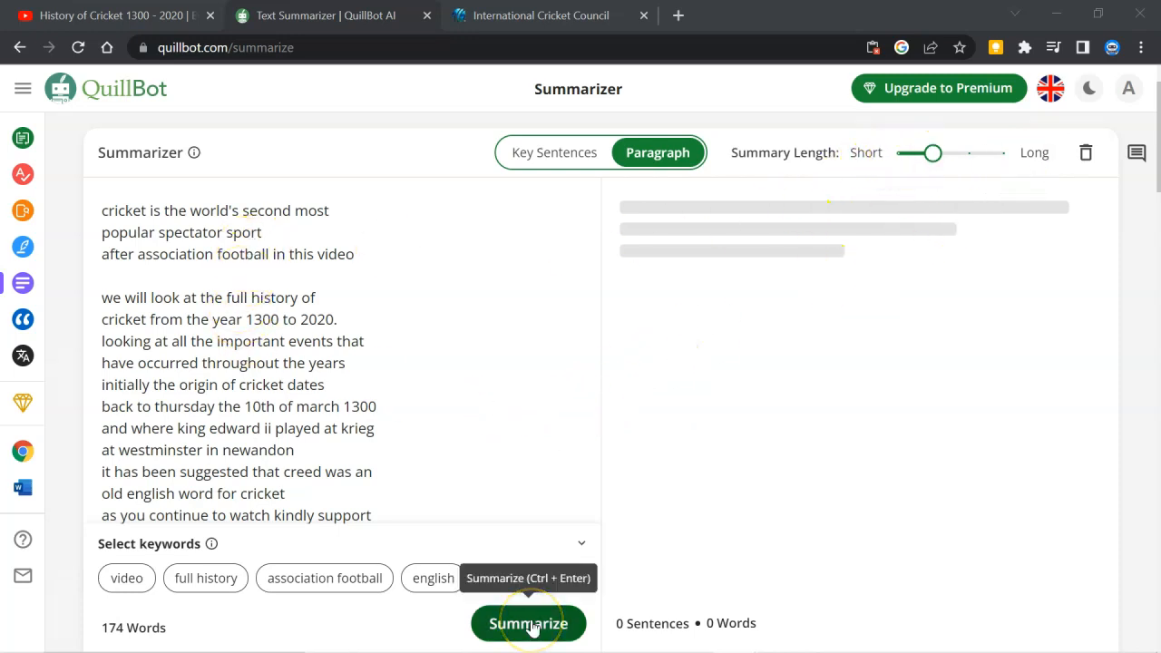
click(530, 624)
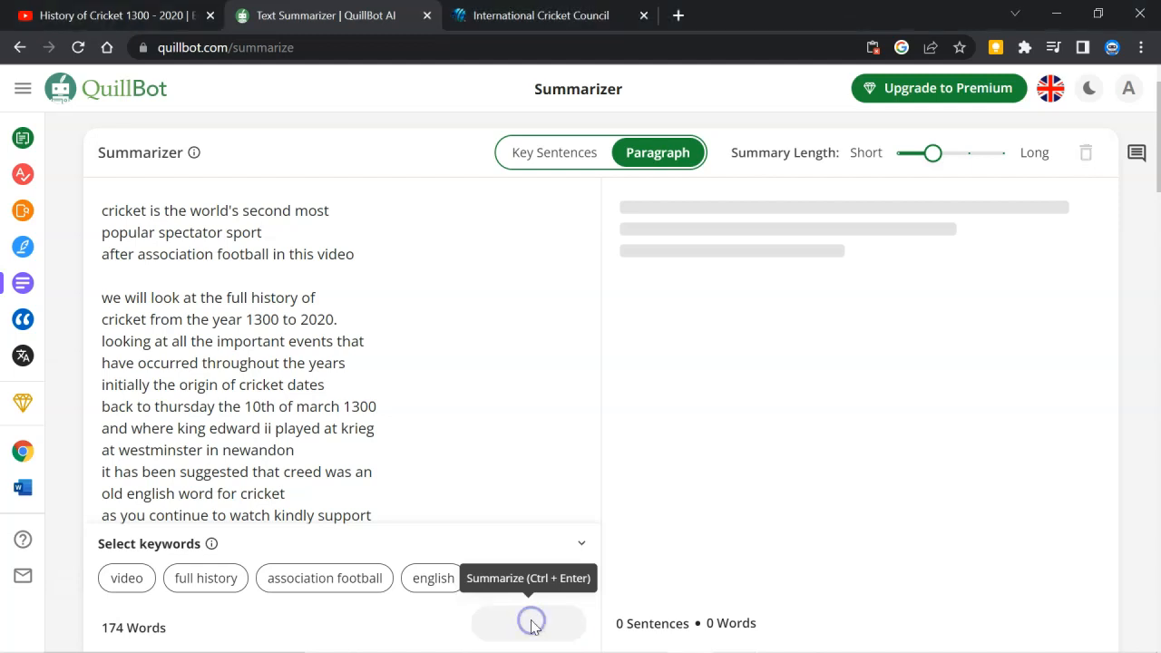
click(528, 624)
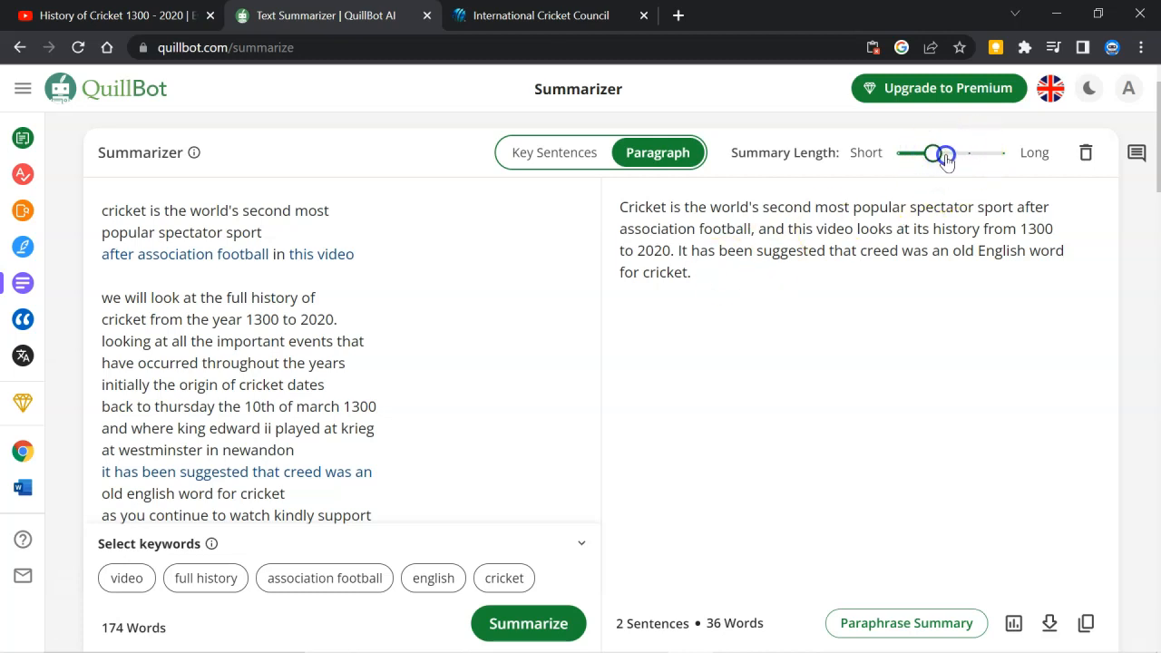
Step: Lengthen Summary Length toward Long and regenerate a three-sentence paragraph summary
drag(945, 152, 970, 152)
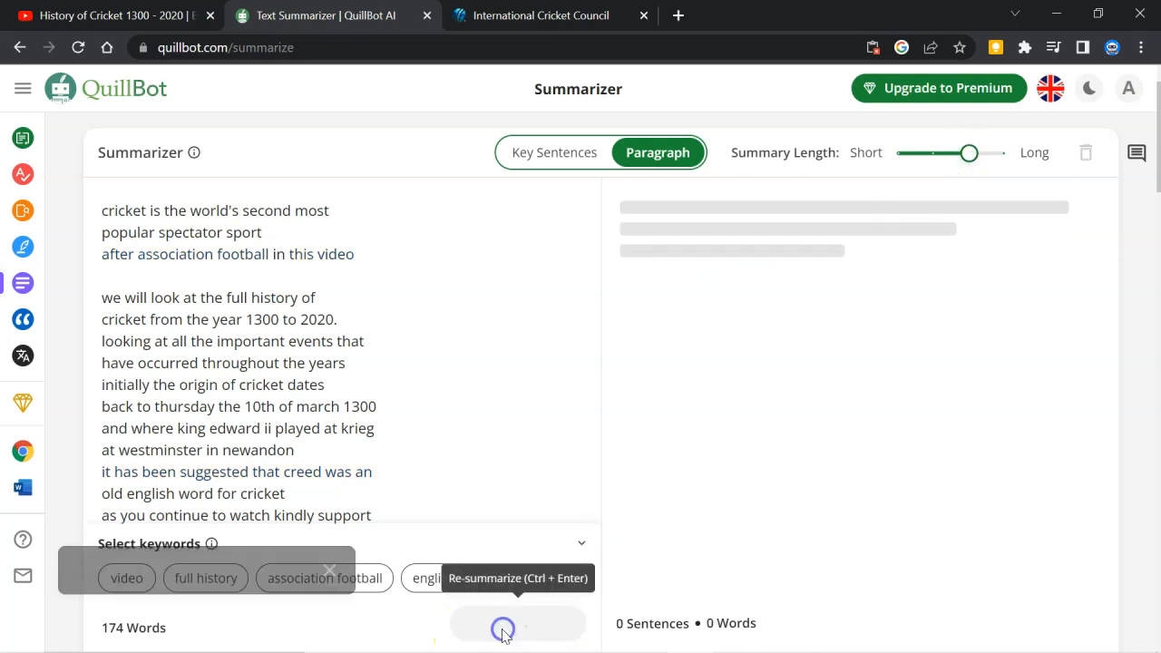
click(503, 624)
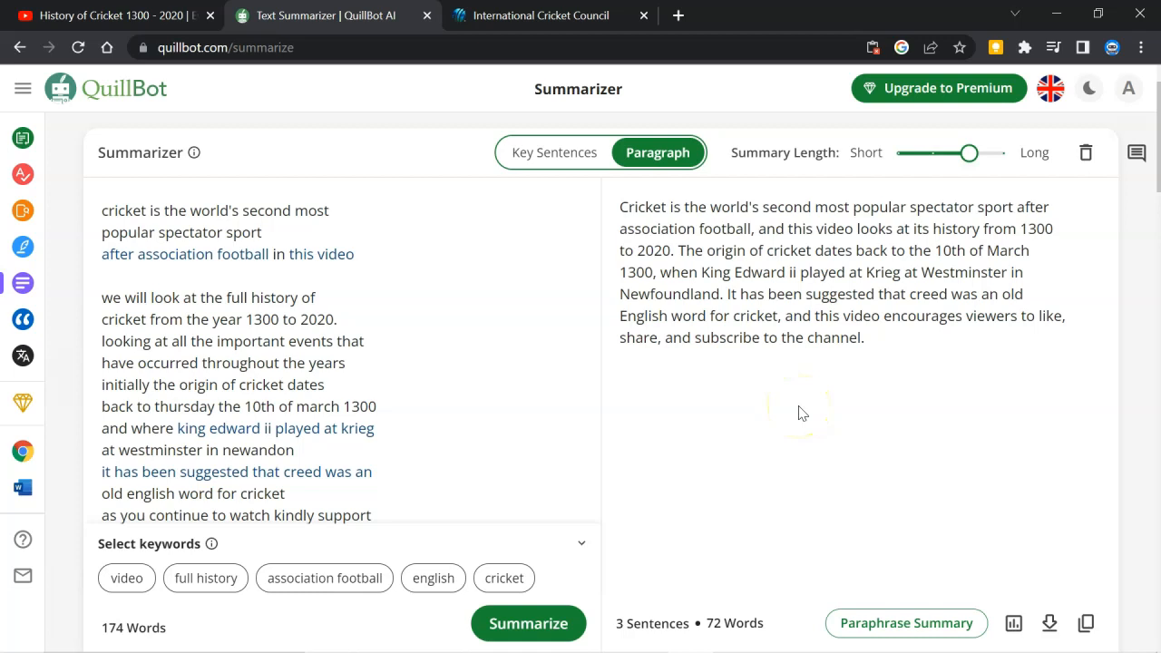
Step: Select the ICC History of Cricket article text down to its last paragraph and return to QuillBot
click(540, 14)
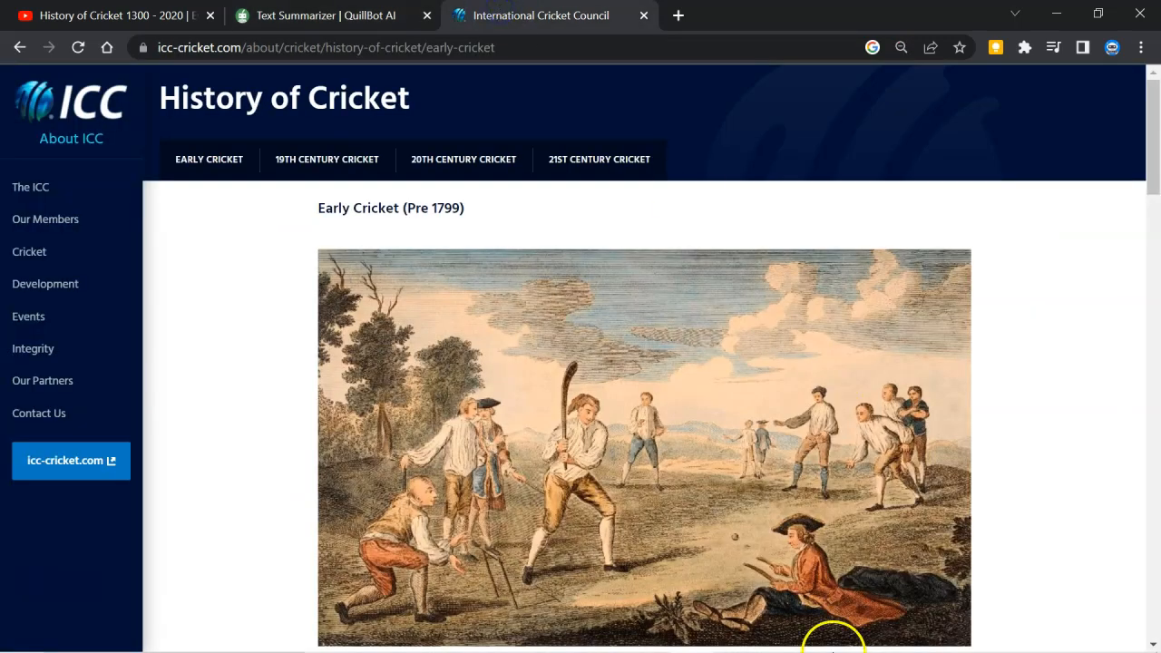
scroll(down, 3)
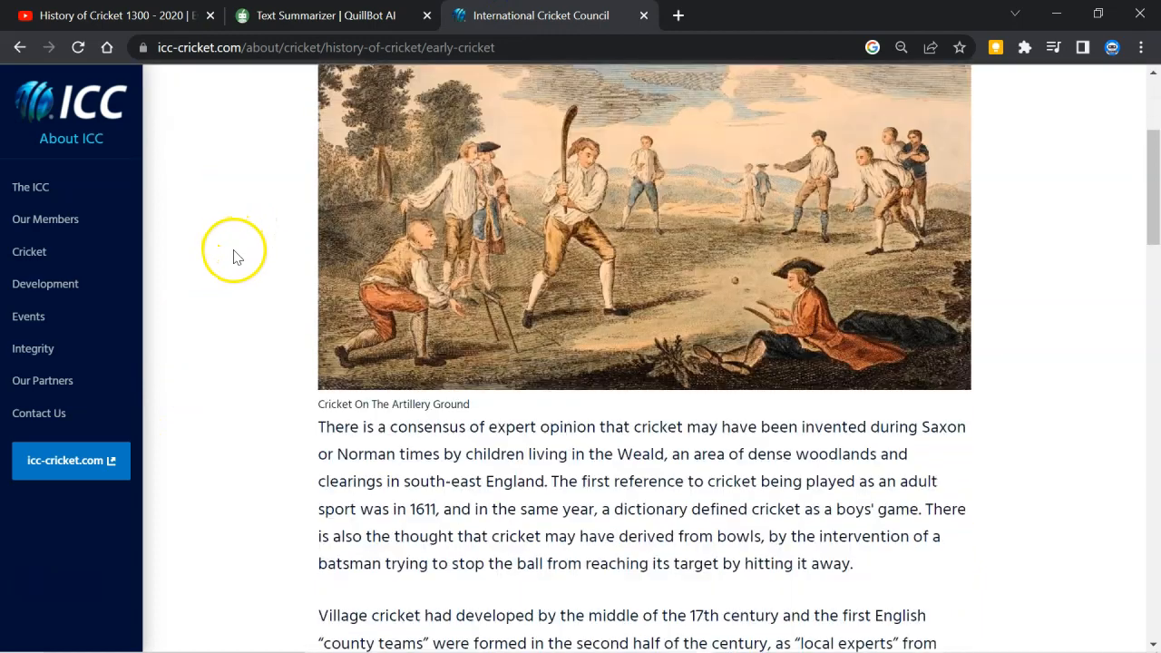
drag(315, 426, 517, 559)
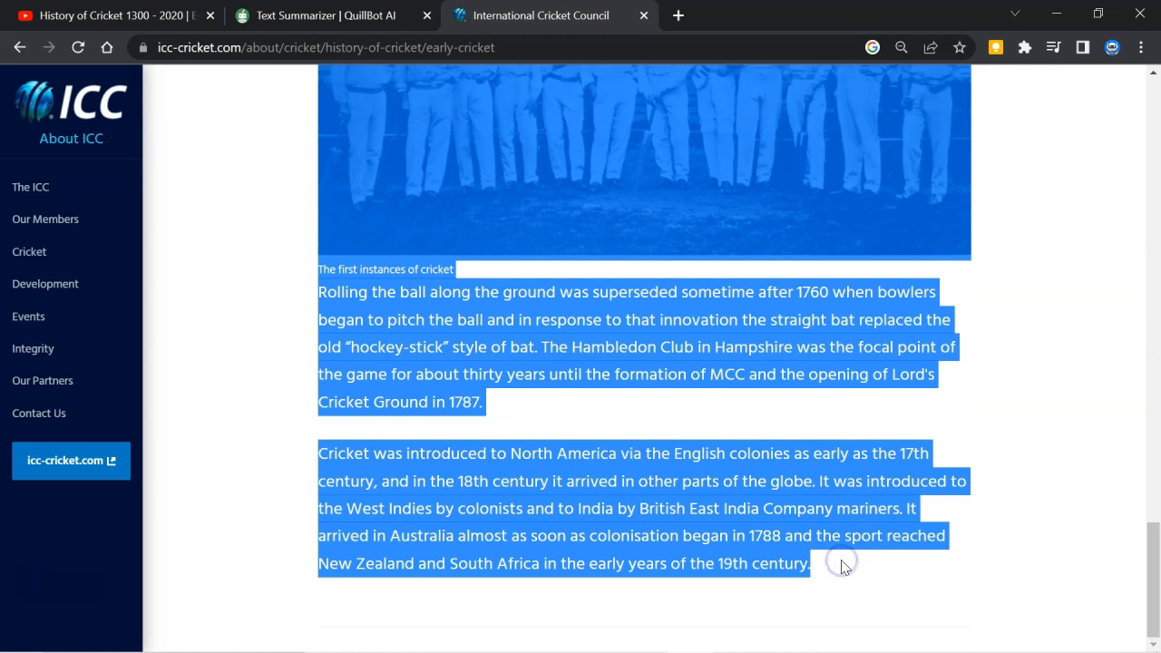
click(324, 15)
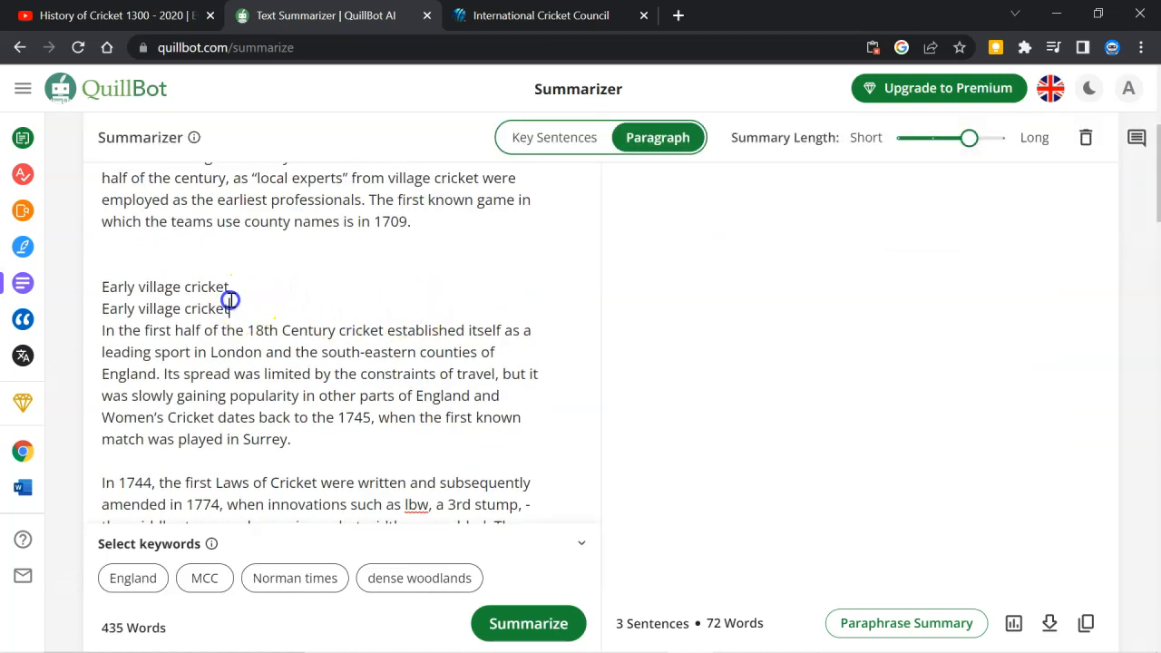
Step: Summarize the pasted ICC Early Cricket article text in QuillBot
scroll(down, 3)
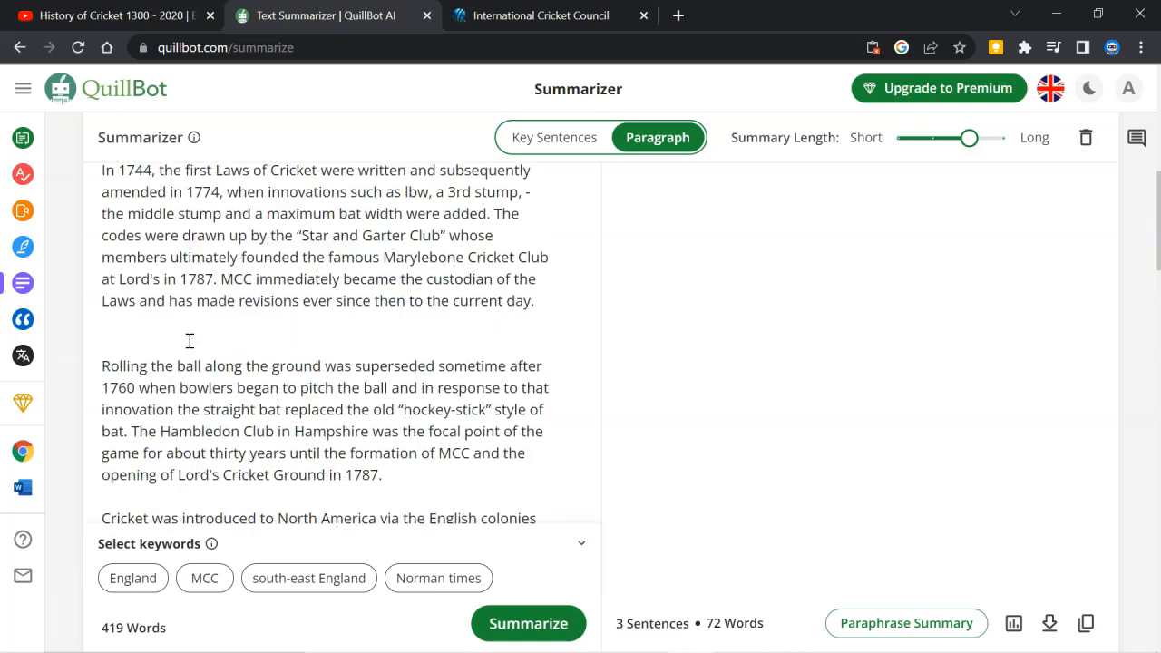
click(528, 624)
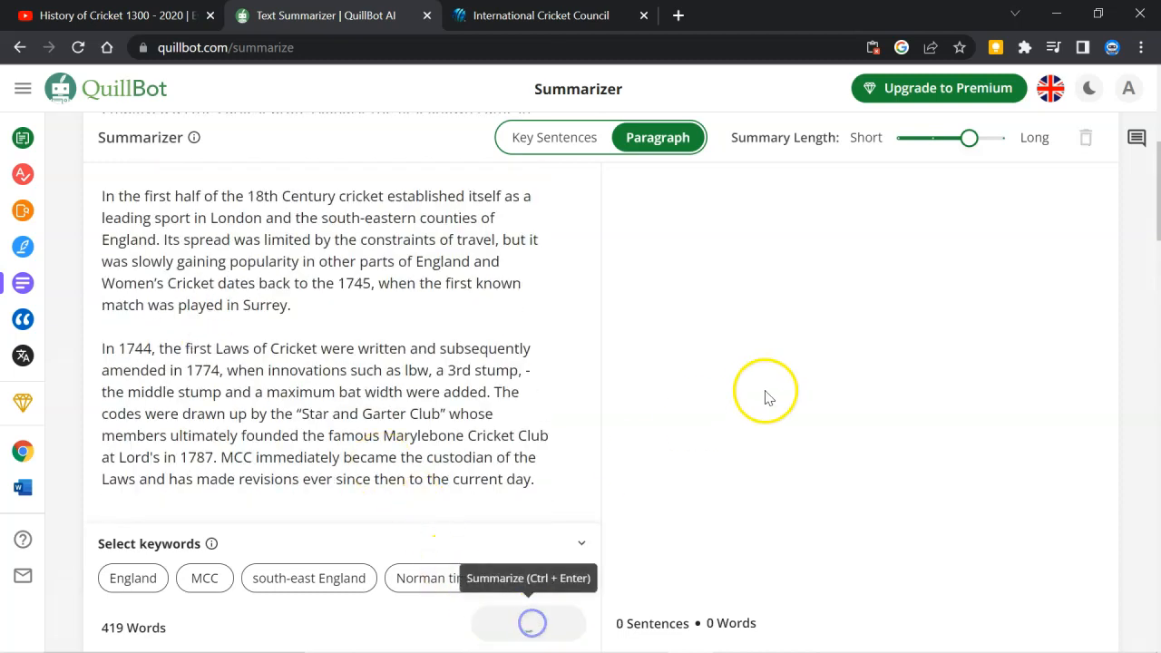
click(529, 624)
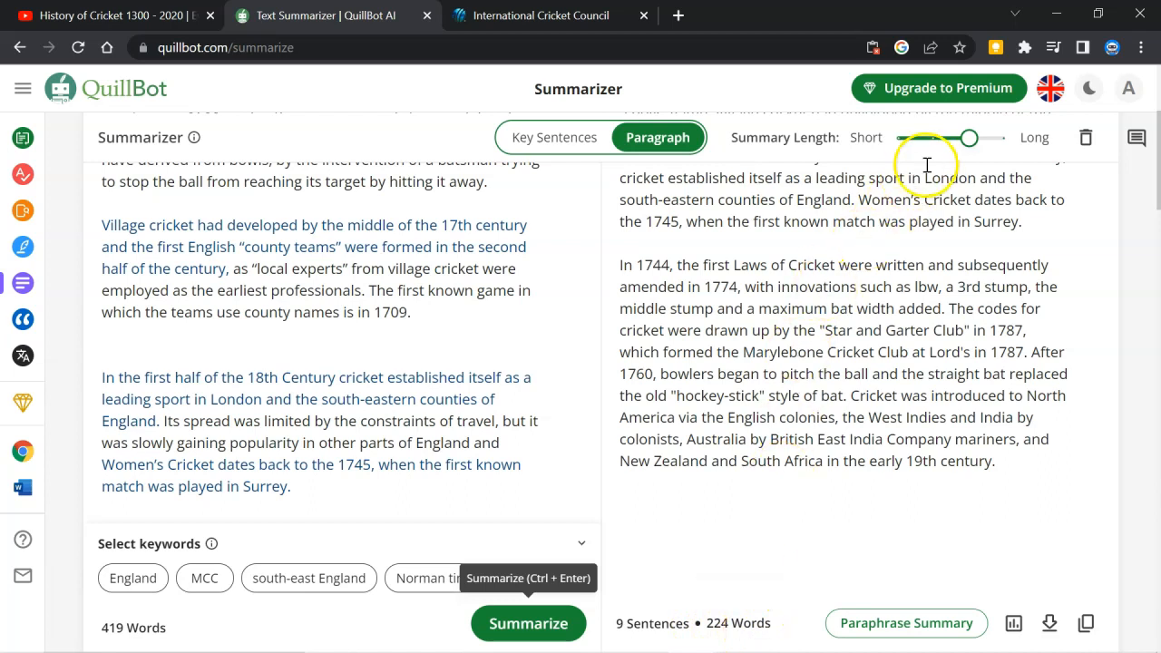
click(528, 624)
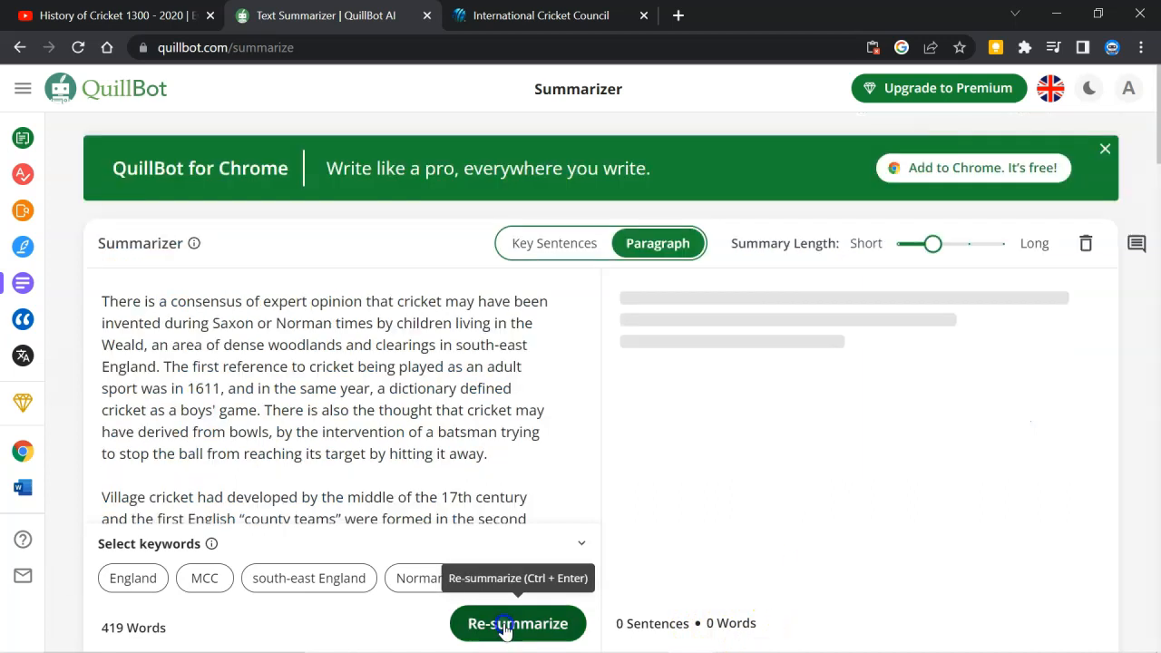
Step: Mark the summary's final sentence about cricket reaching North America for deletion
click(519, 624)
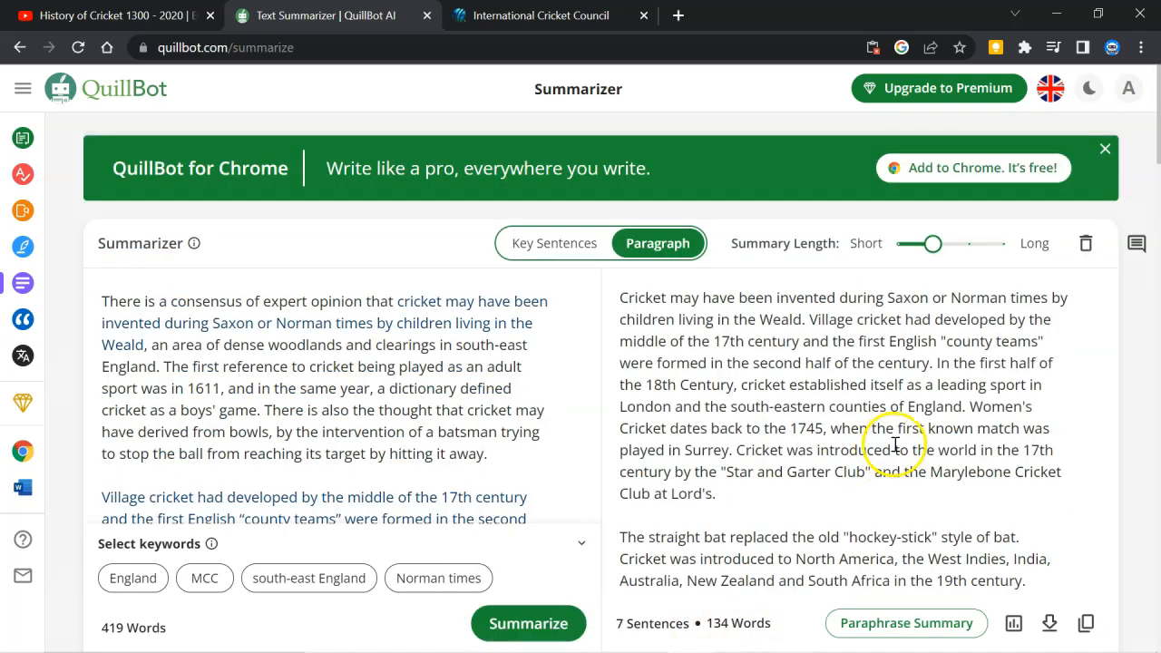
click(1104, 149)
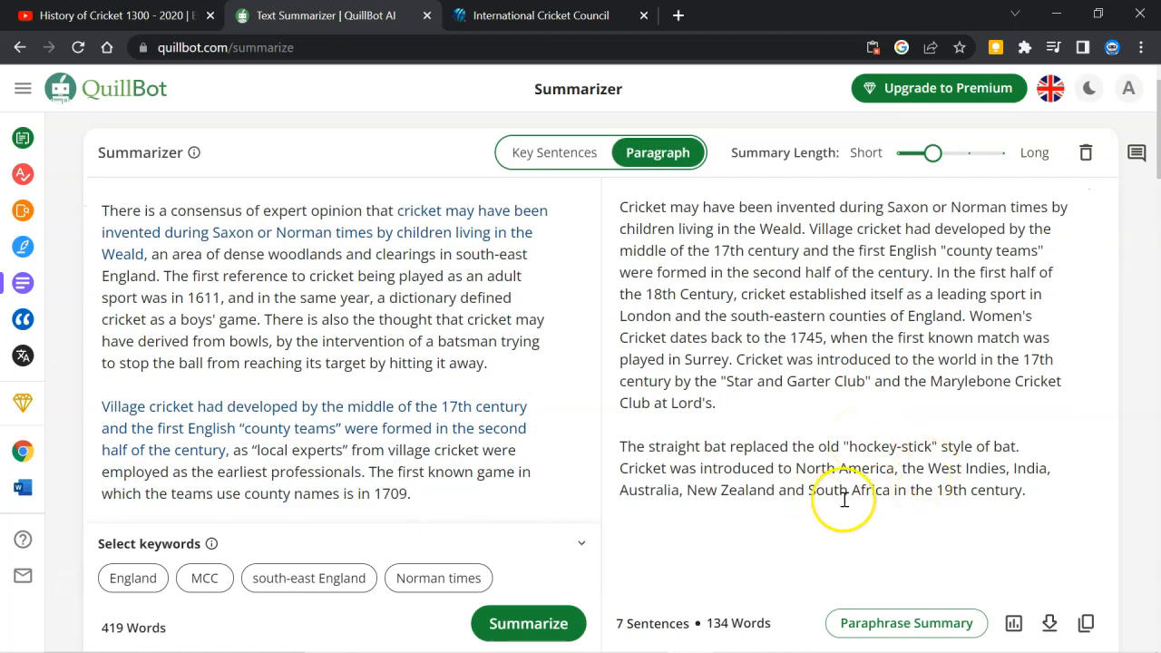
mouse_move(624, 475)
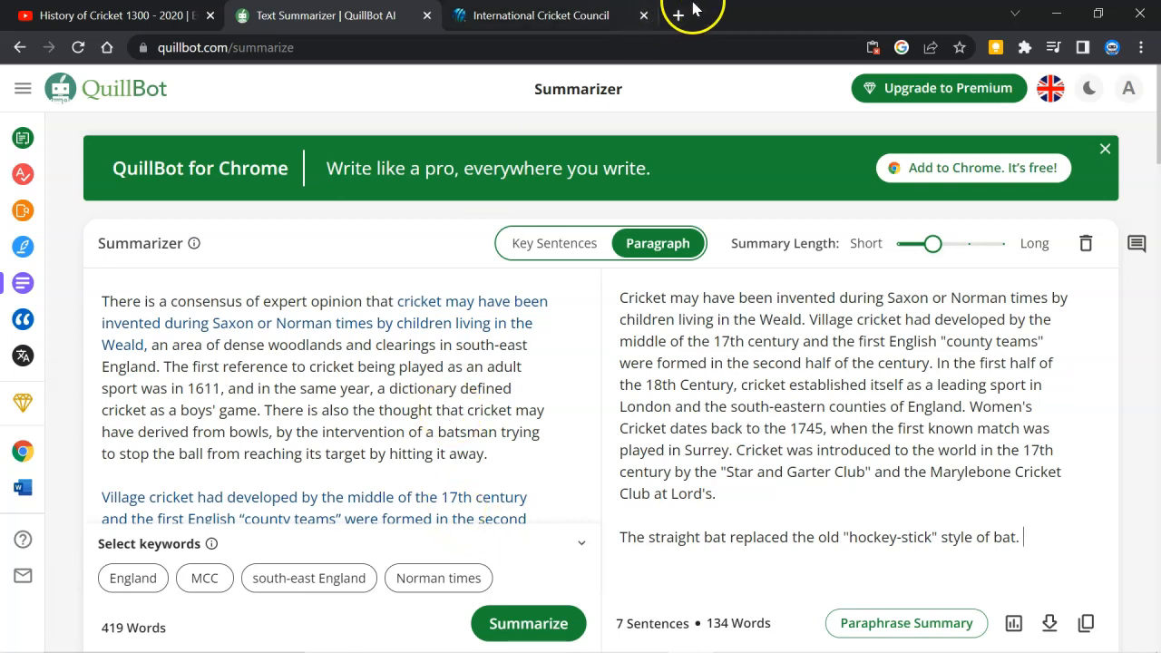
Step: Search 'pictory' in a new tab and start the free trial from pictory.ai via Get Started For Free
click(675, 14)
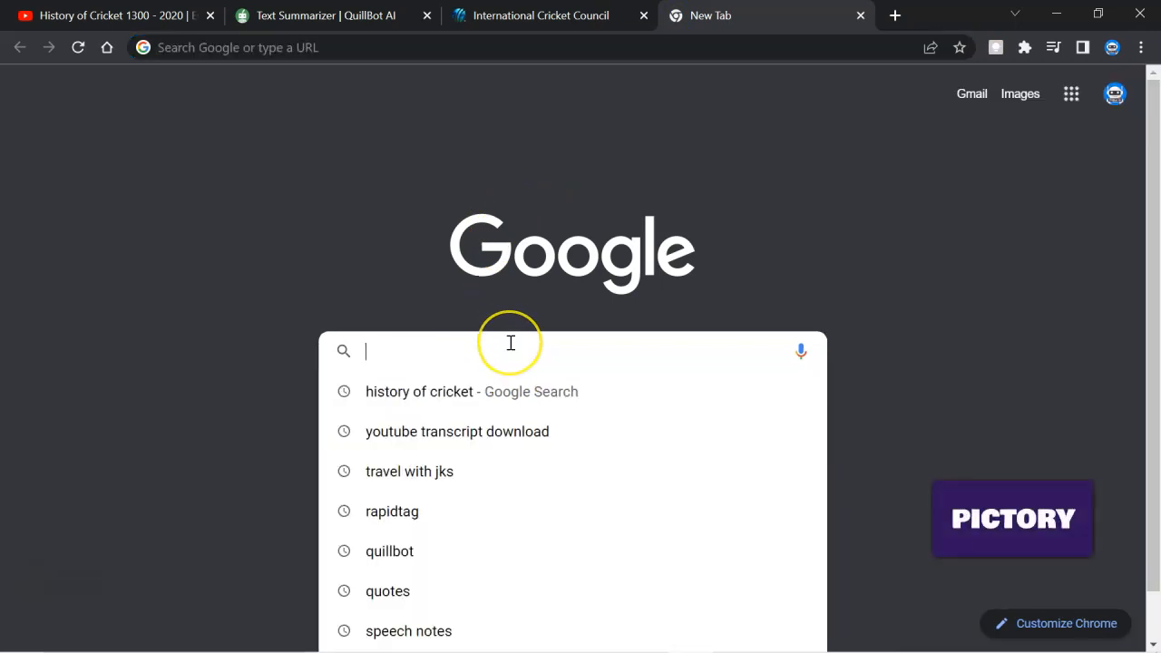
text(pictory)
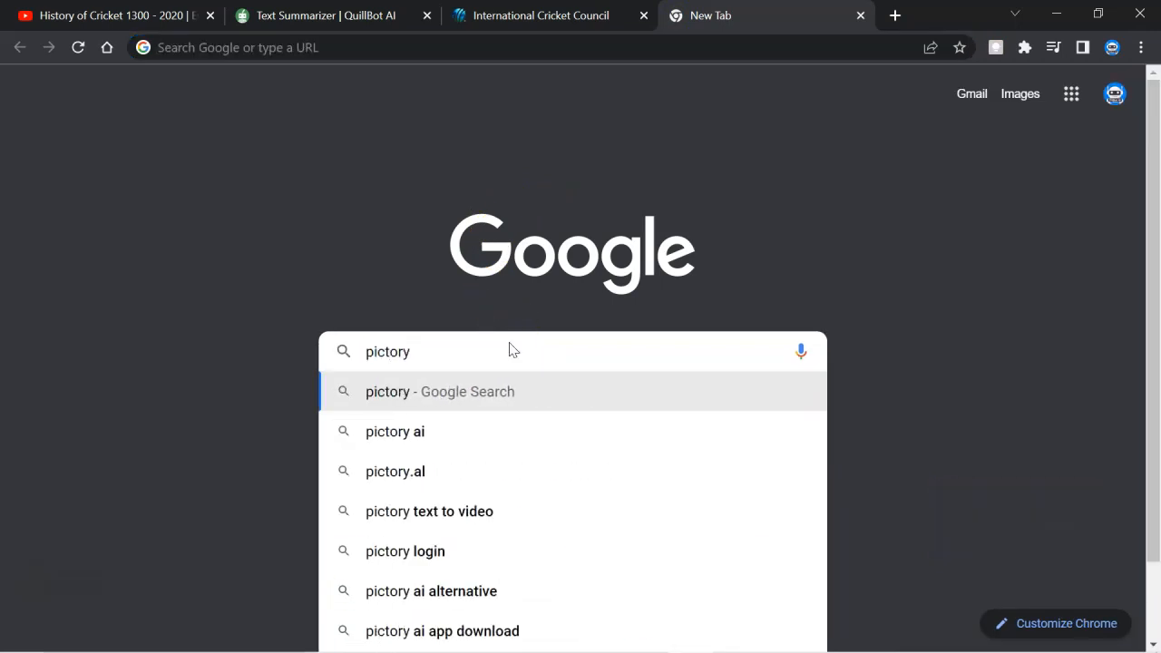
key(enter)
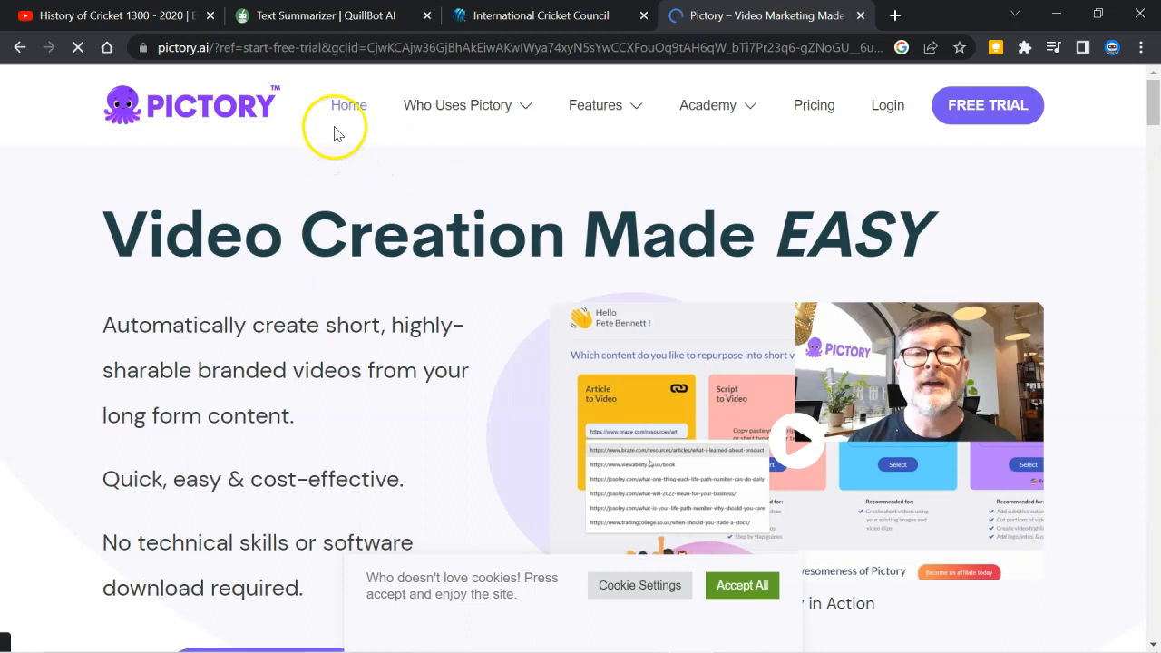
mouse_move(845, 158)
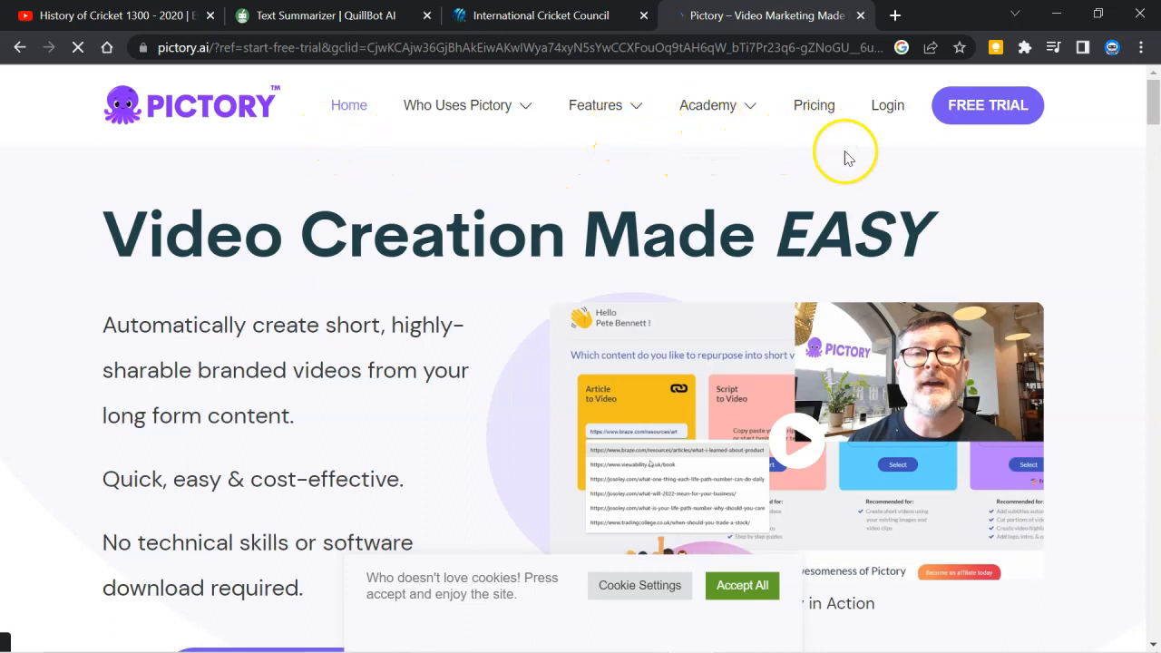
scroll(down, 3)
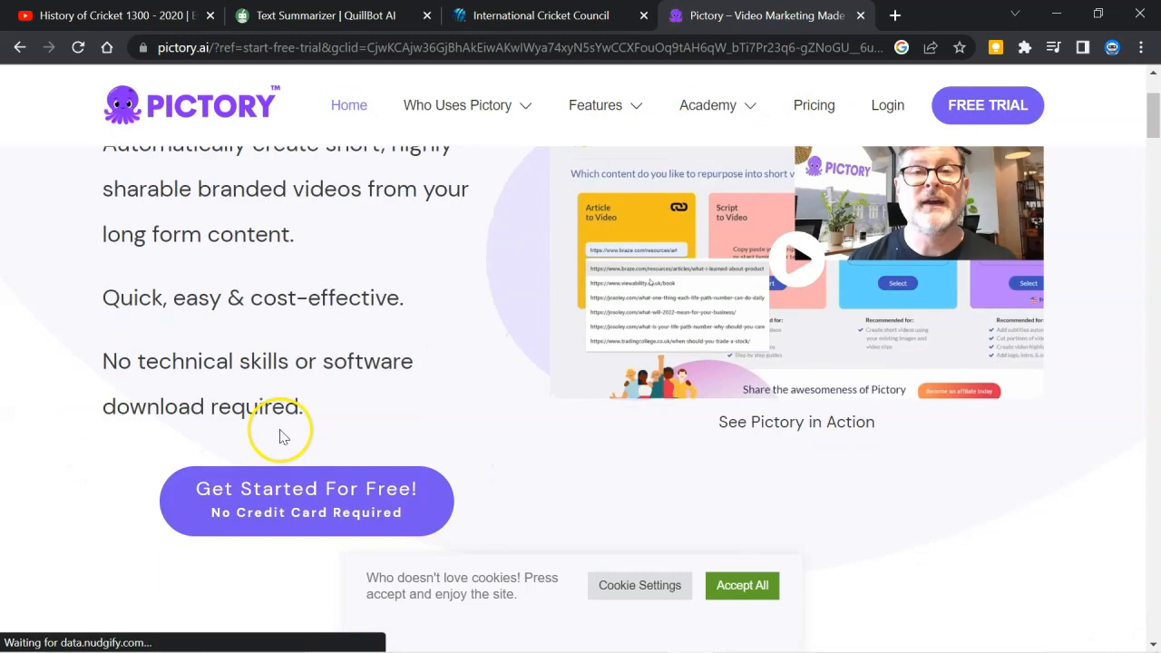
click(307, 488)
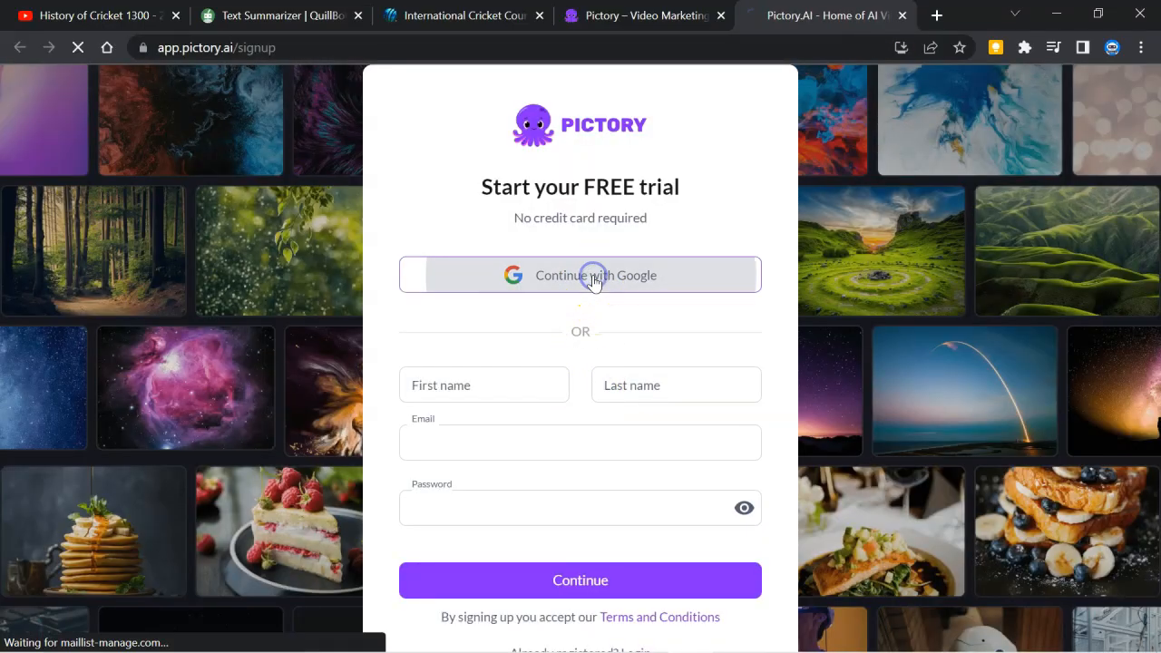
Step: Sign up with Google and choose training and educational videos as the main goal
click(595, 276)
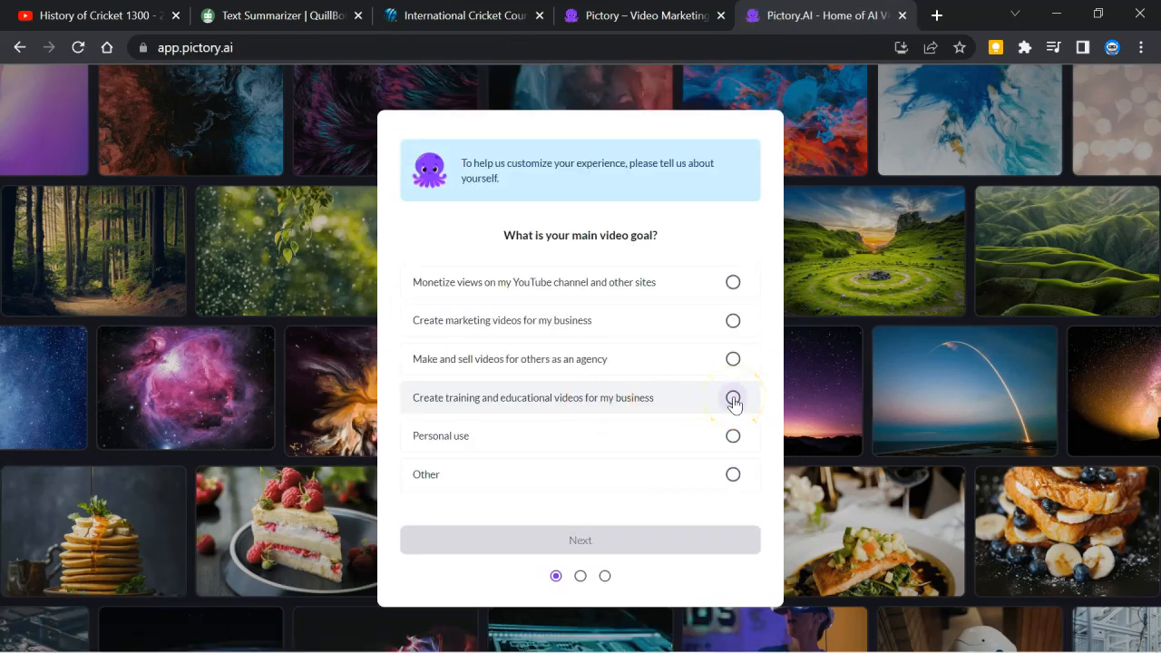
click(733, 397)
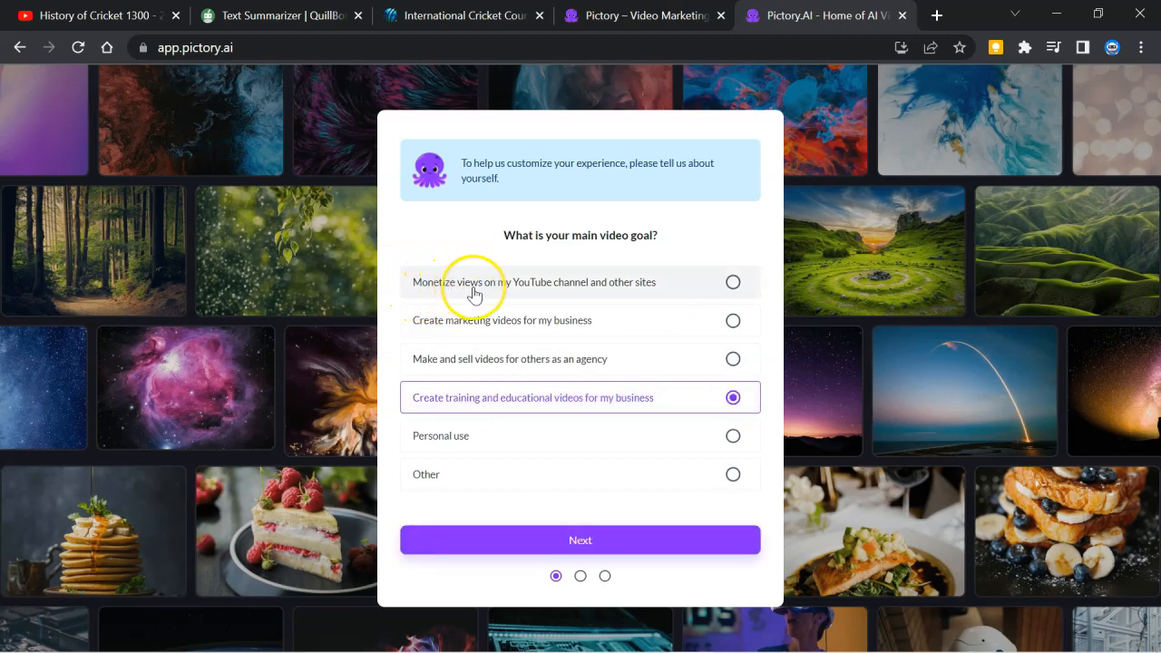
mouse_move(624, 298)
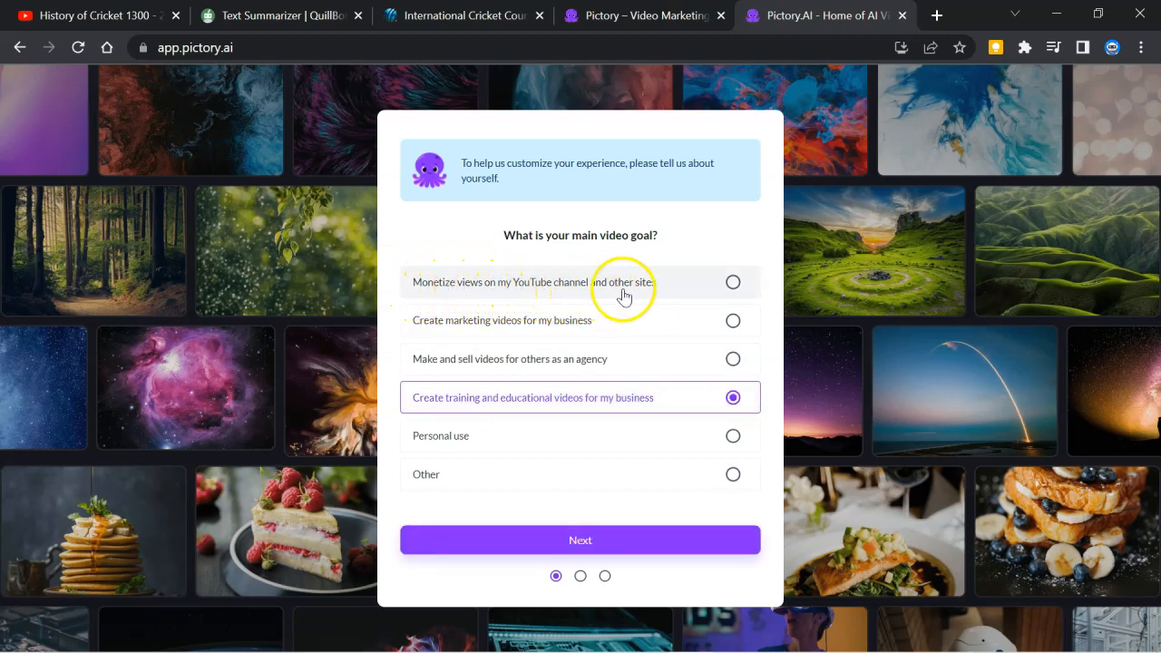
mouse_move(406, 329)
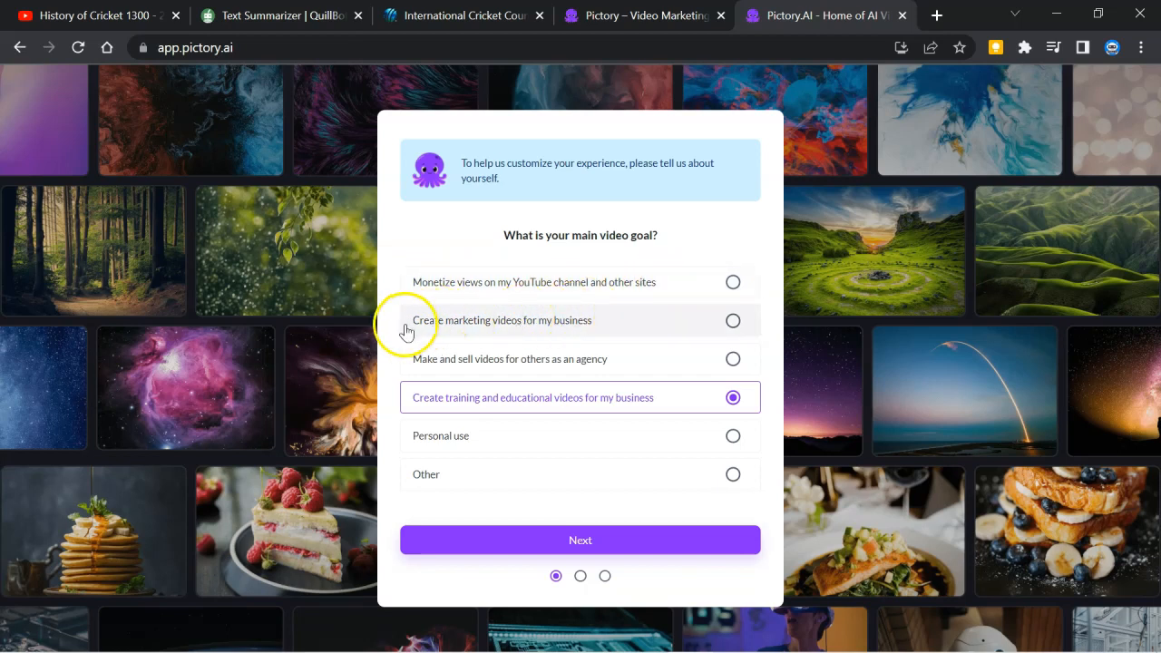
mouse_move(598, 345)
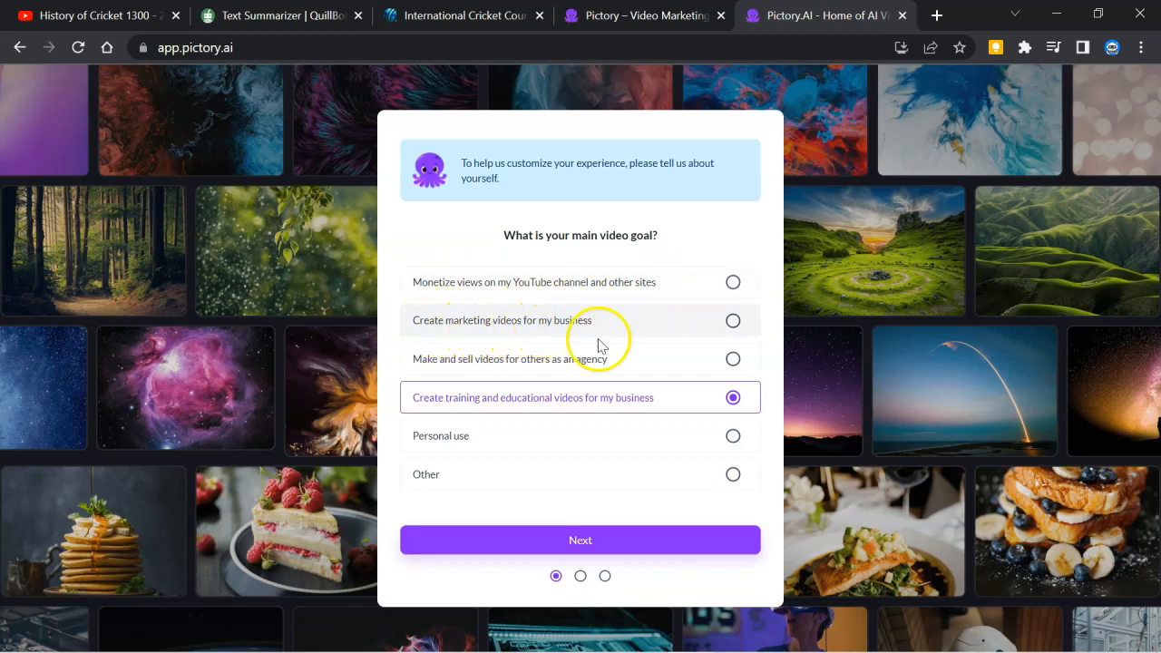
click(581, 540)
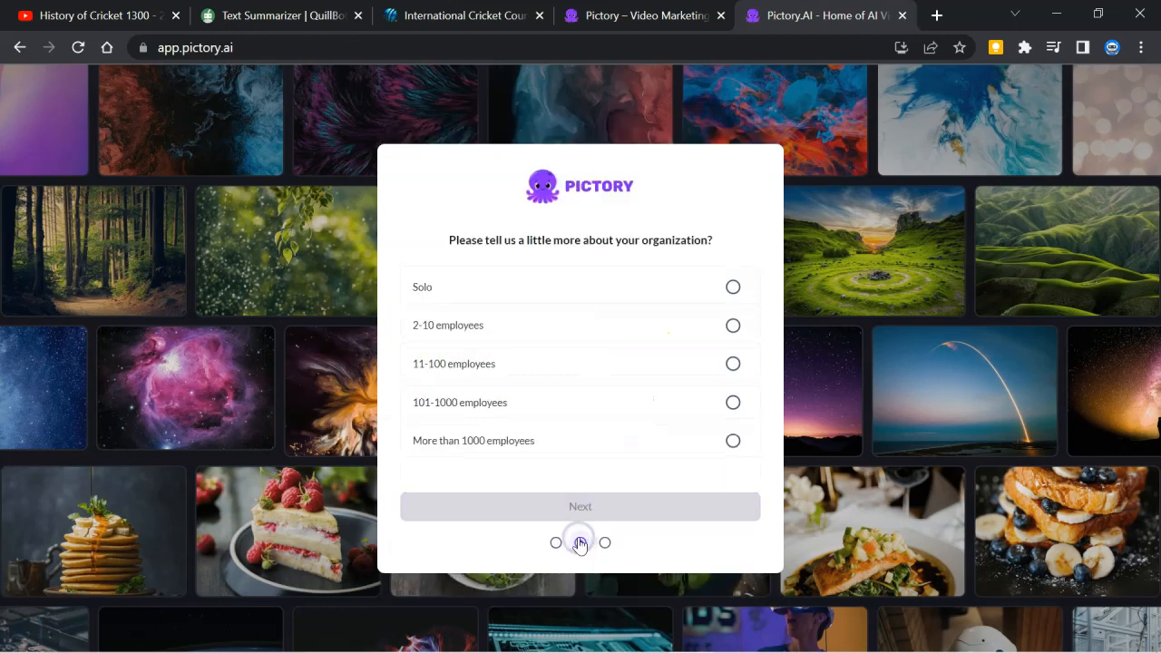
Step: Answer Solo for organization size, pick a profession and submit the onboarding
click(732, 286)
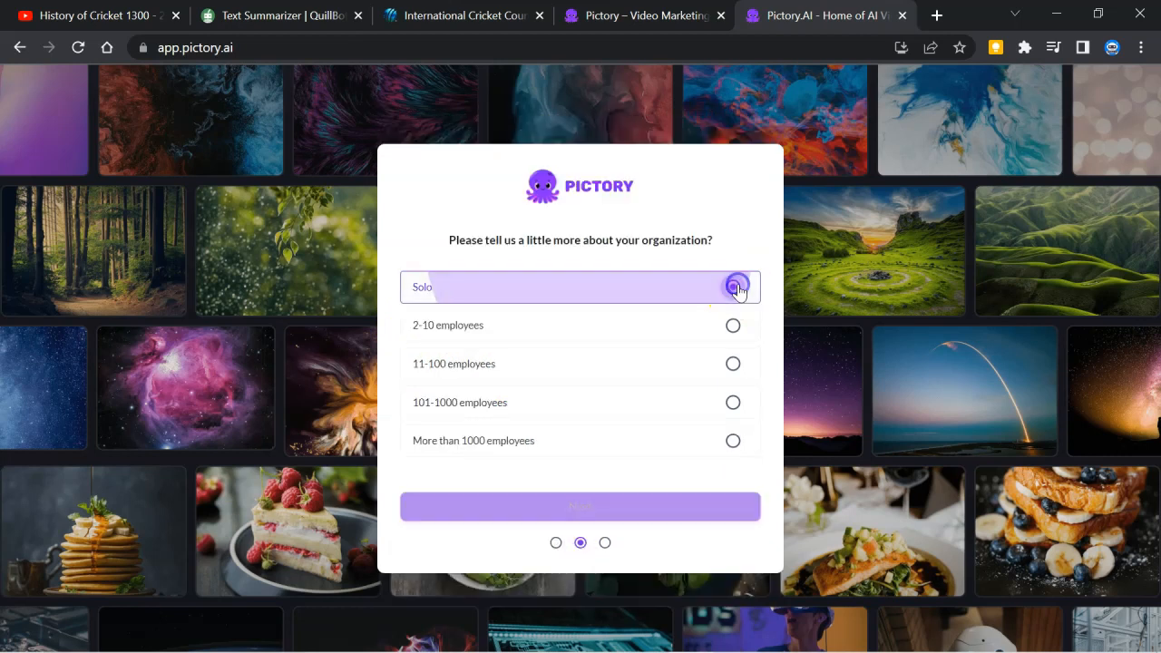
click(732, 287)
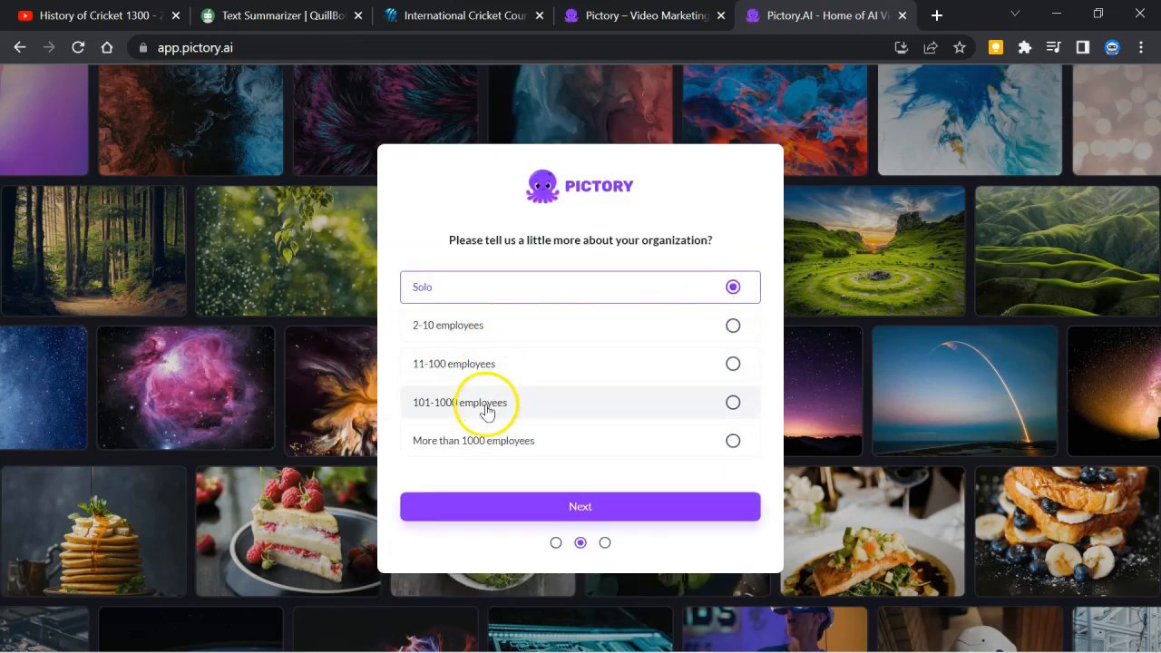
click(581, 506)
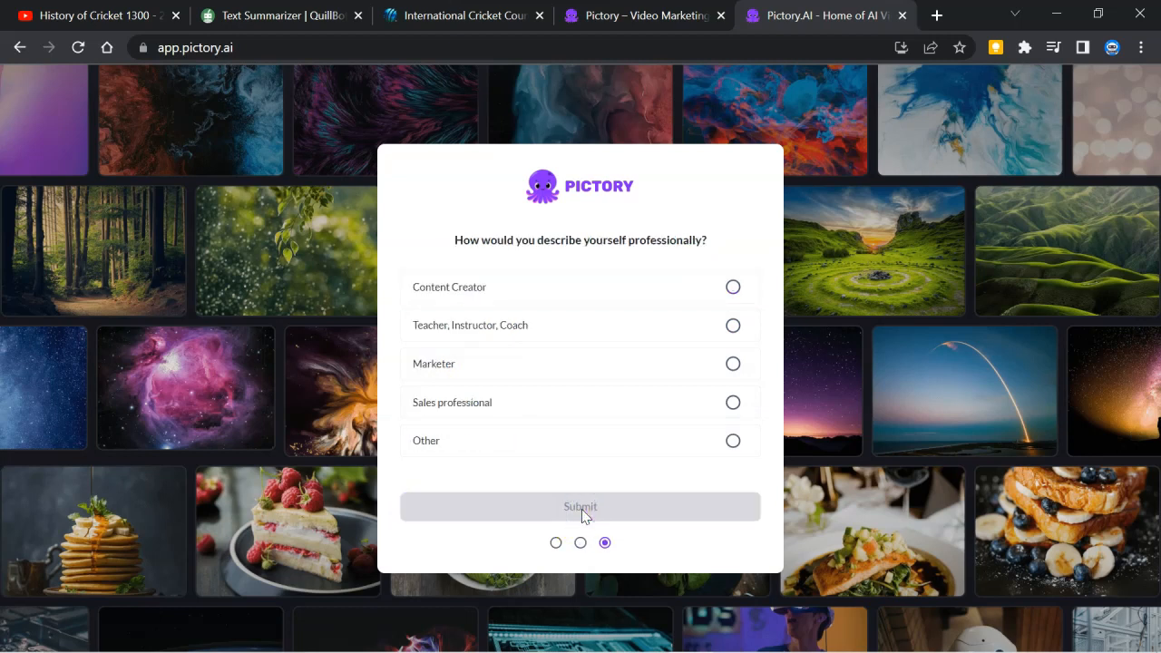
click(733, 287)
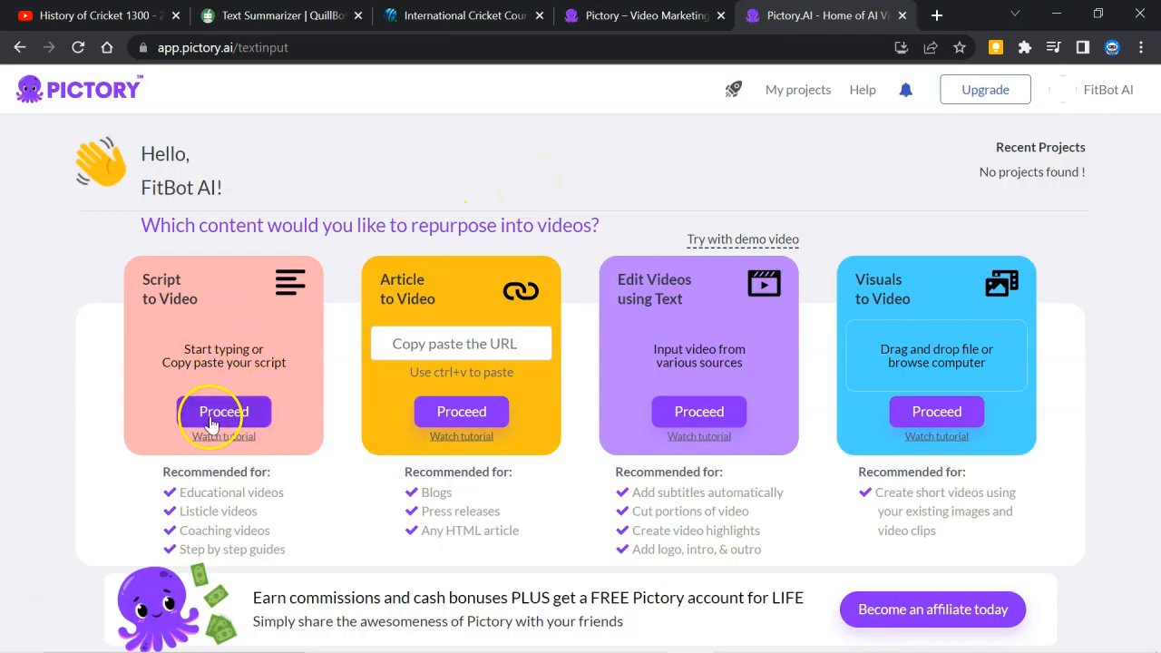
Step: Start a Script to Video project, bring over the full QuillBot cricket summary and check scene-start choices
click(223, 410)
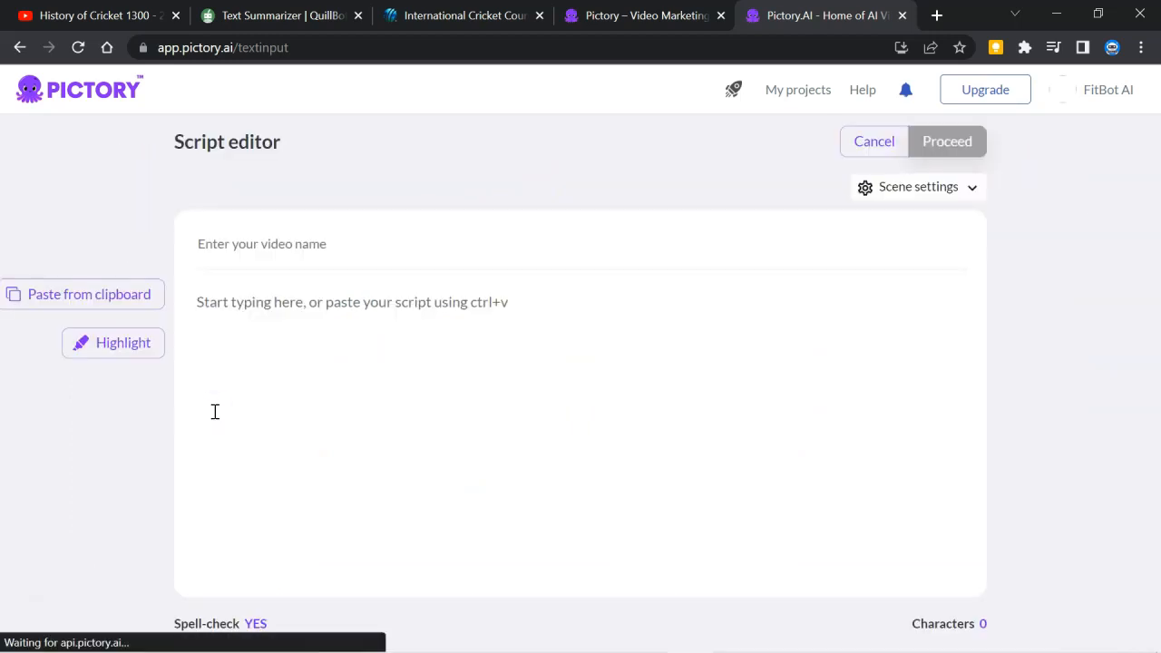
click(281, 14)
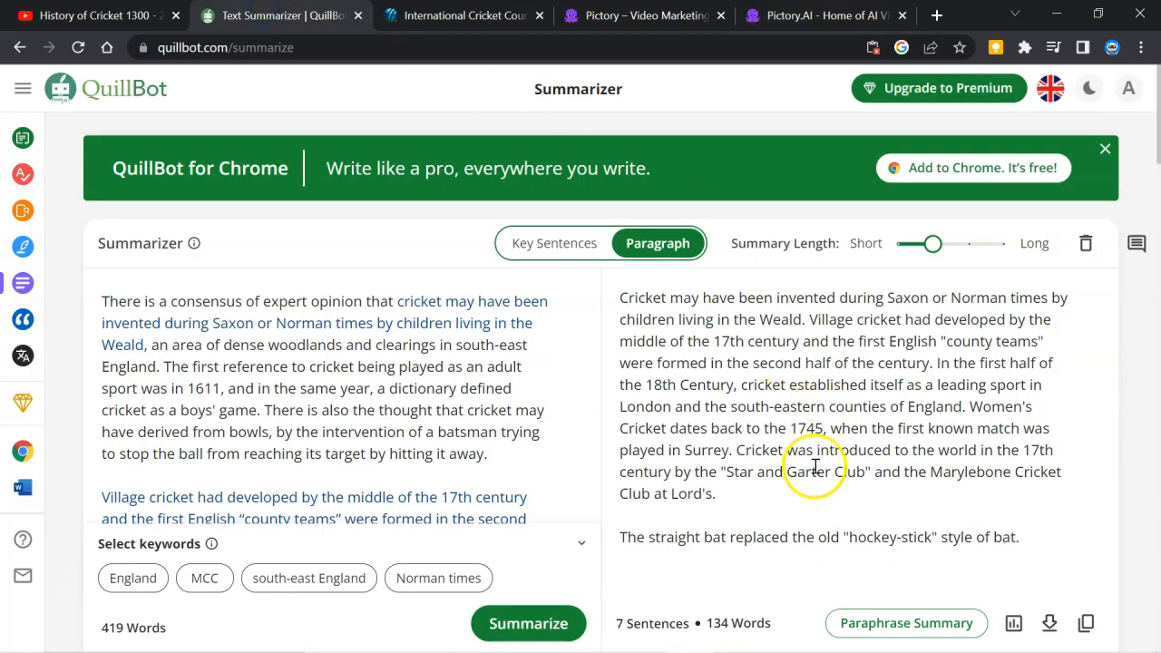
click(1085, 623)
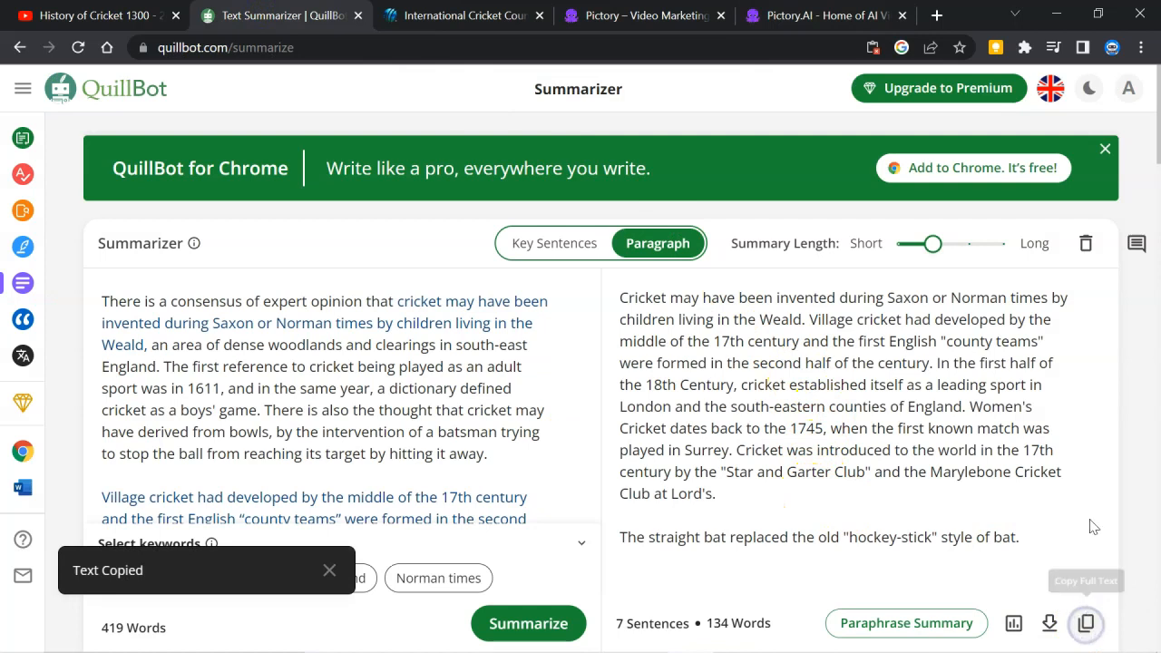
click(820, 15)
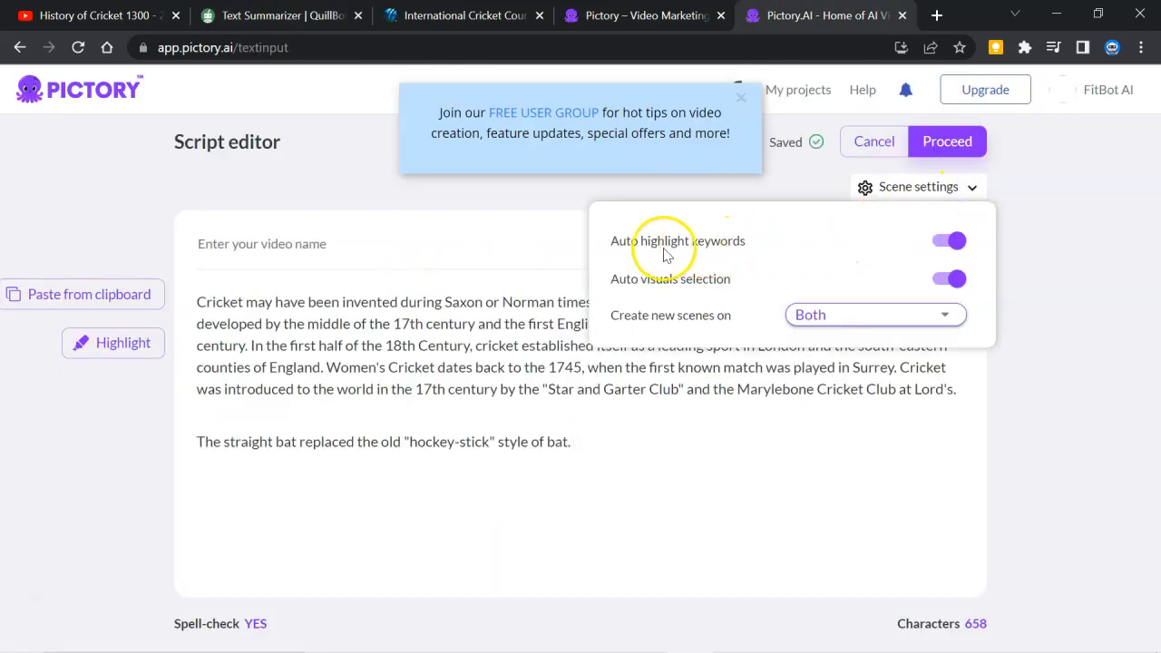
mouse_move(740, 252)
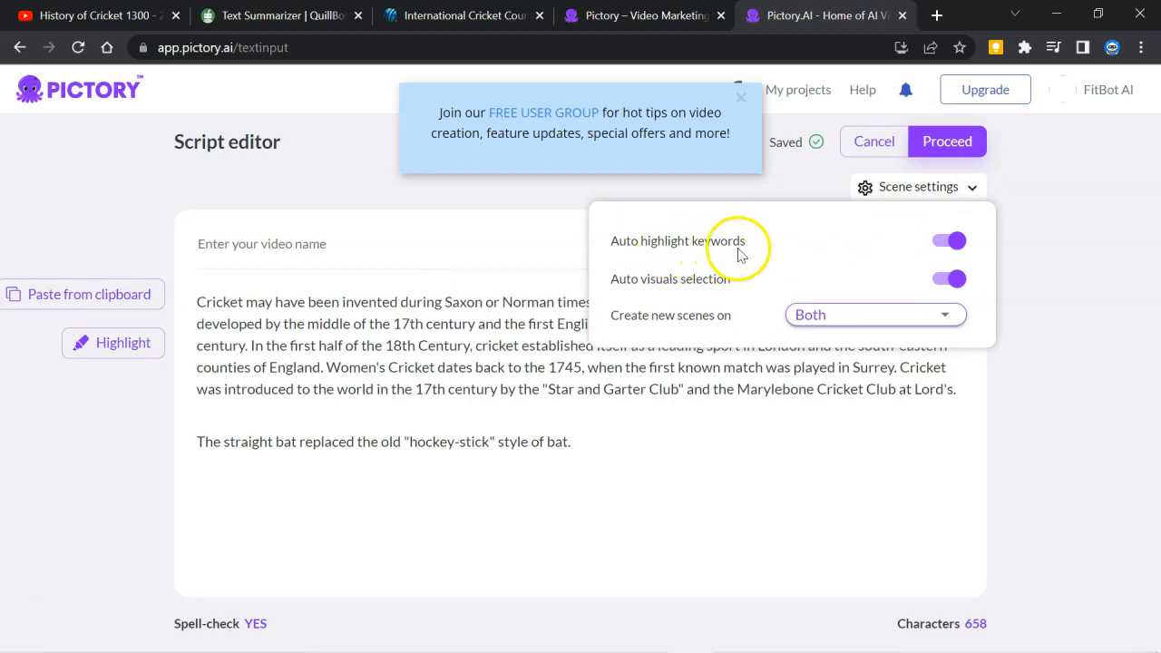
mouse_move(656, 291)
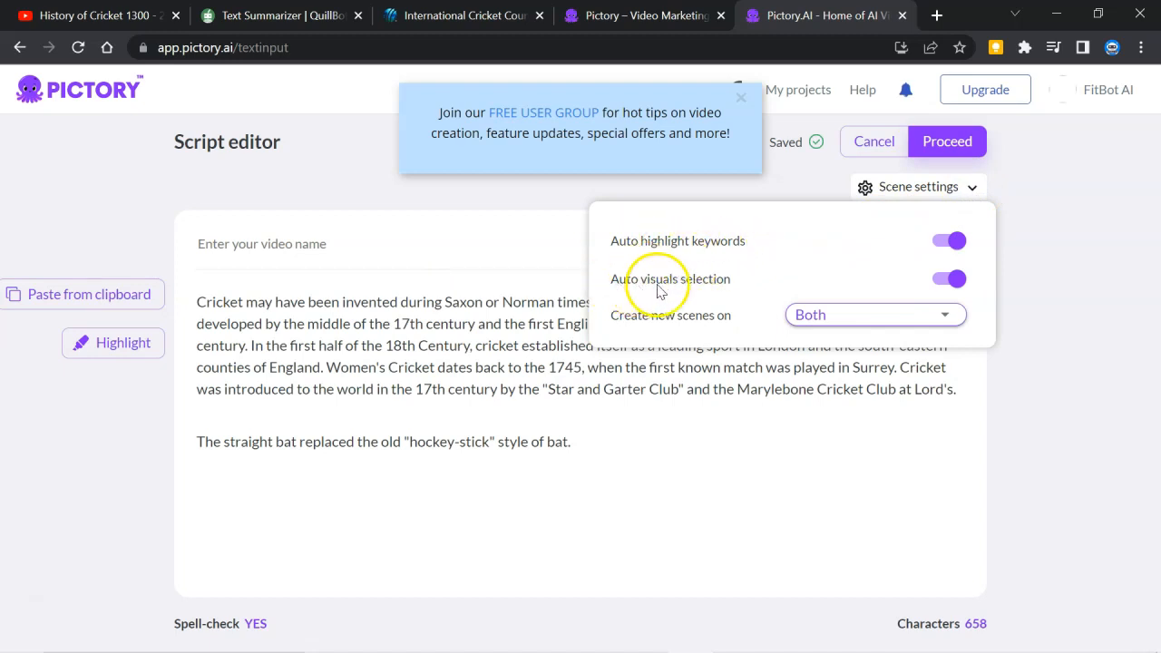
mouse_move(634, 318)
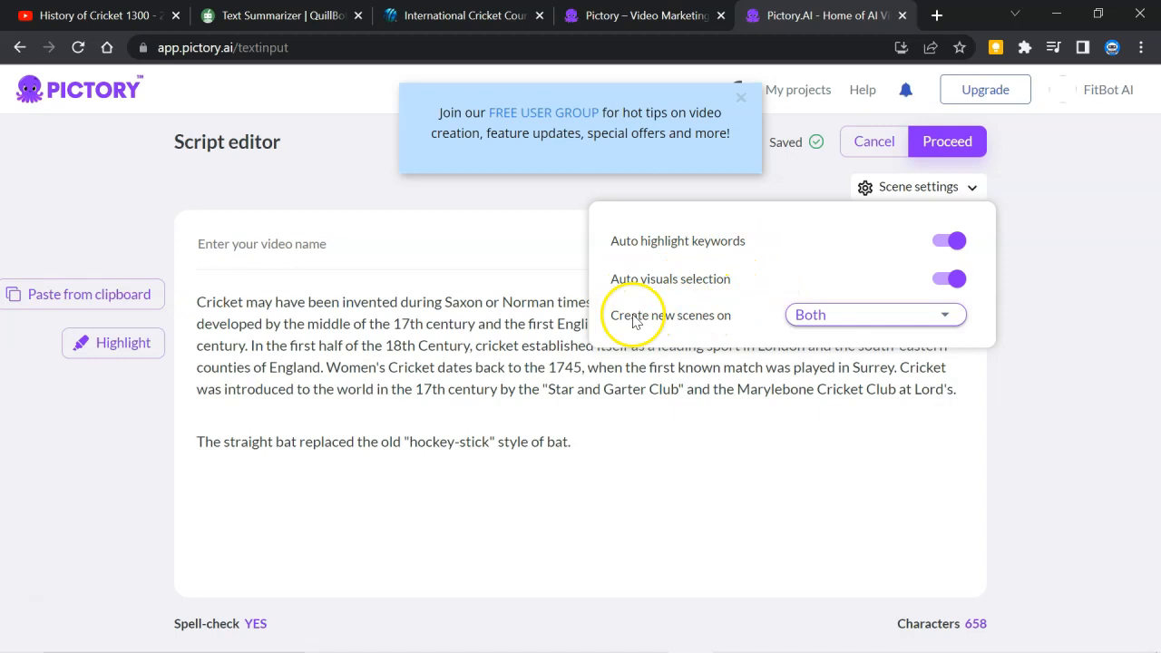
click(874, 315)
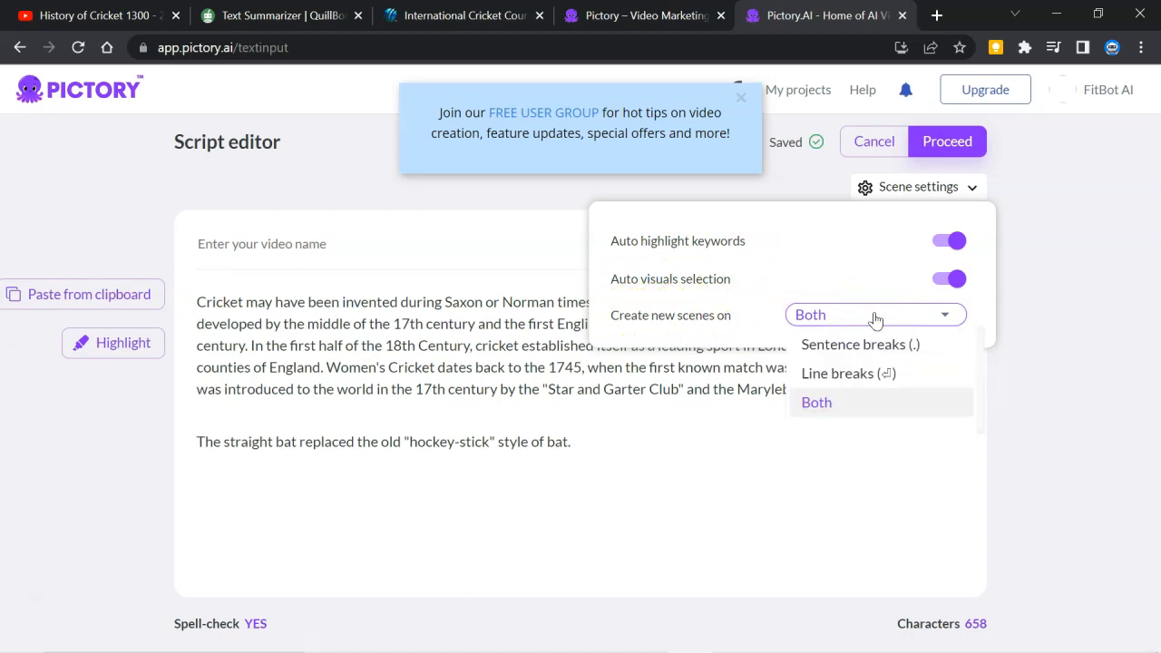
mouse_move(898, 352)
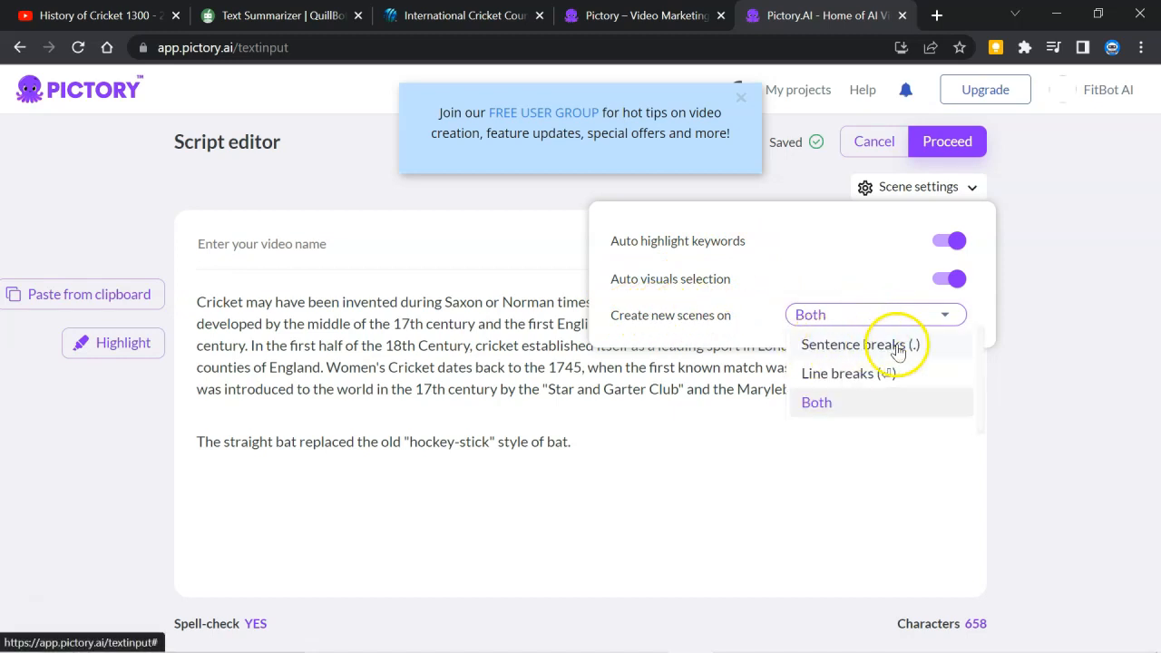
mouse_move(874, 354)
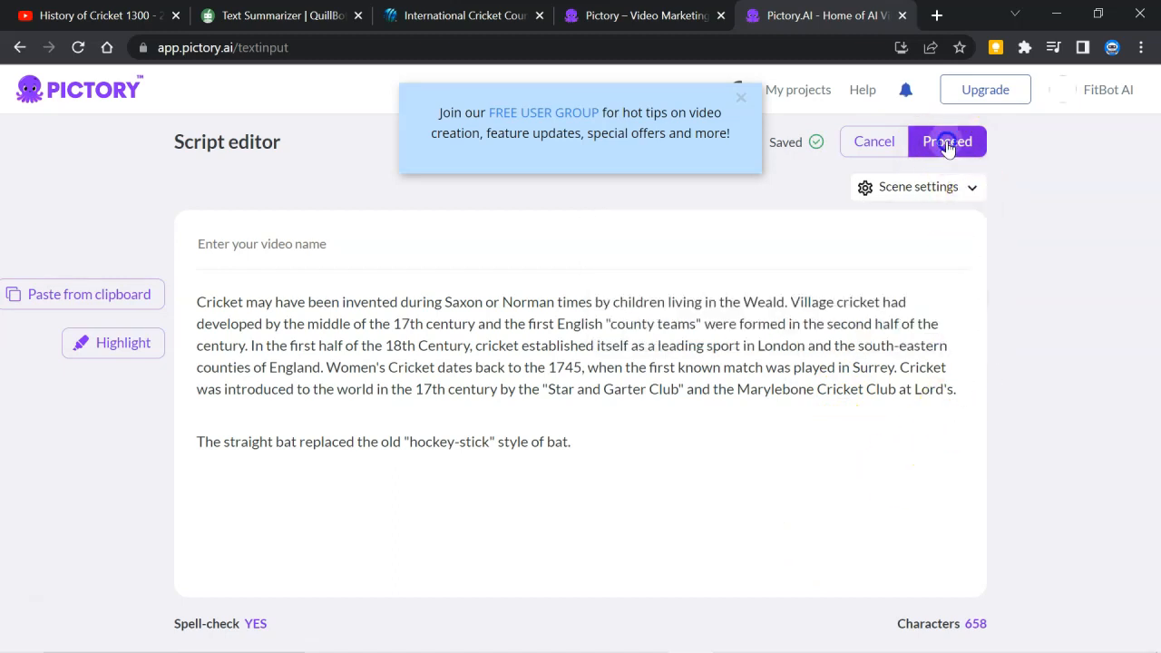
Step: Pick the Metro template and confirm the vertical 9:16 aspect ratio for the storyboard
click(947, 141)
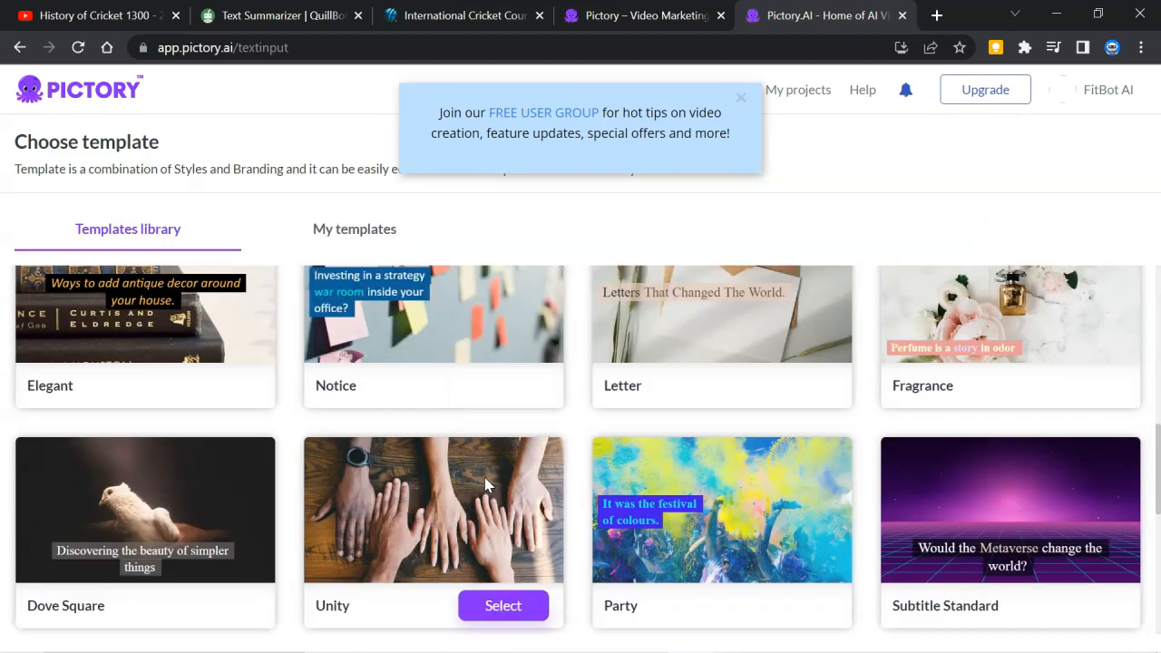
scroll(down, 3)
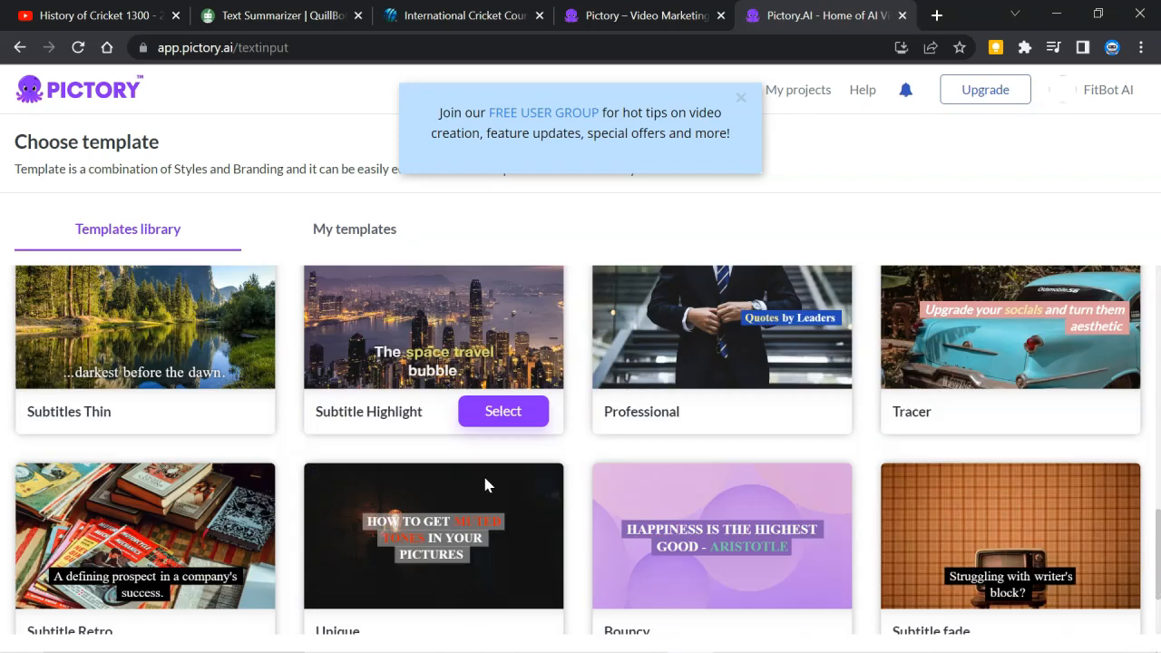
scroll(down, 3)
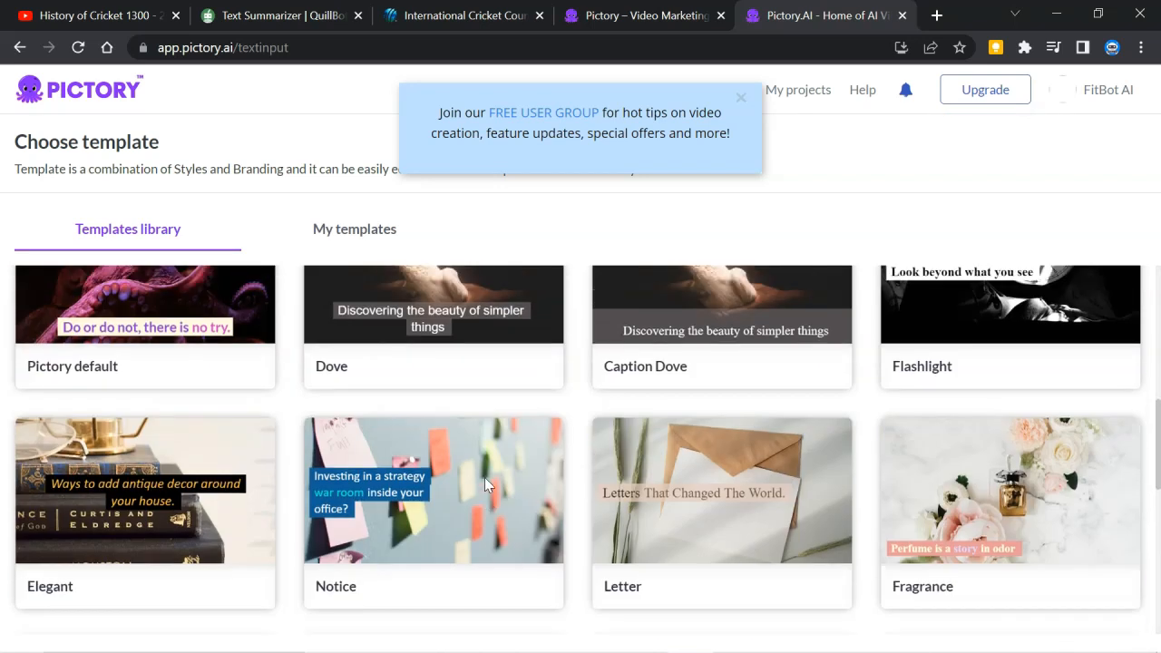
scroll(down, 3)
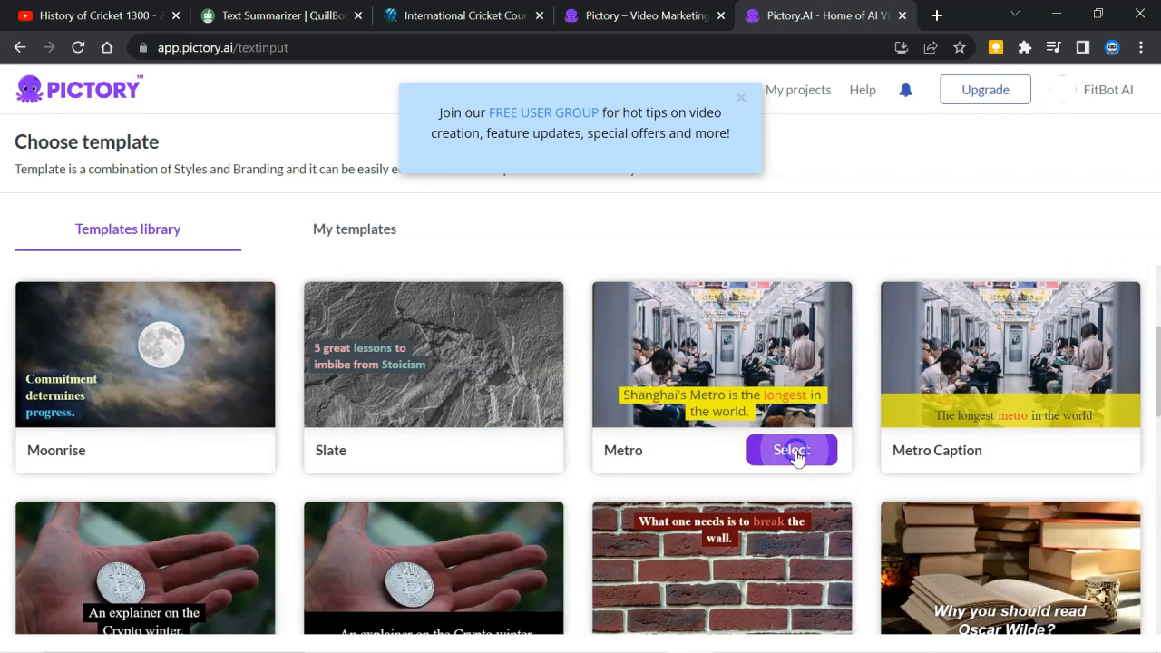
click(791, 449)
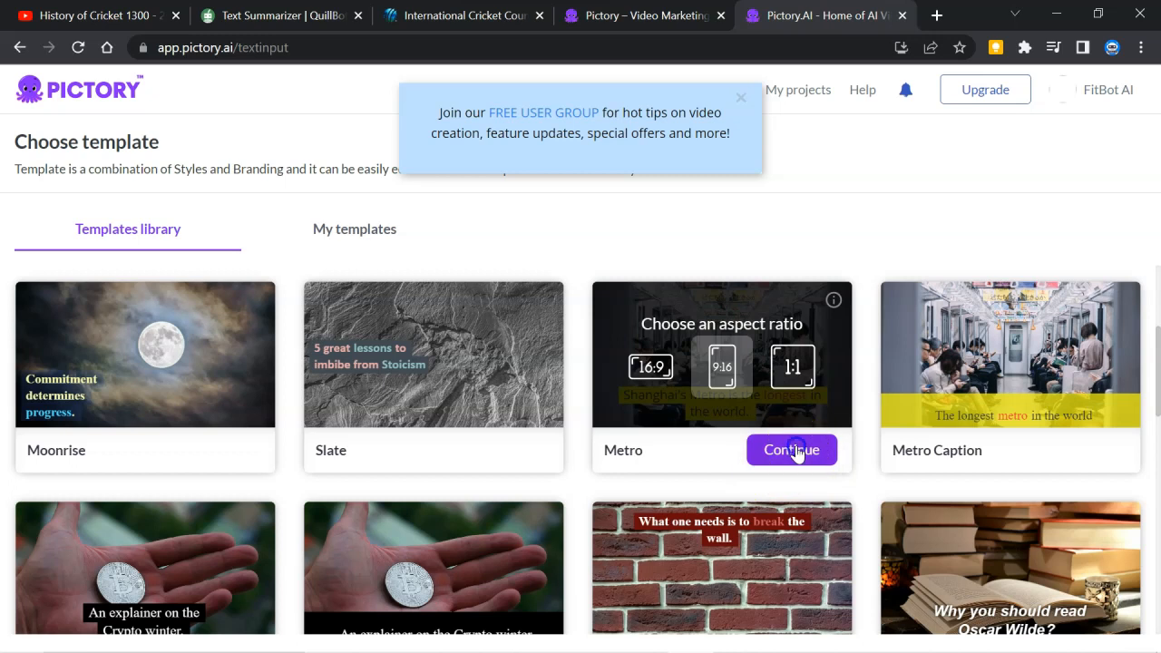
click(791, 450)
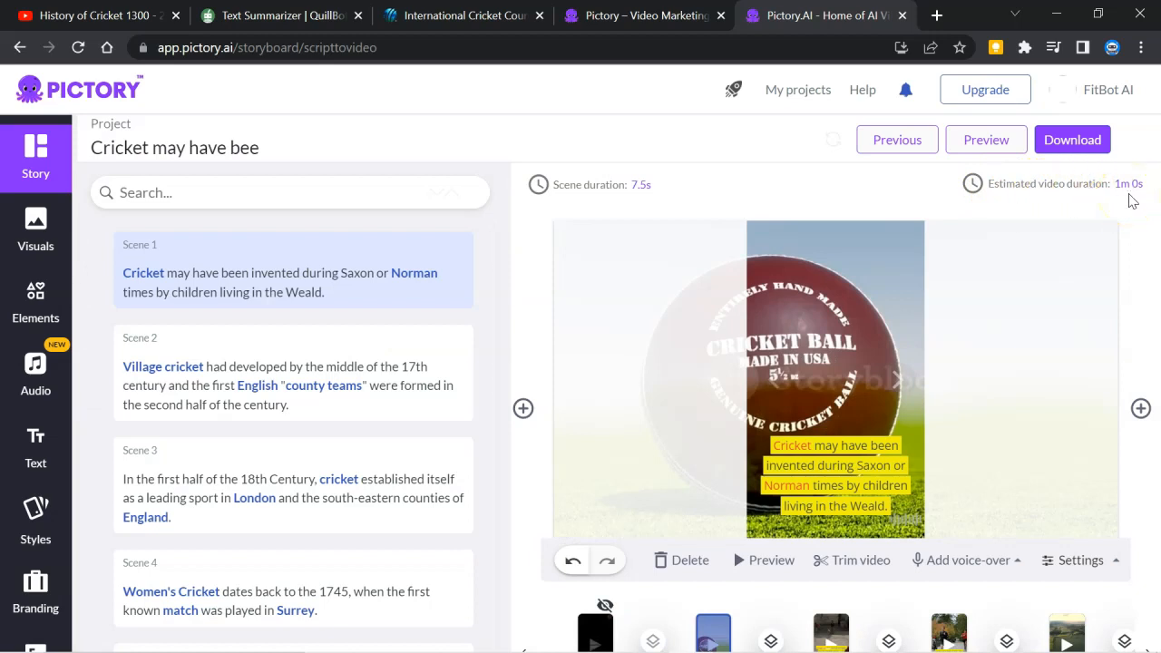
mouse_move(1061, 483)
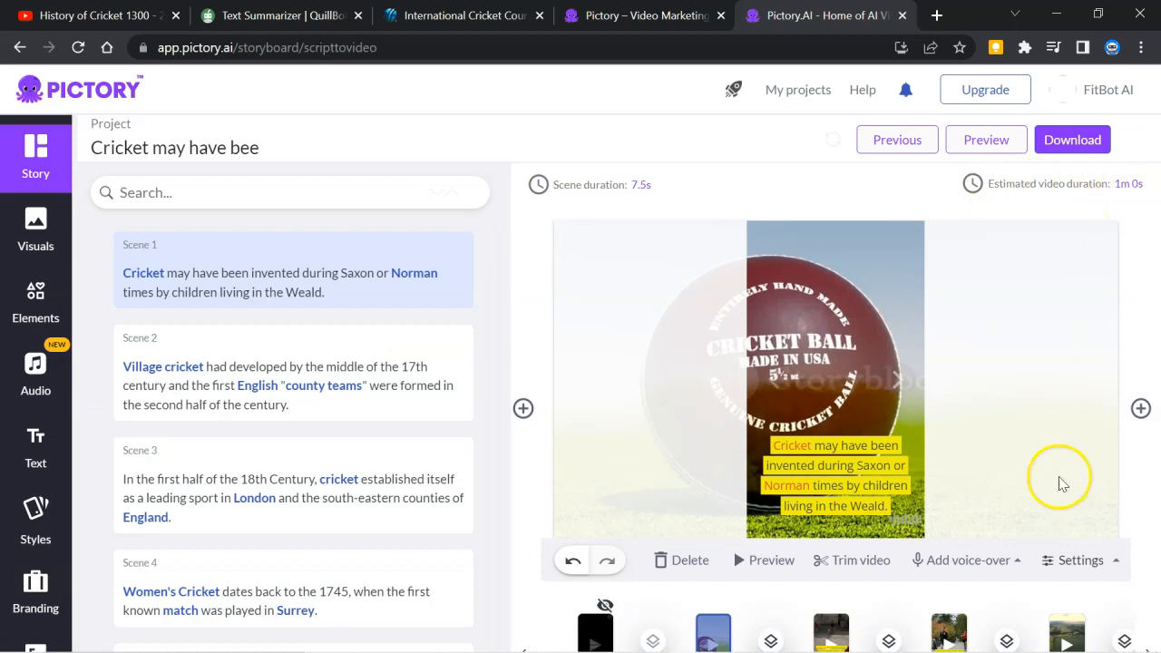
Step: Delete the straight-bat Scene 6 from the storyboard, trimming the video to 55 seconds, and return to QuillBot
scroll(down, 3)
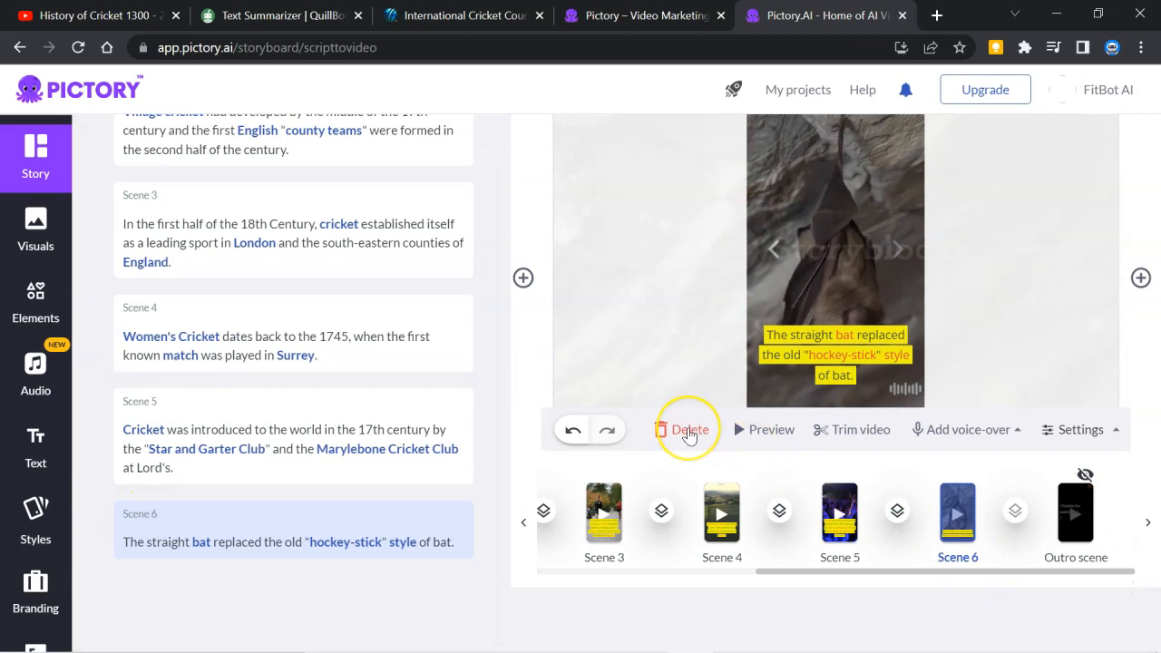
click(689, 428)
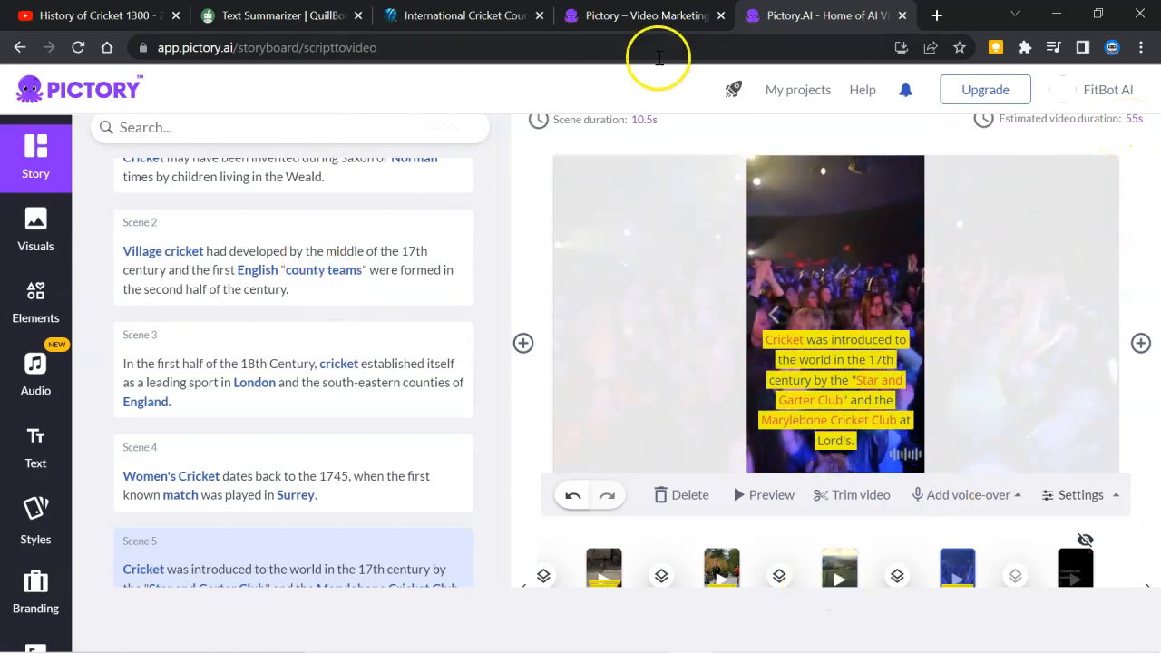
click(281, 15)
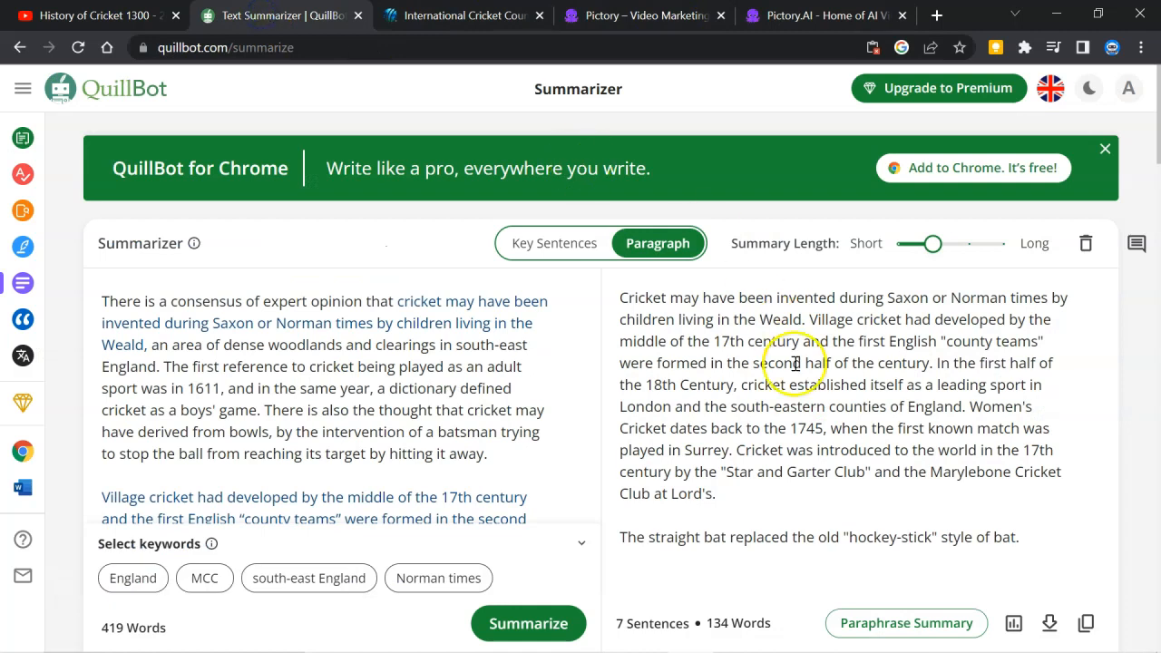
mouse_move(996, 522)
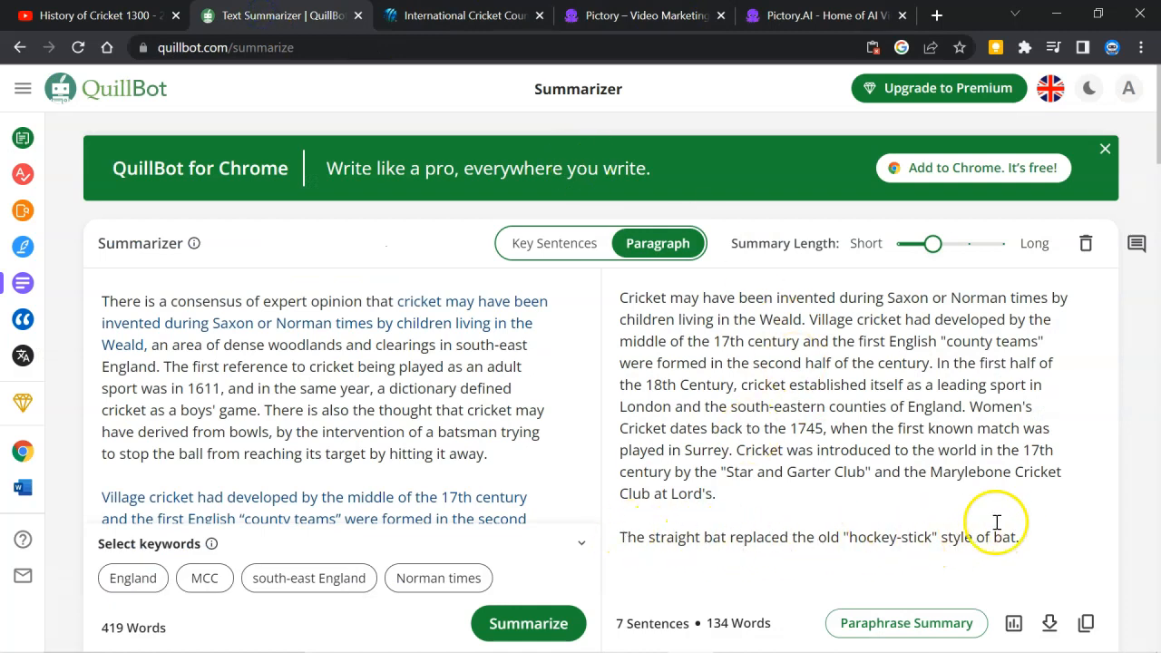
Step: Select and copy the full cricket summary paragraph in QuillBot's output pane, then start a fresh browser tab
drag(625, 356, 715, 493)
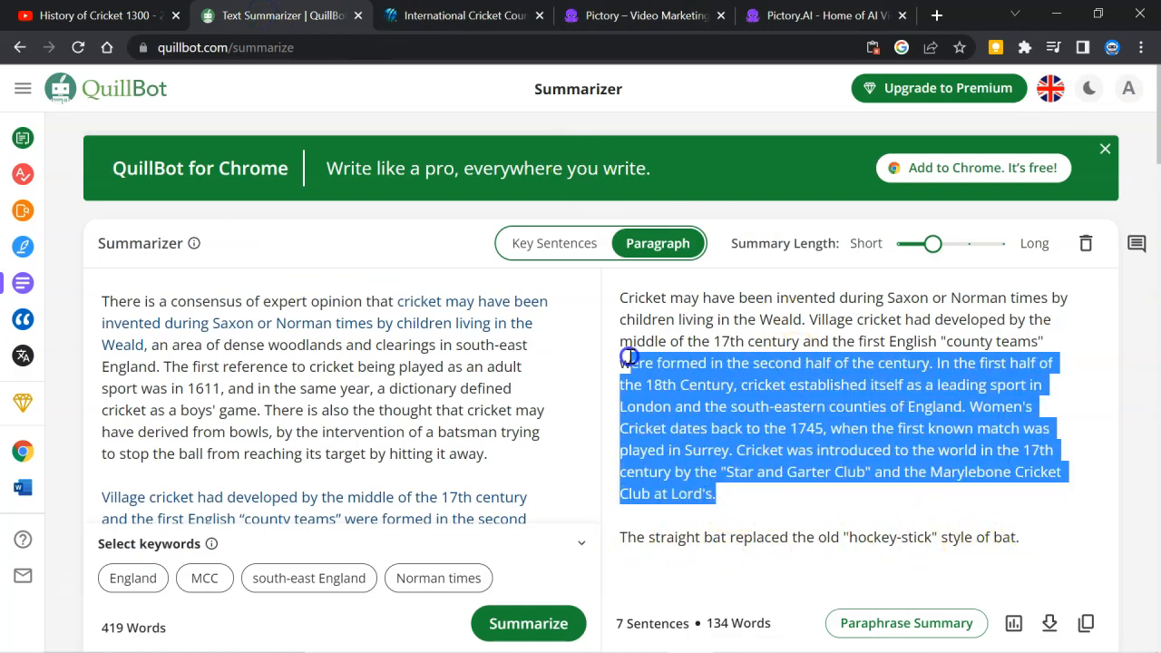
drag(626, 363, 620, 298)
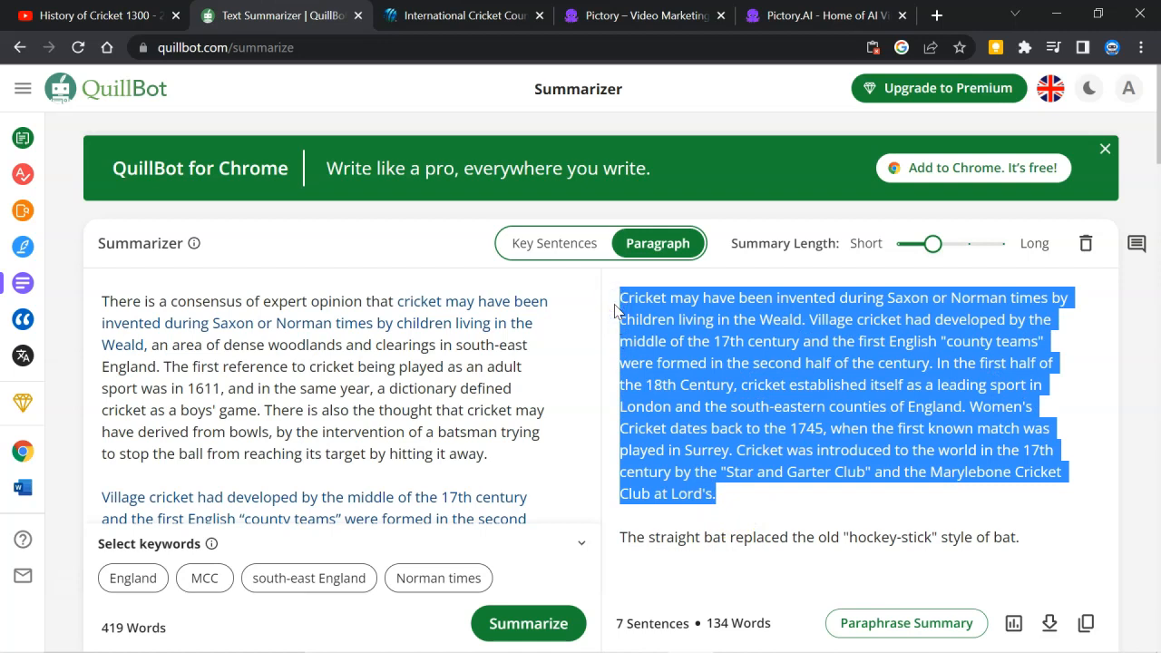
click(935, 15)
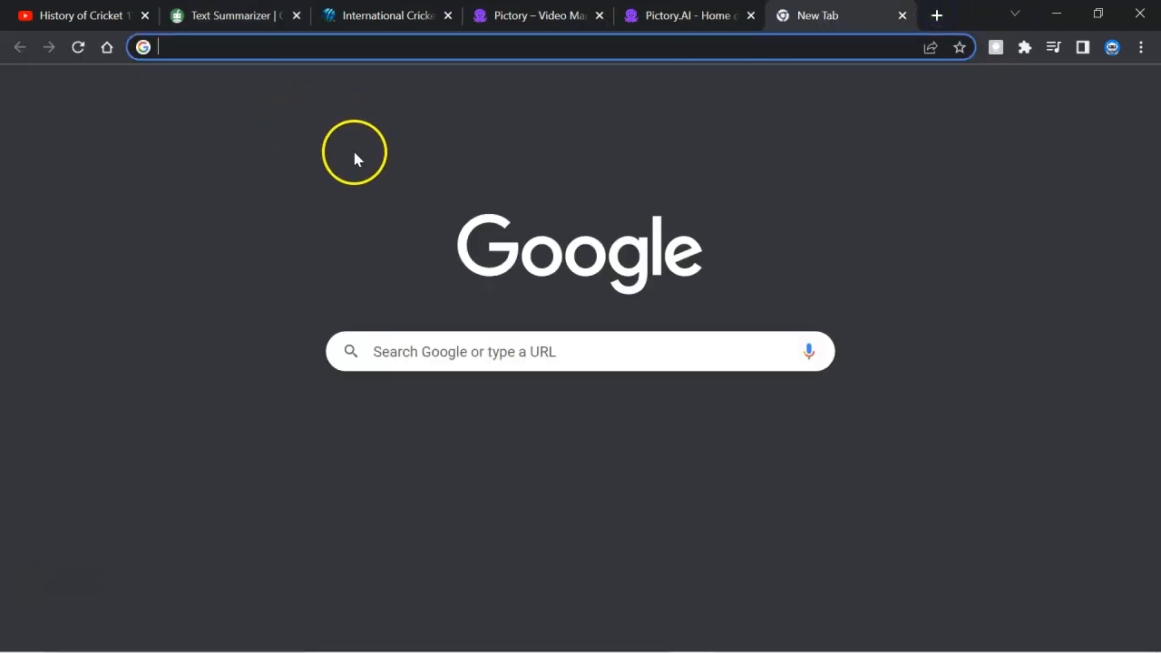
Step: Find murf.ai, enter Murf Studio and sign up with the Google account to reach the Create Project screen
text(murd)
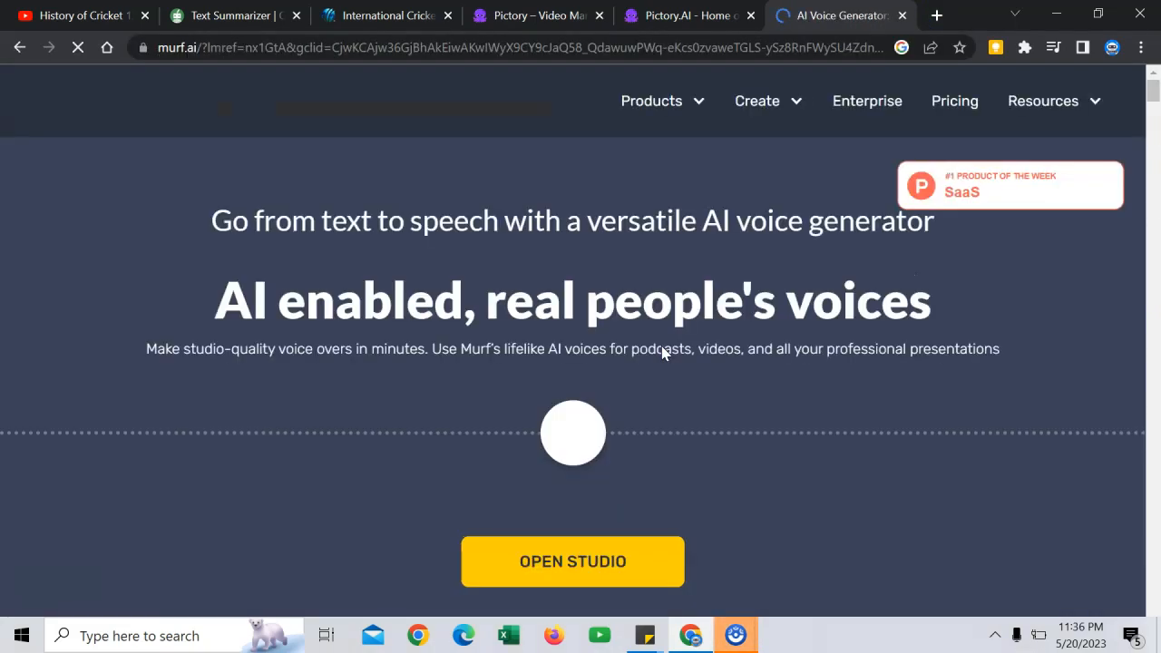
click(573, 561)
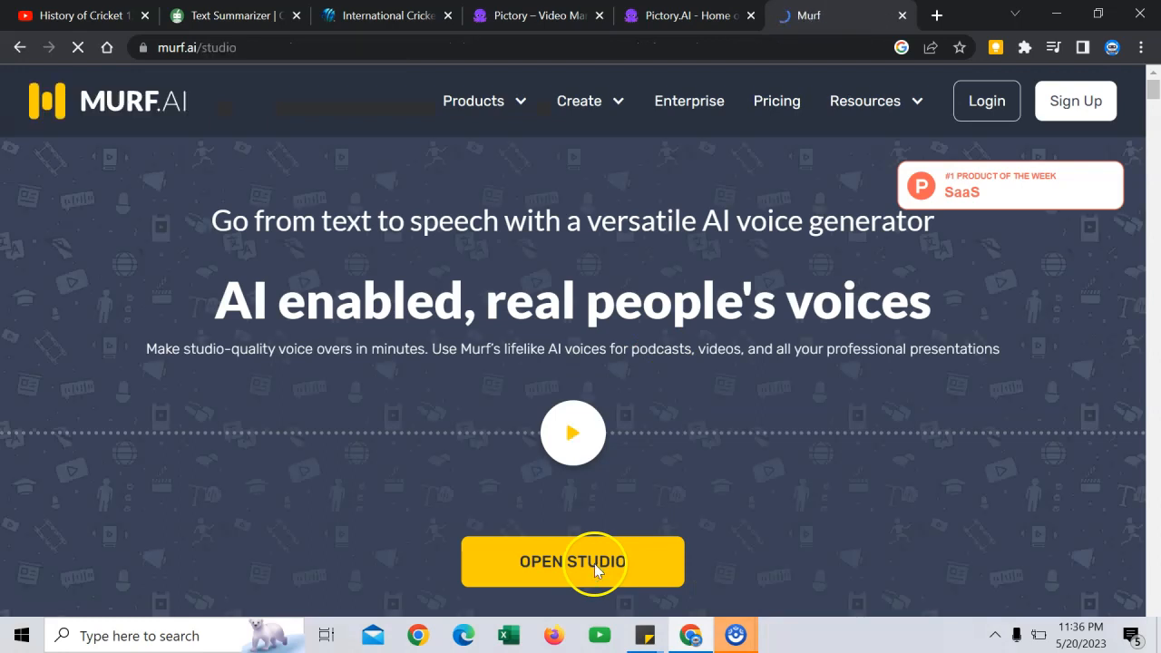
click(573, 560)
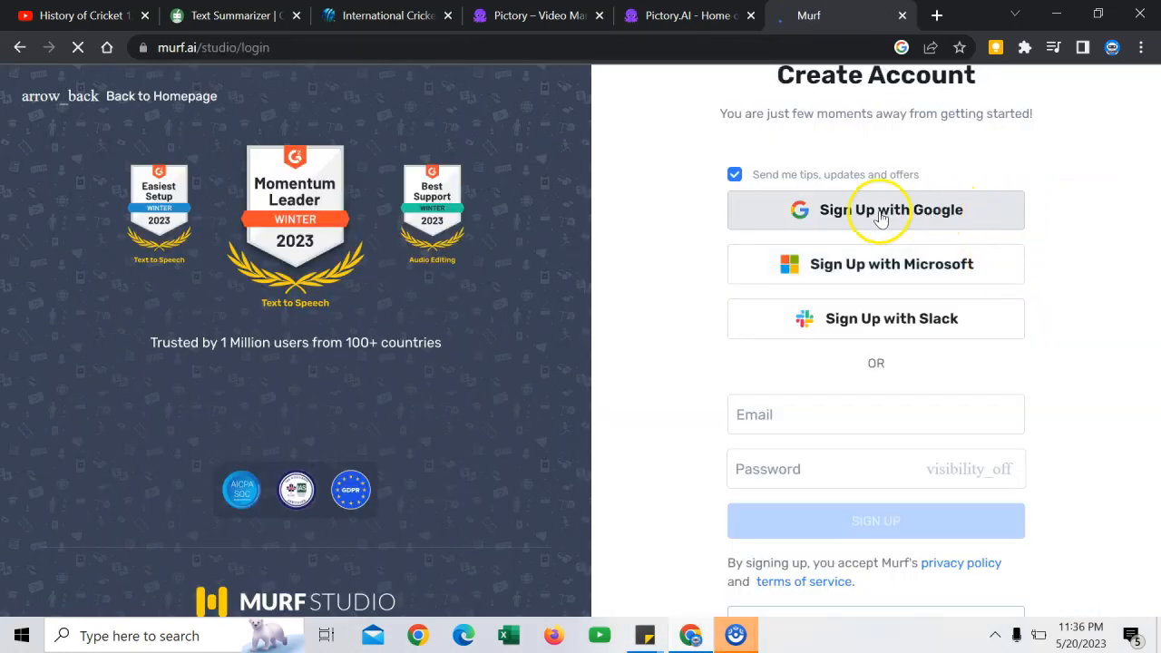
click(874, 211)
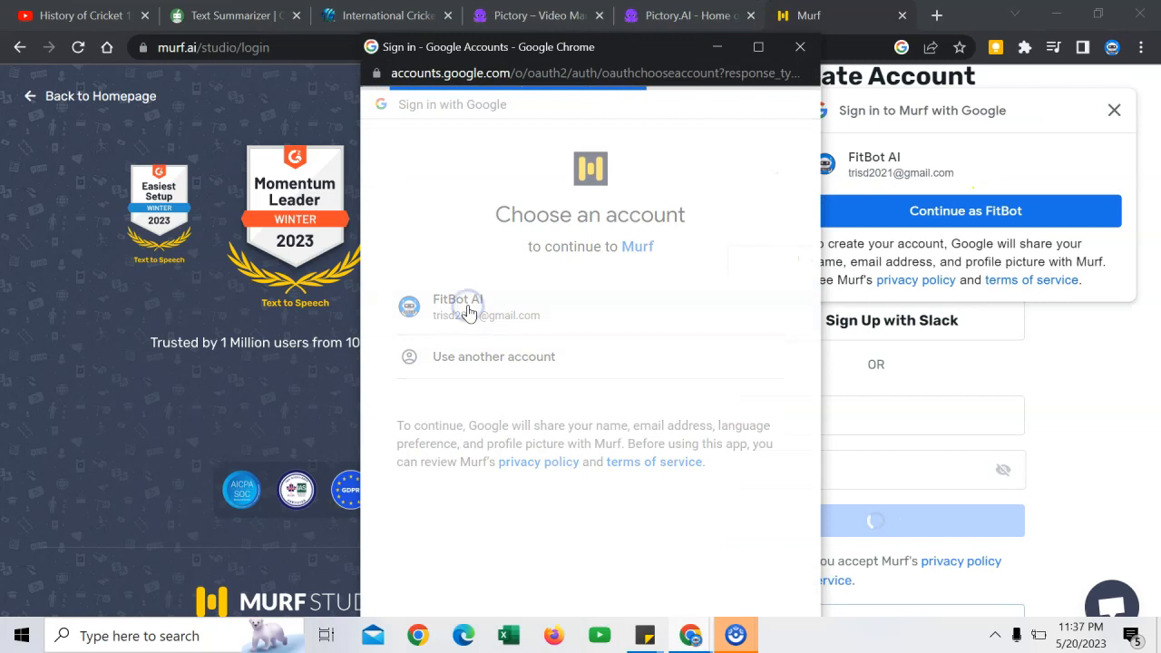
click(457, 305)
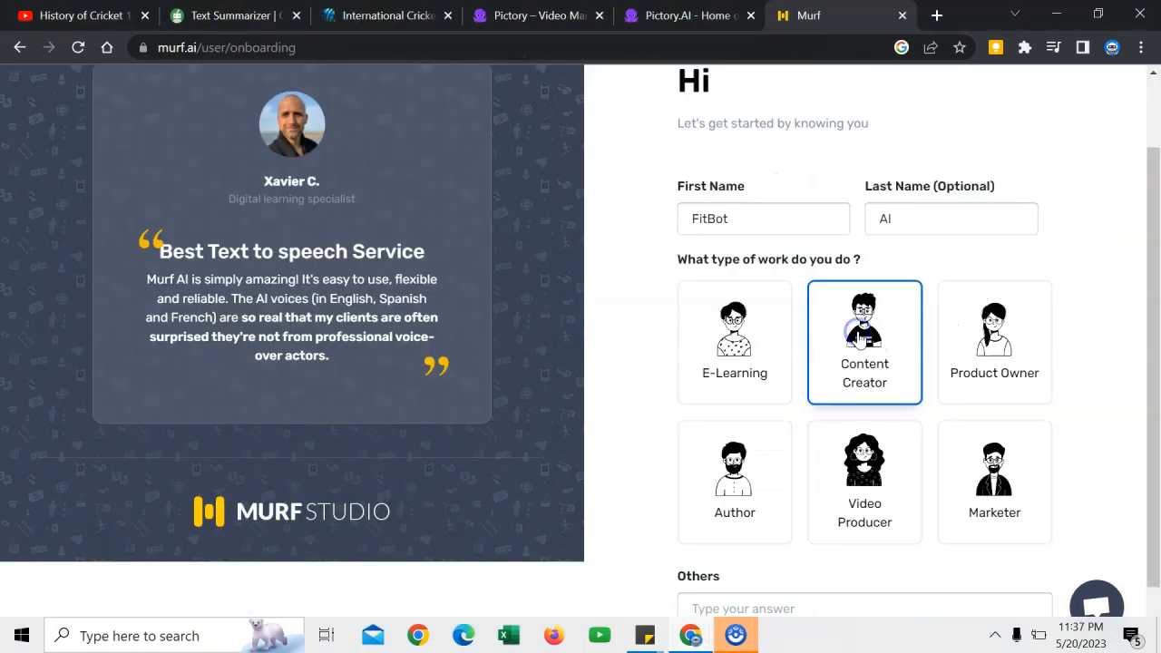
scroll(down, 3)
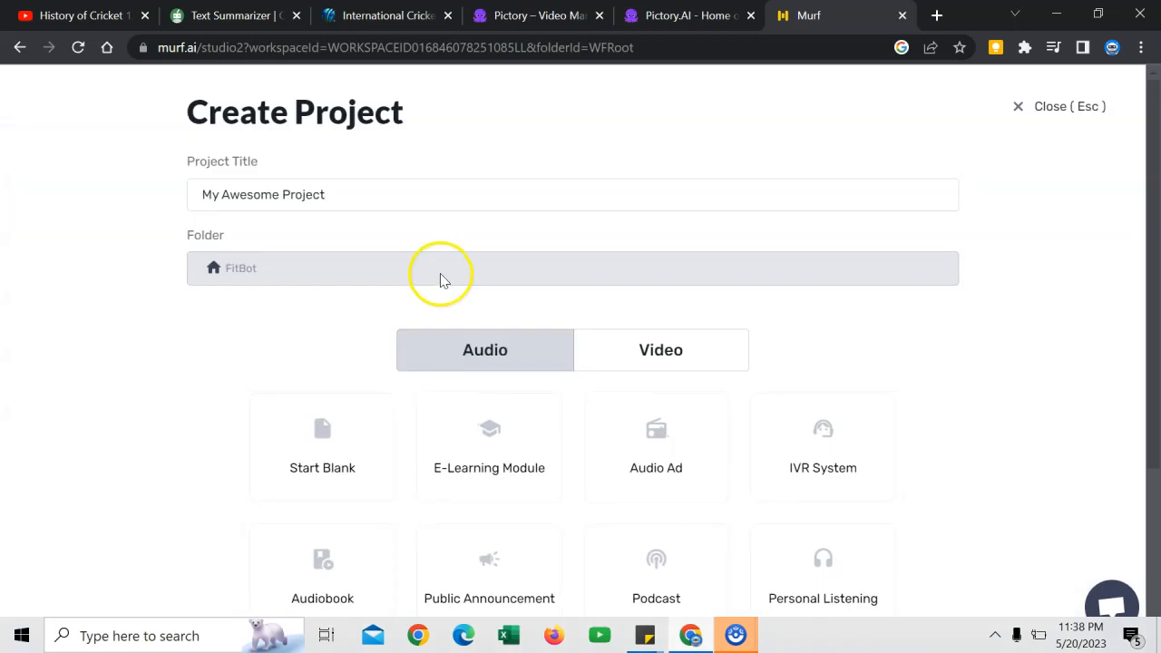
Step: Title the project 'My YouTube Short Project' and audition the Naomi and Claire voice samples
text(My YouTube Short Project)
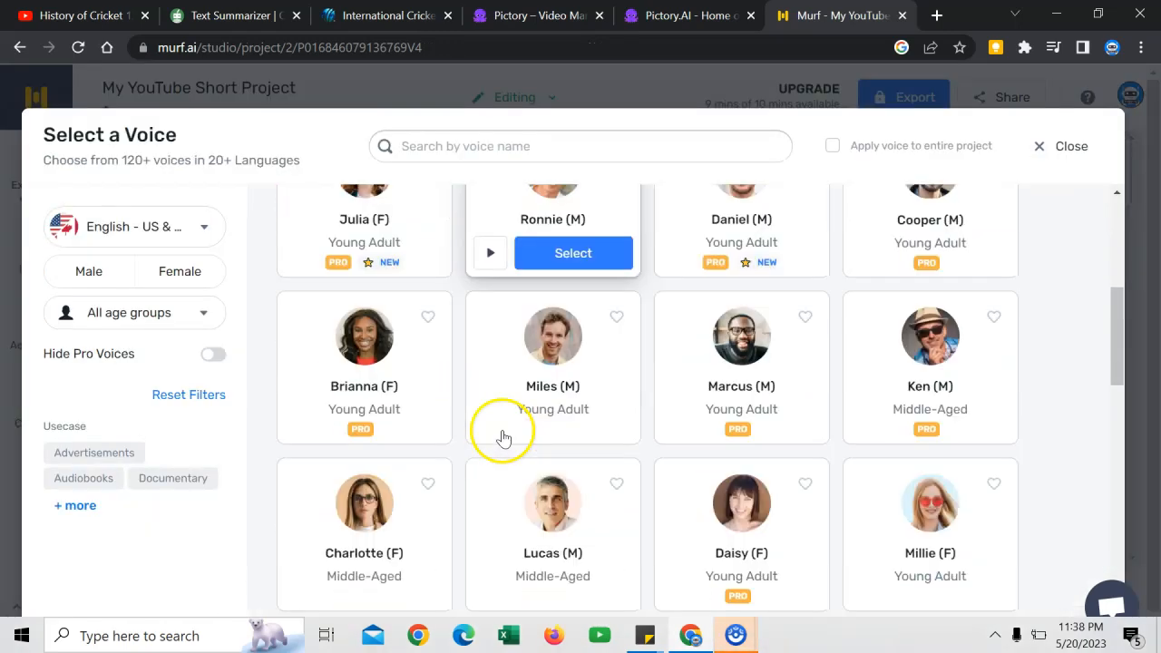
scroll(down, 3)
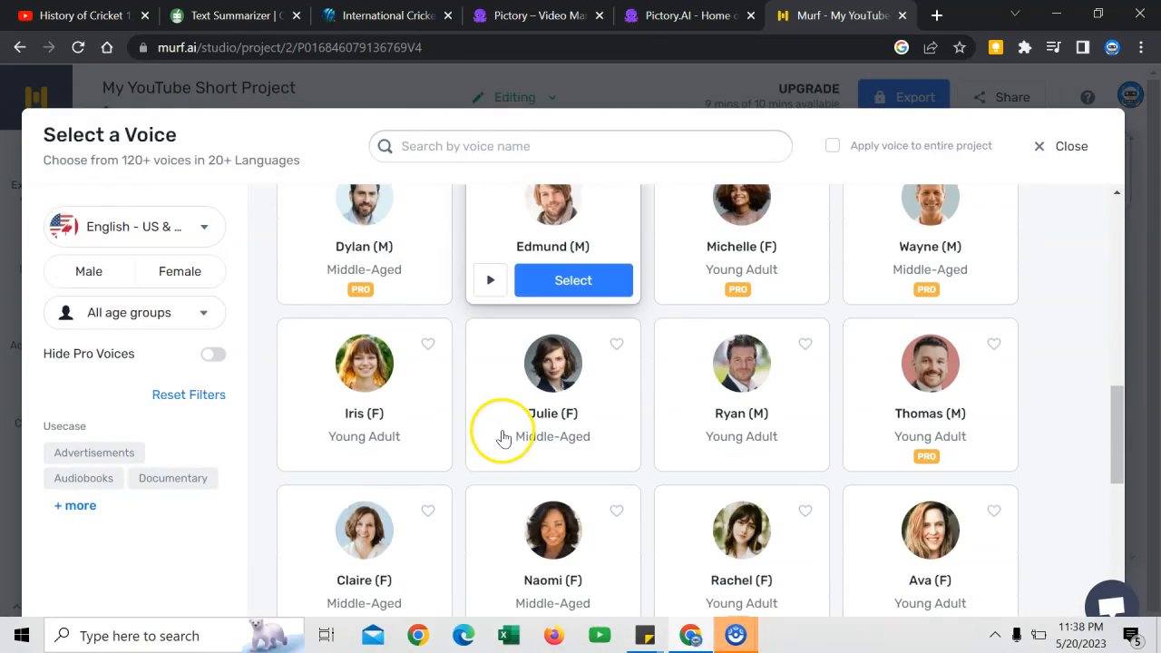
scroll(down, 3)
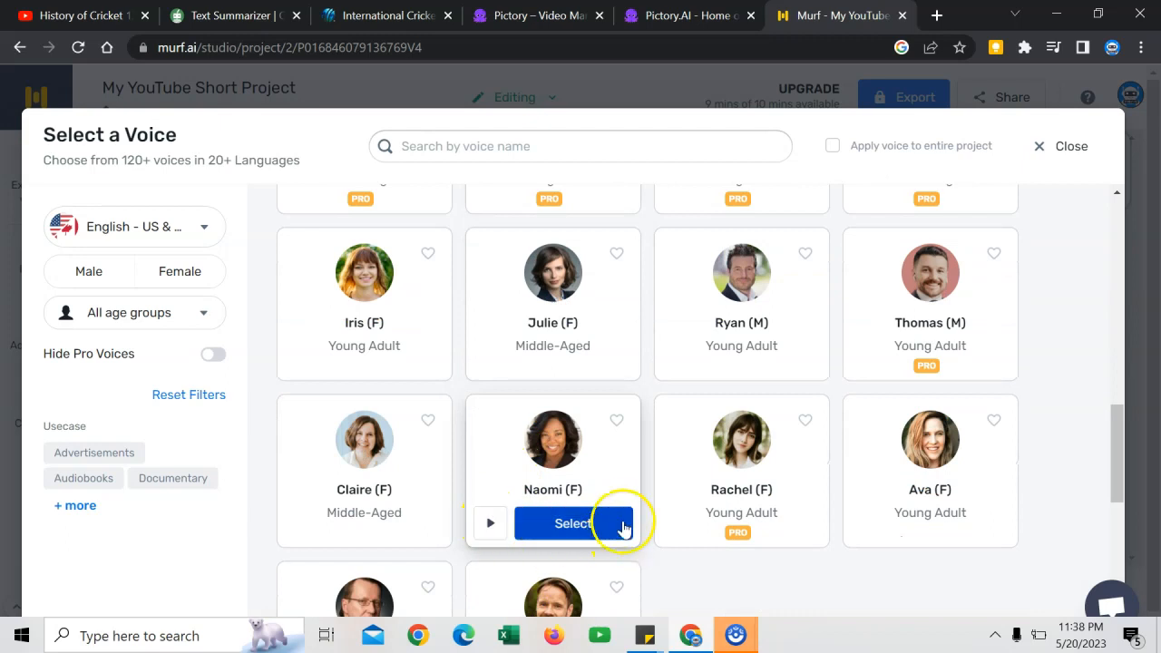
mouse_move(490, 526)
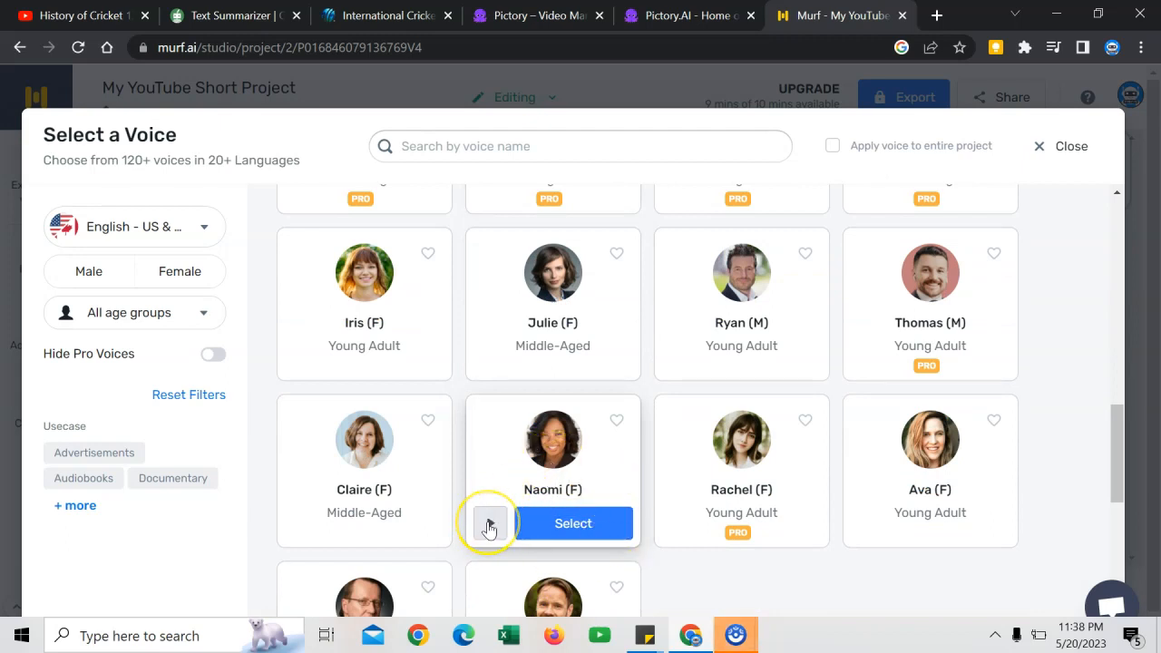
click(489, 522)
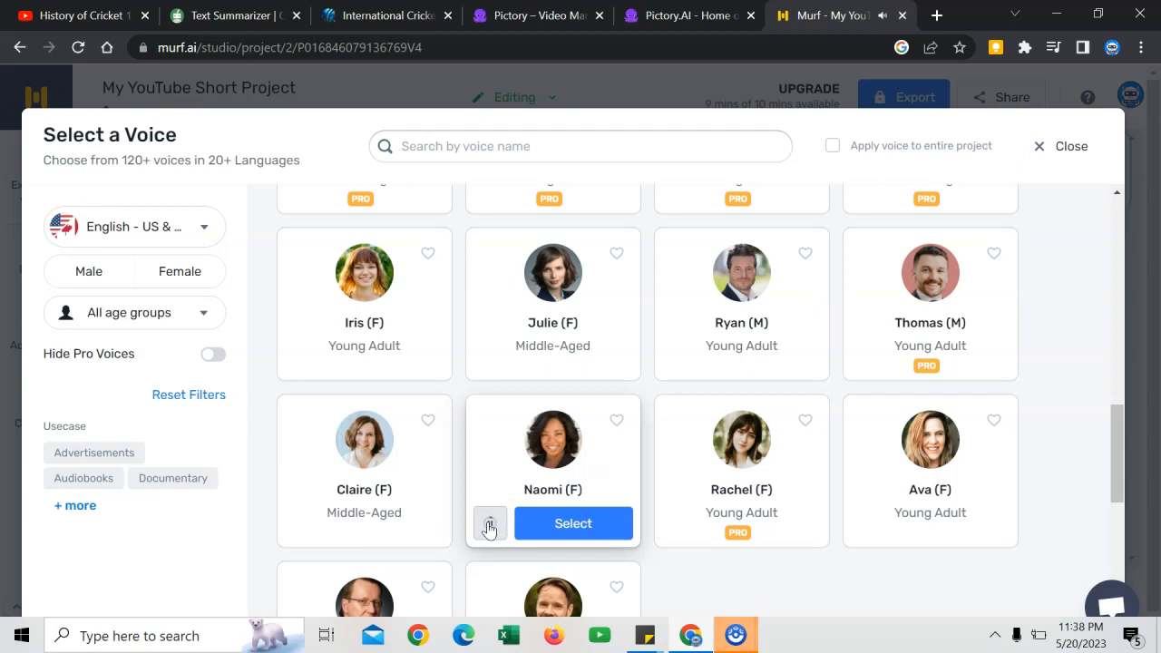
mouse_move(299, 522)
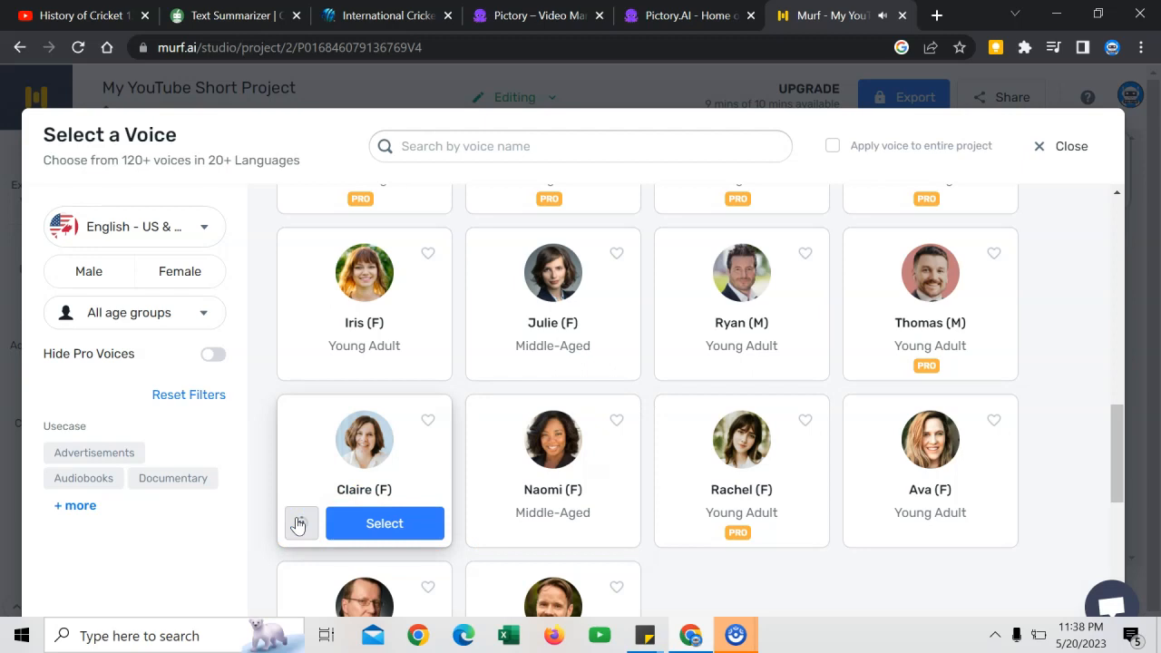
click(384, 522)
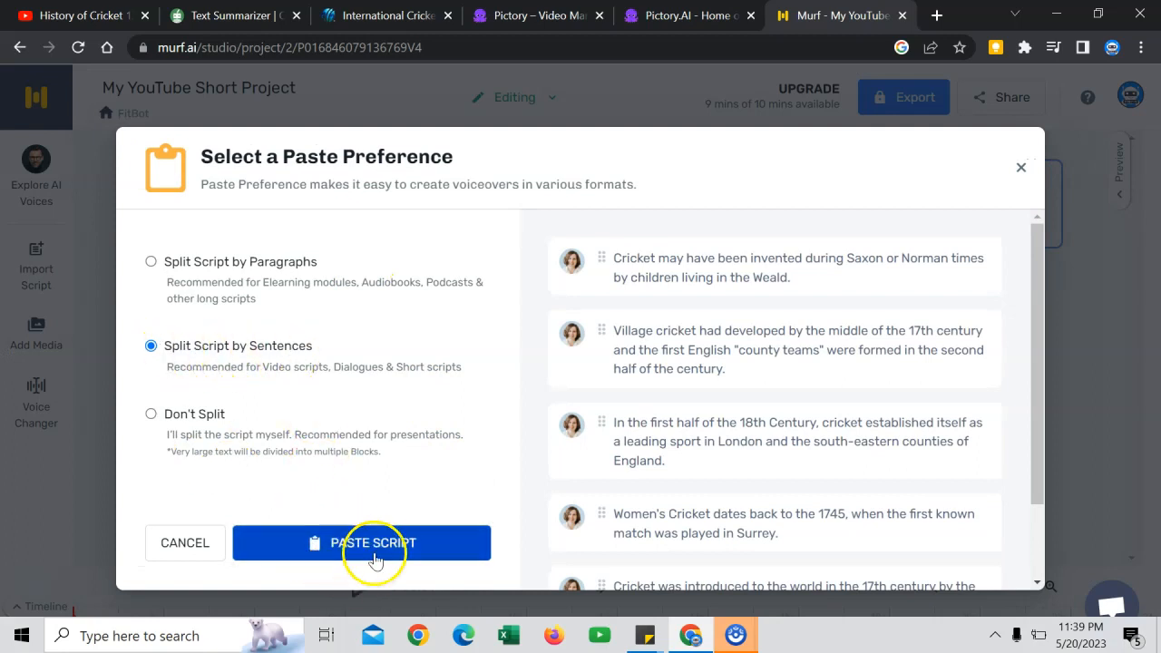
Step: Paste the cricket script as Claire-voiced sentence blocks and download the voice-only audio export
click(361, 542)
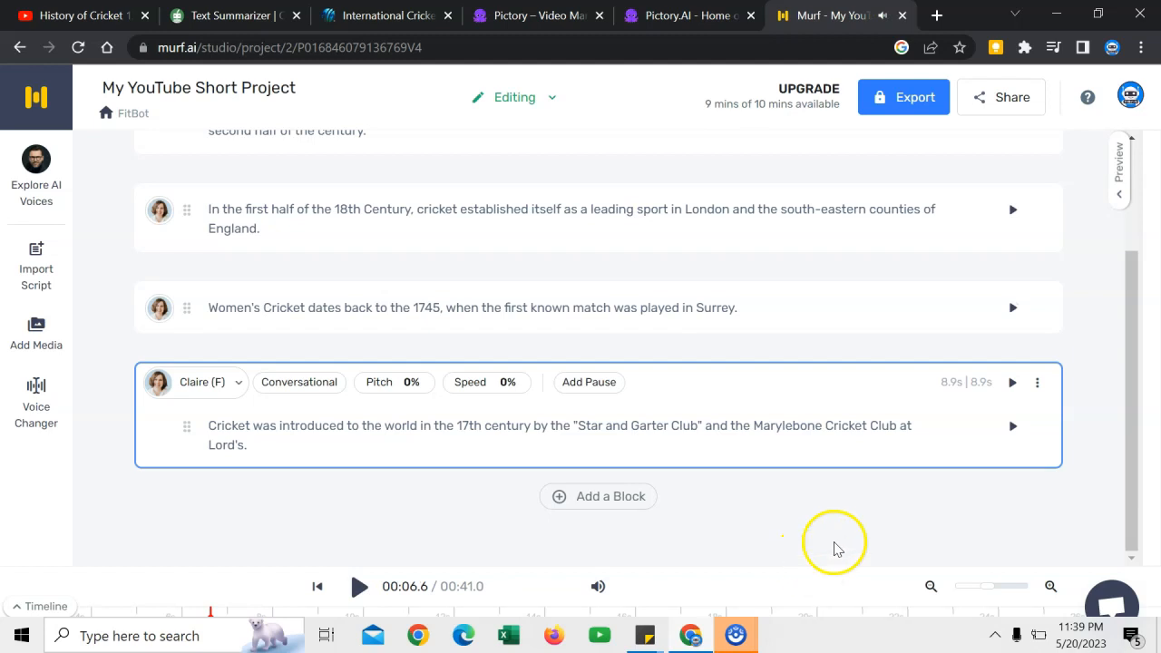
mouse_move(765, 553)
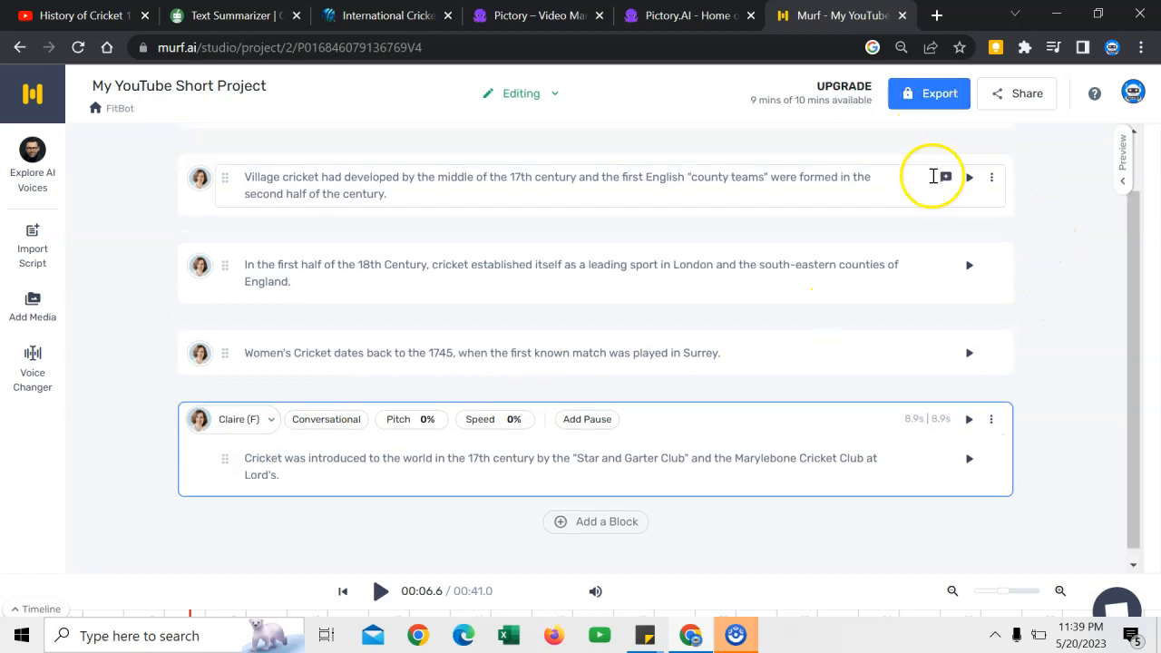
click(928, 95)
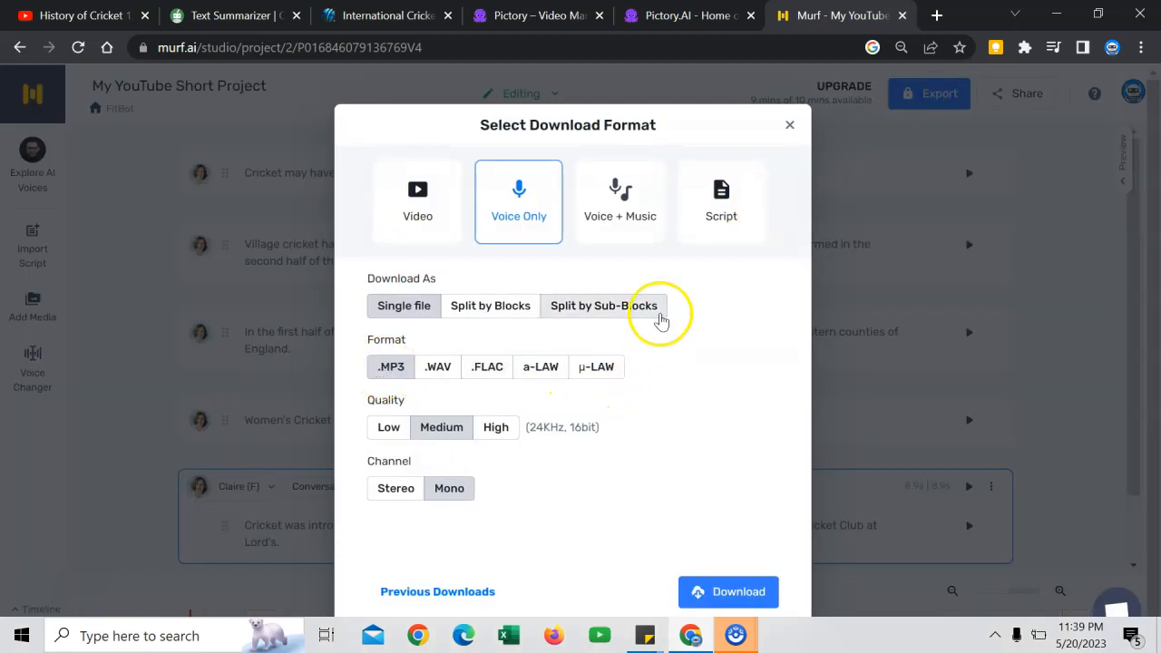
click(646, 15)
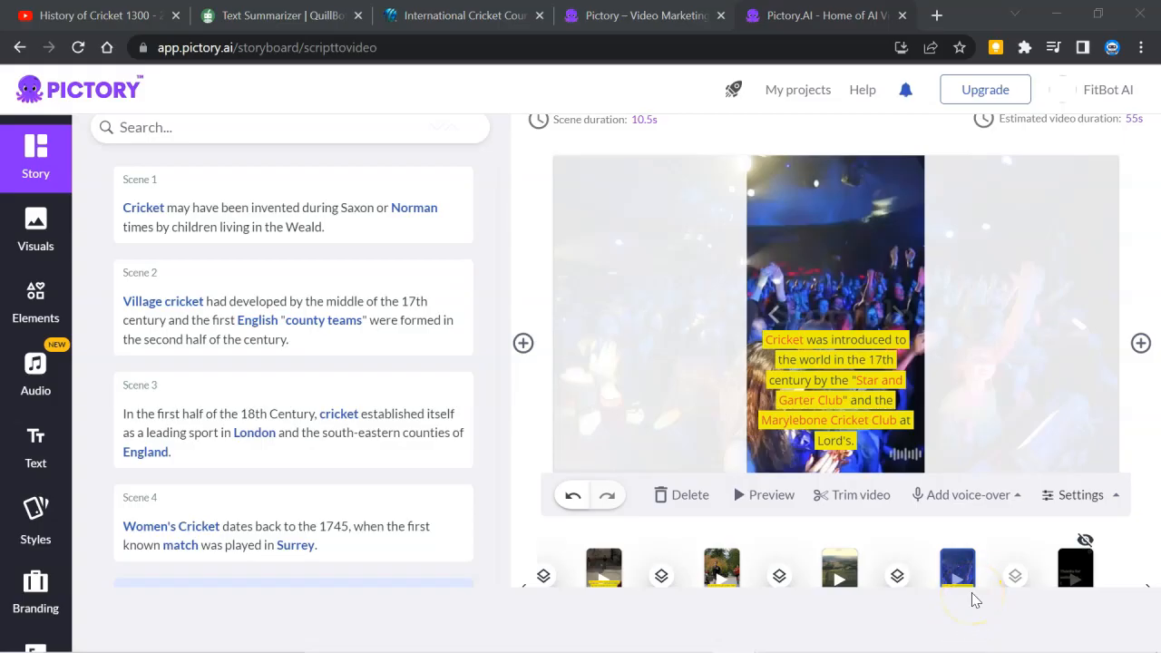
Step: Upload the Murf voice-over and apply it to the entire video with auto-sync to the scenes
click(967, 494)
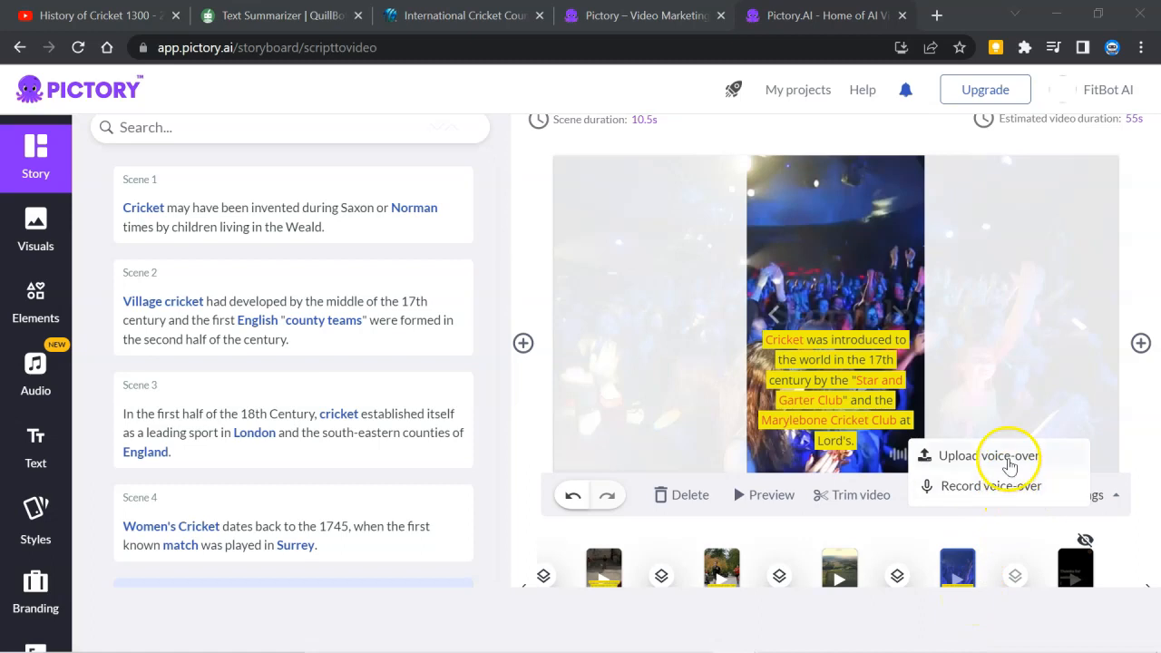
click(987, 455)
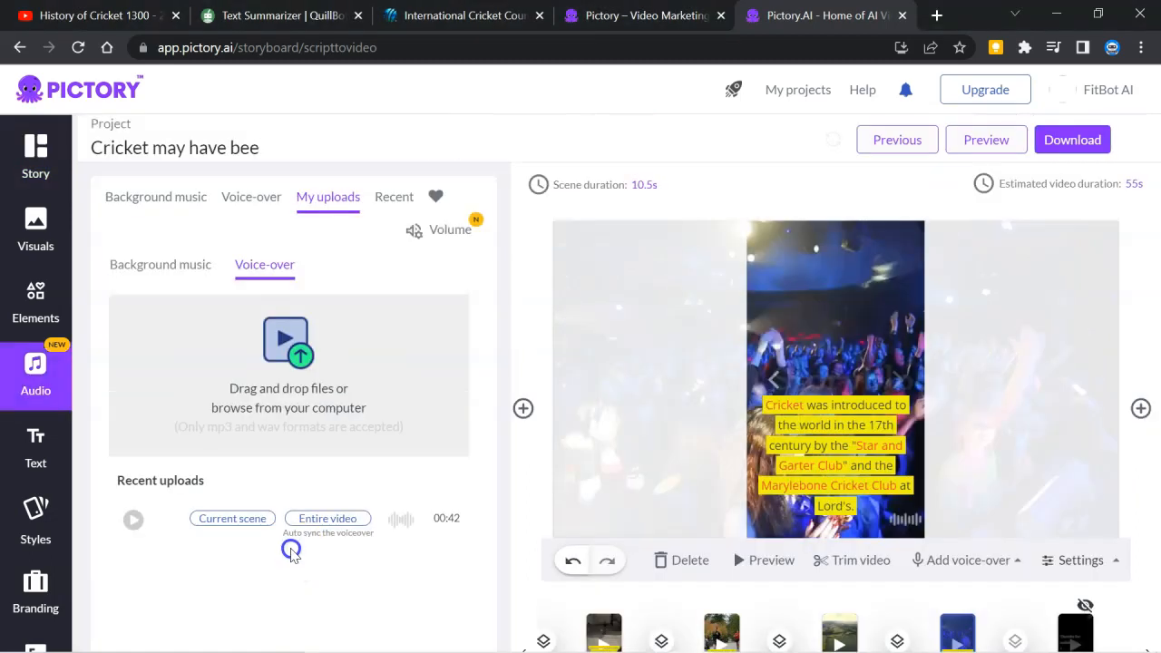
mouse_move(352, 547)
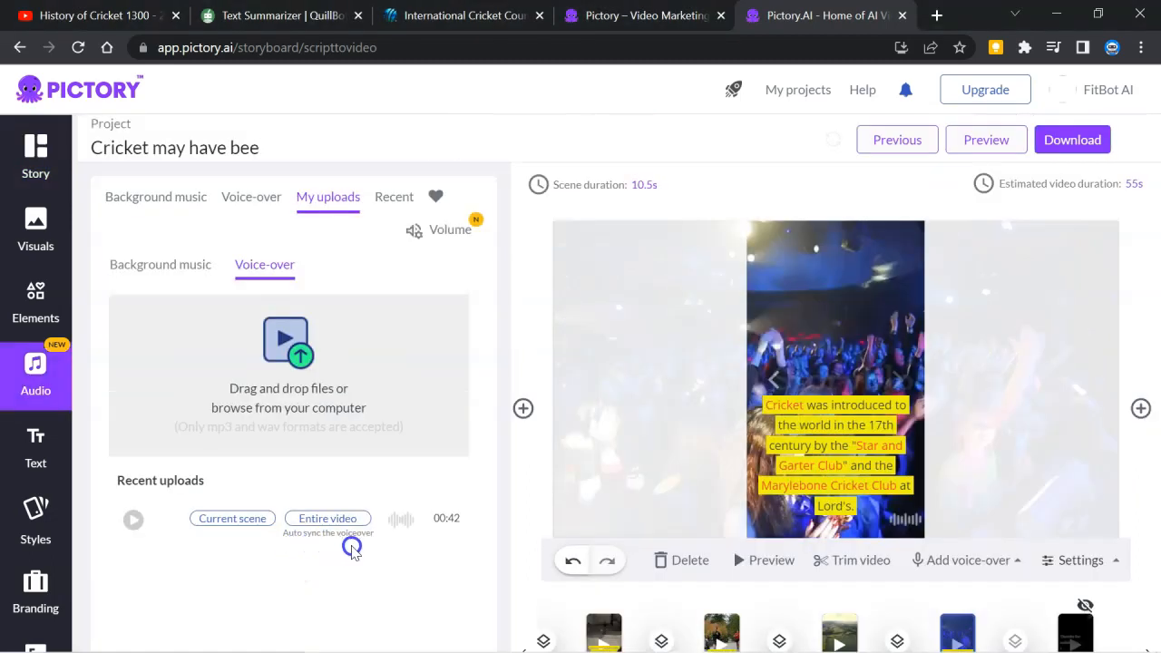
click(327, 518)
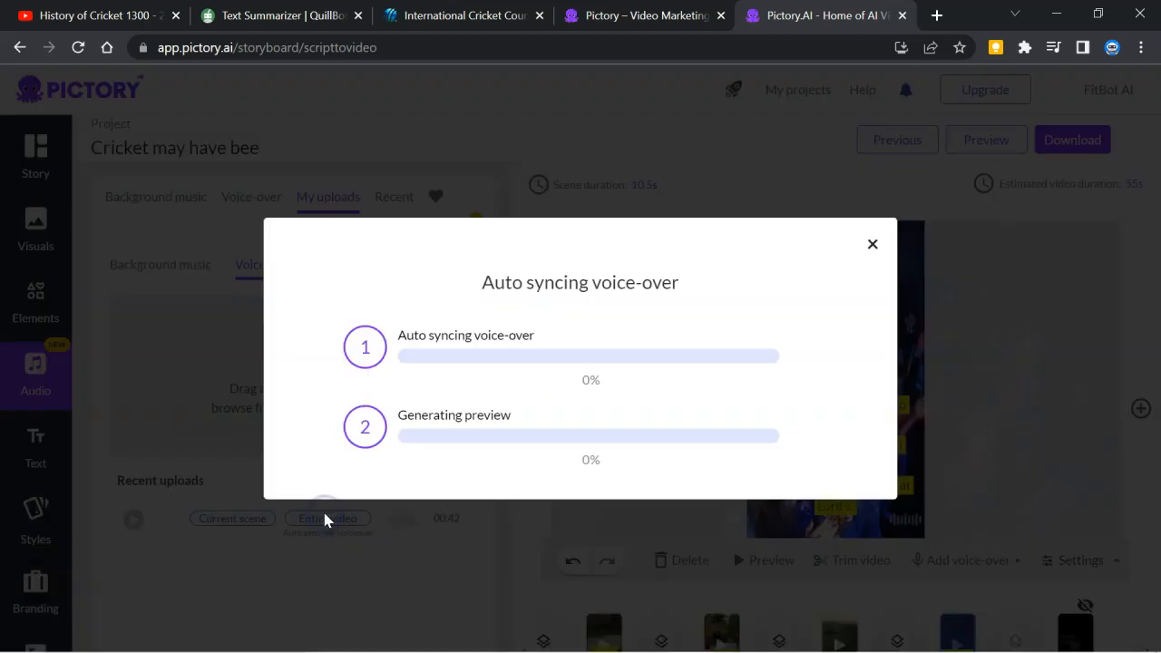